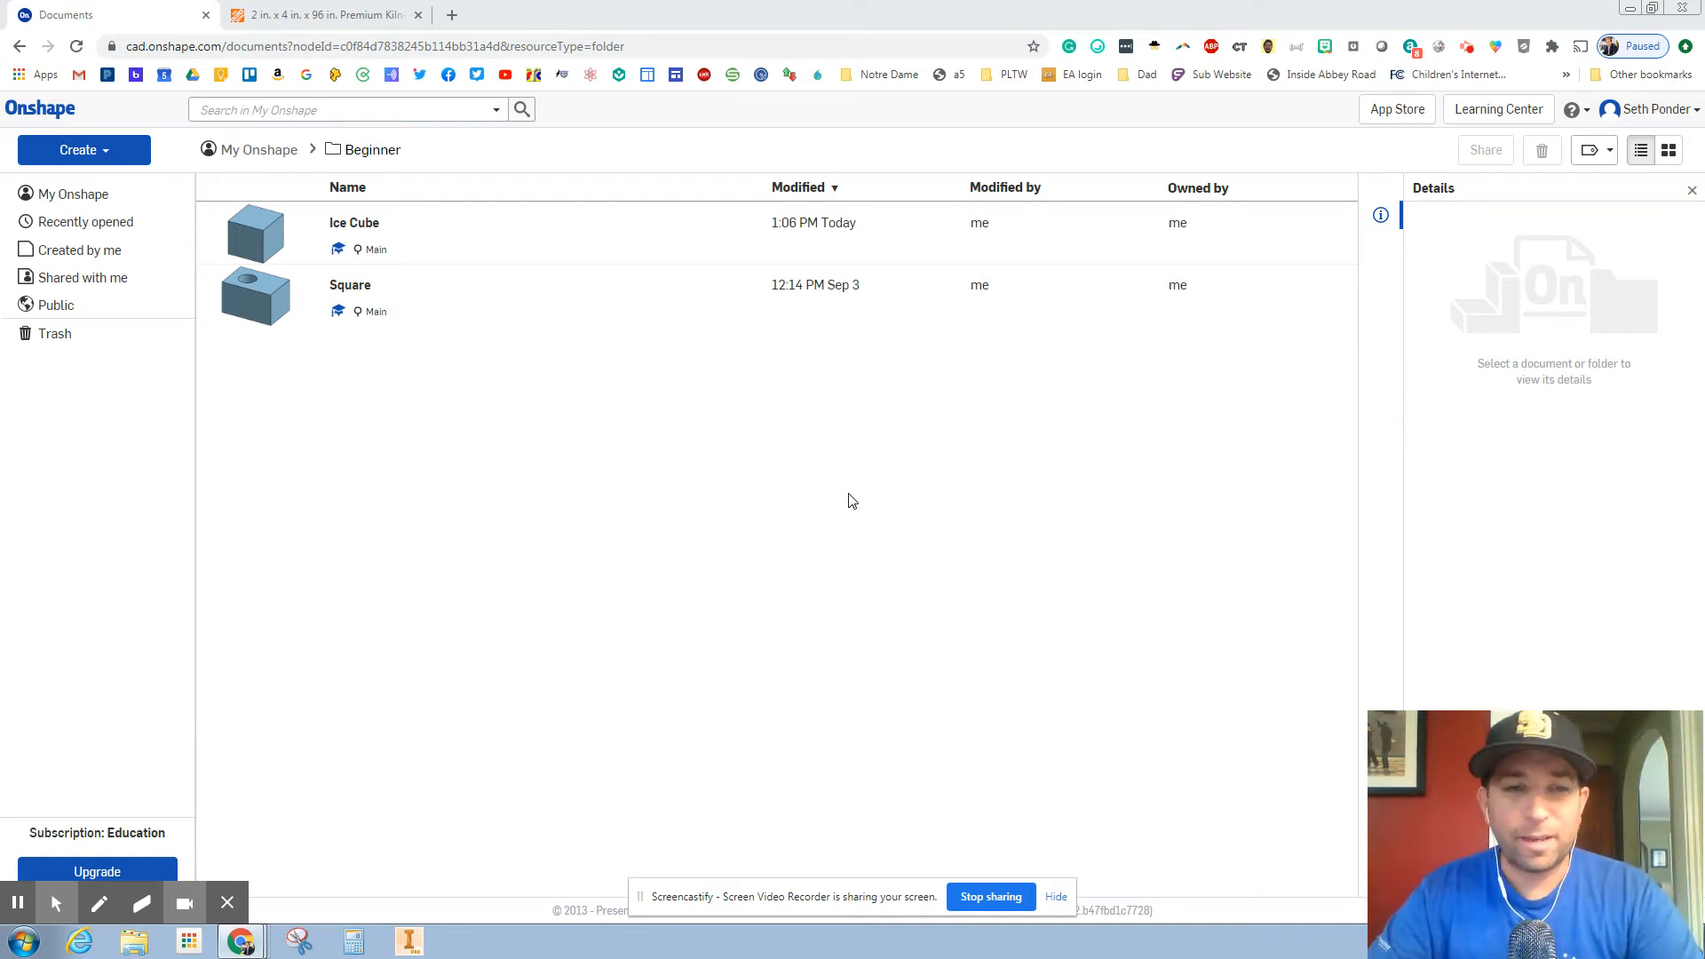
pyautogui.moveTo(840, 489)
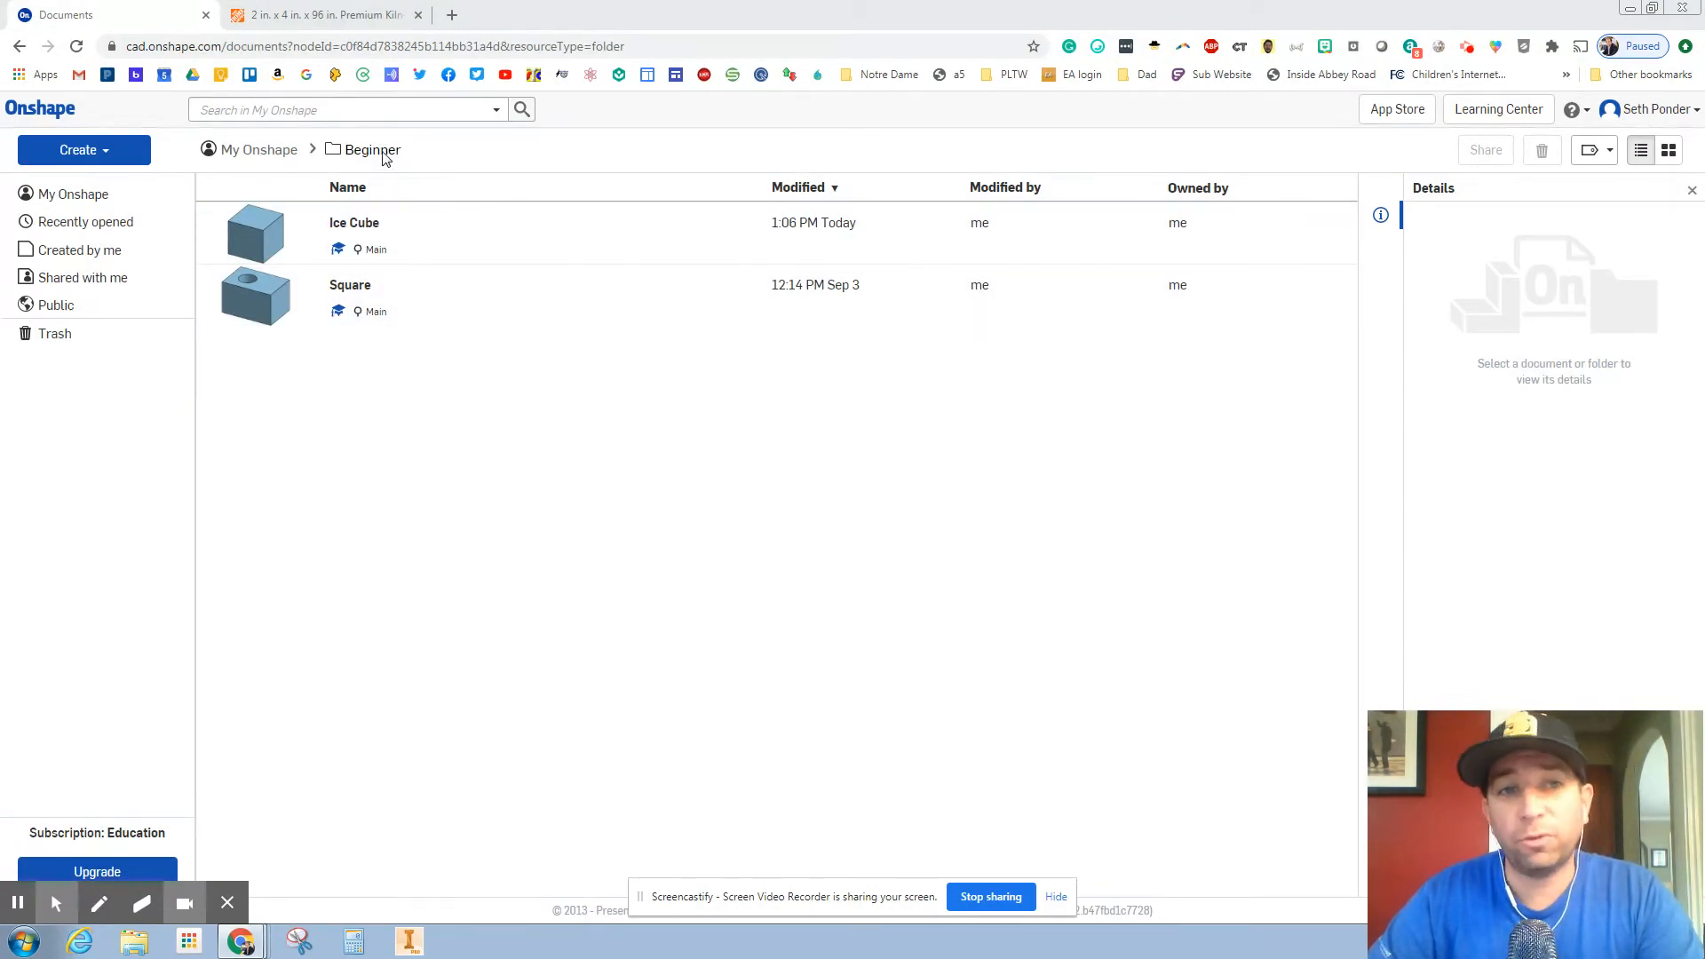
# Create a new Onshape document named '2x4' and open its empty Part Studio 1
pyautogui.click(83, 149)
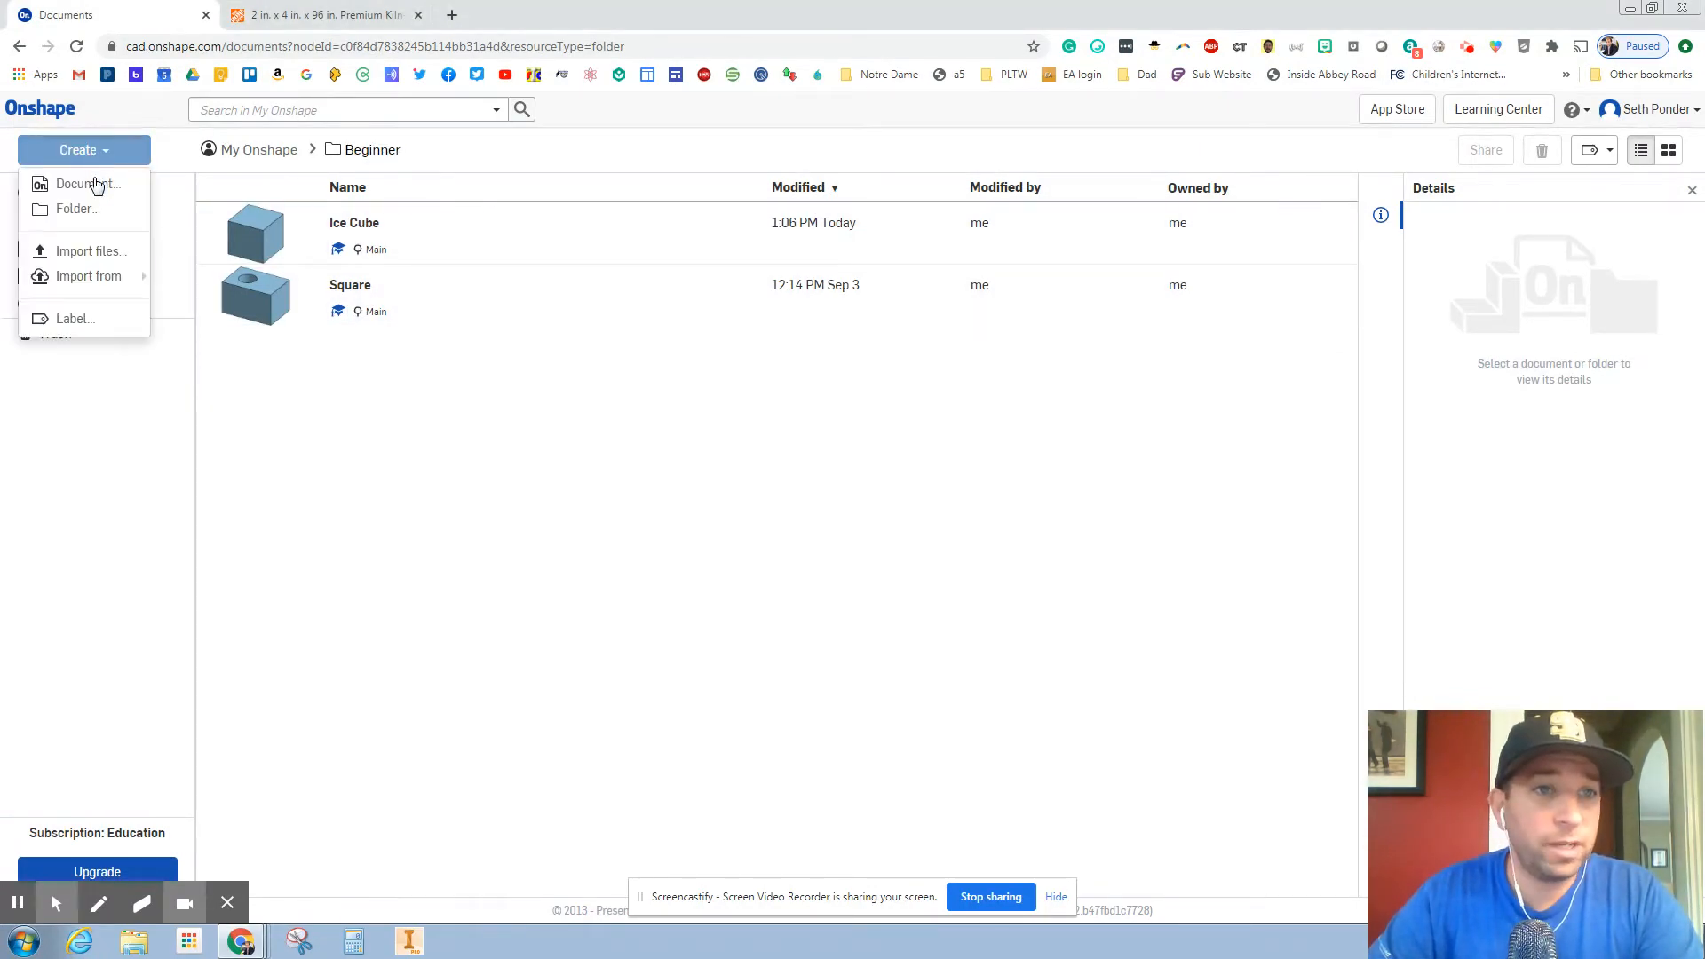
pyautogui.click(83, 183)
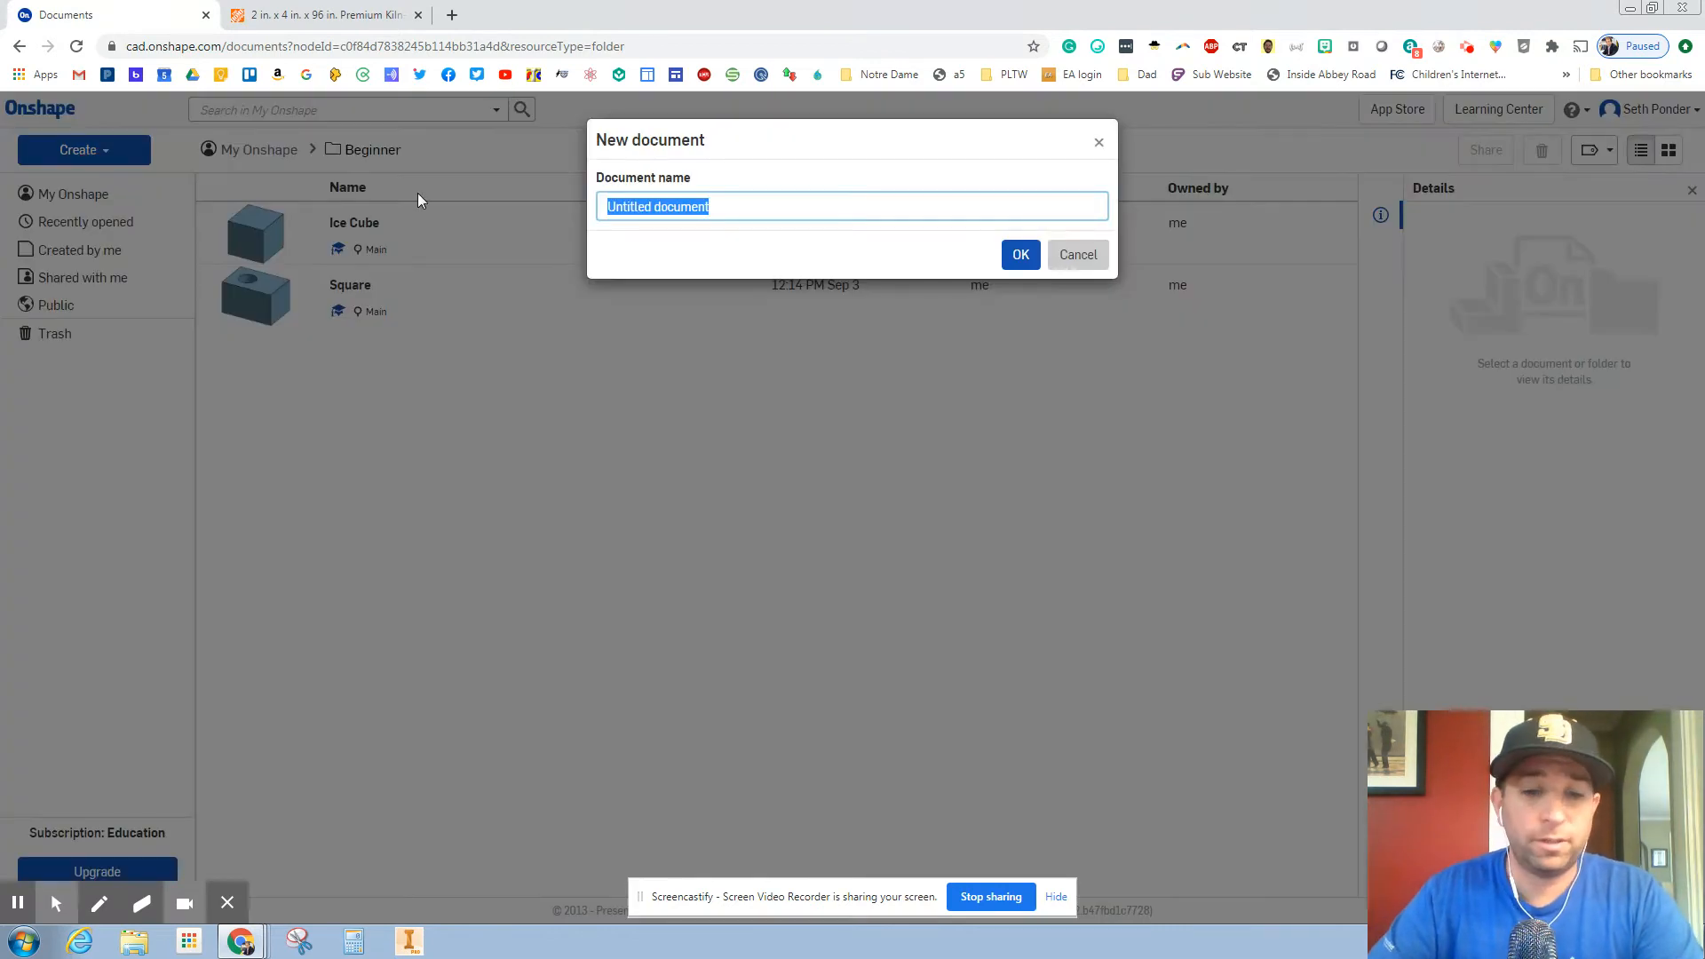
pyautogui.write('2x4')
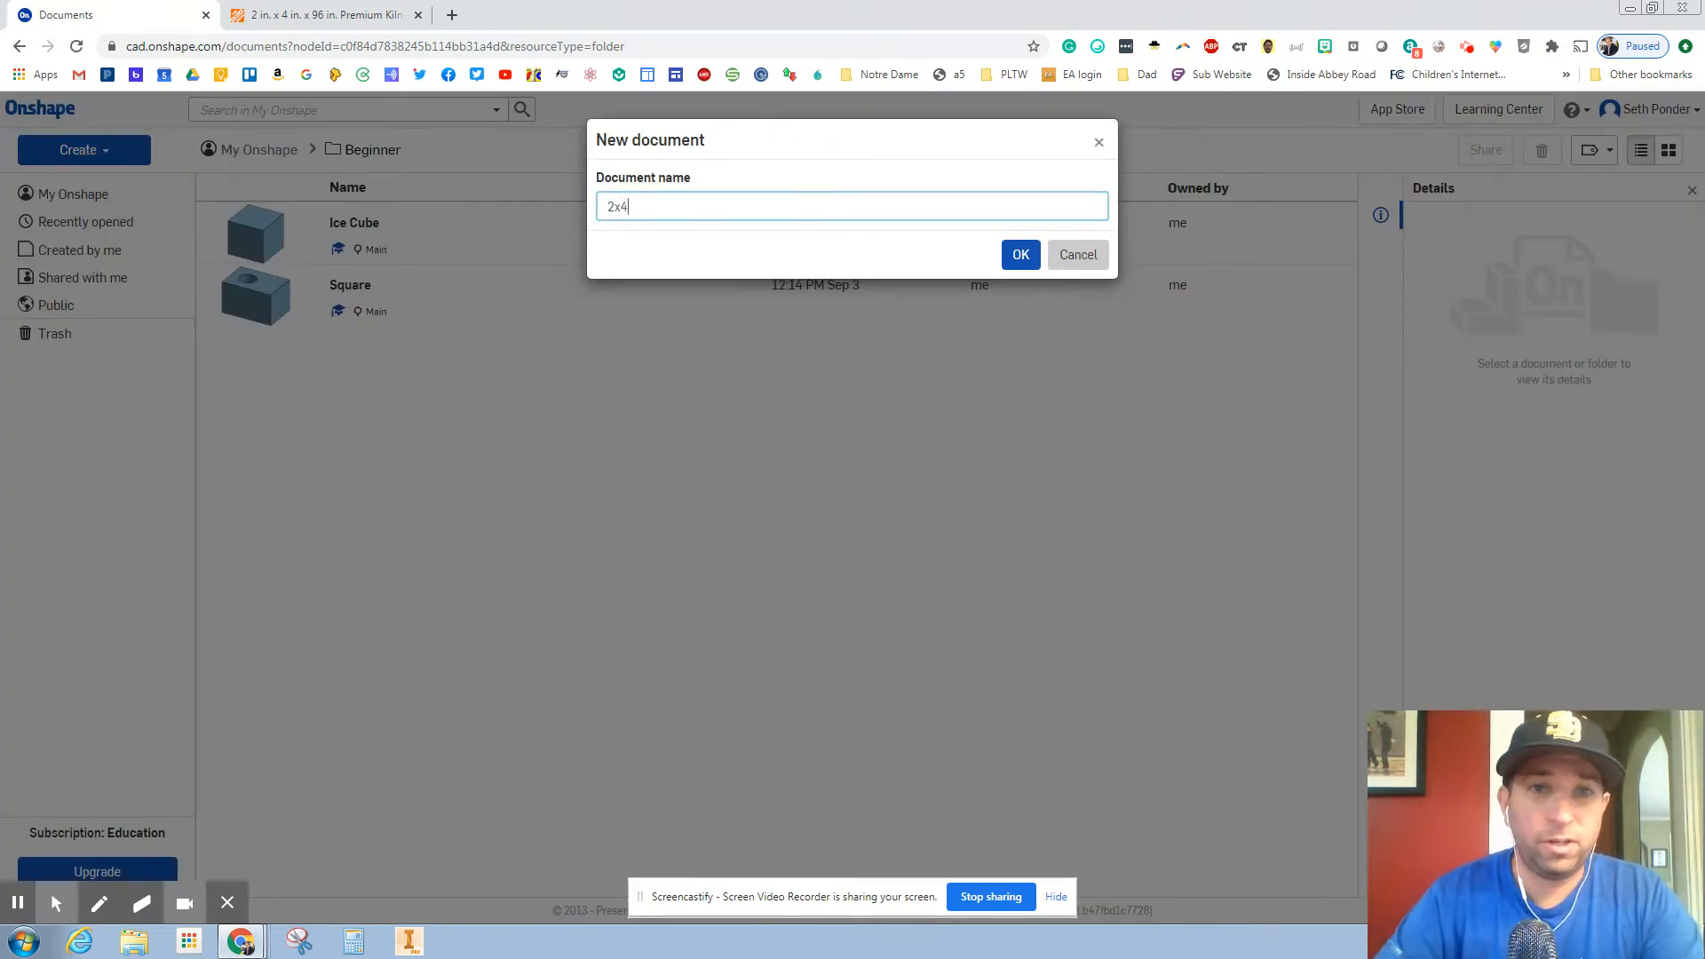
pyautogui.click(1020, 255)
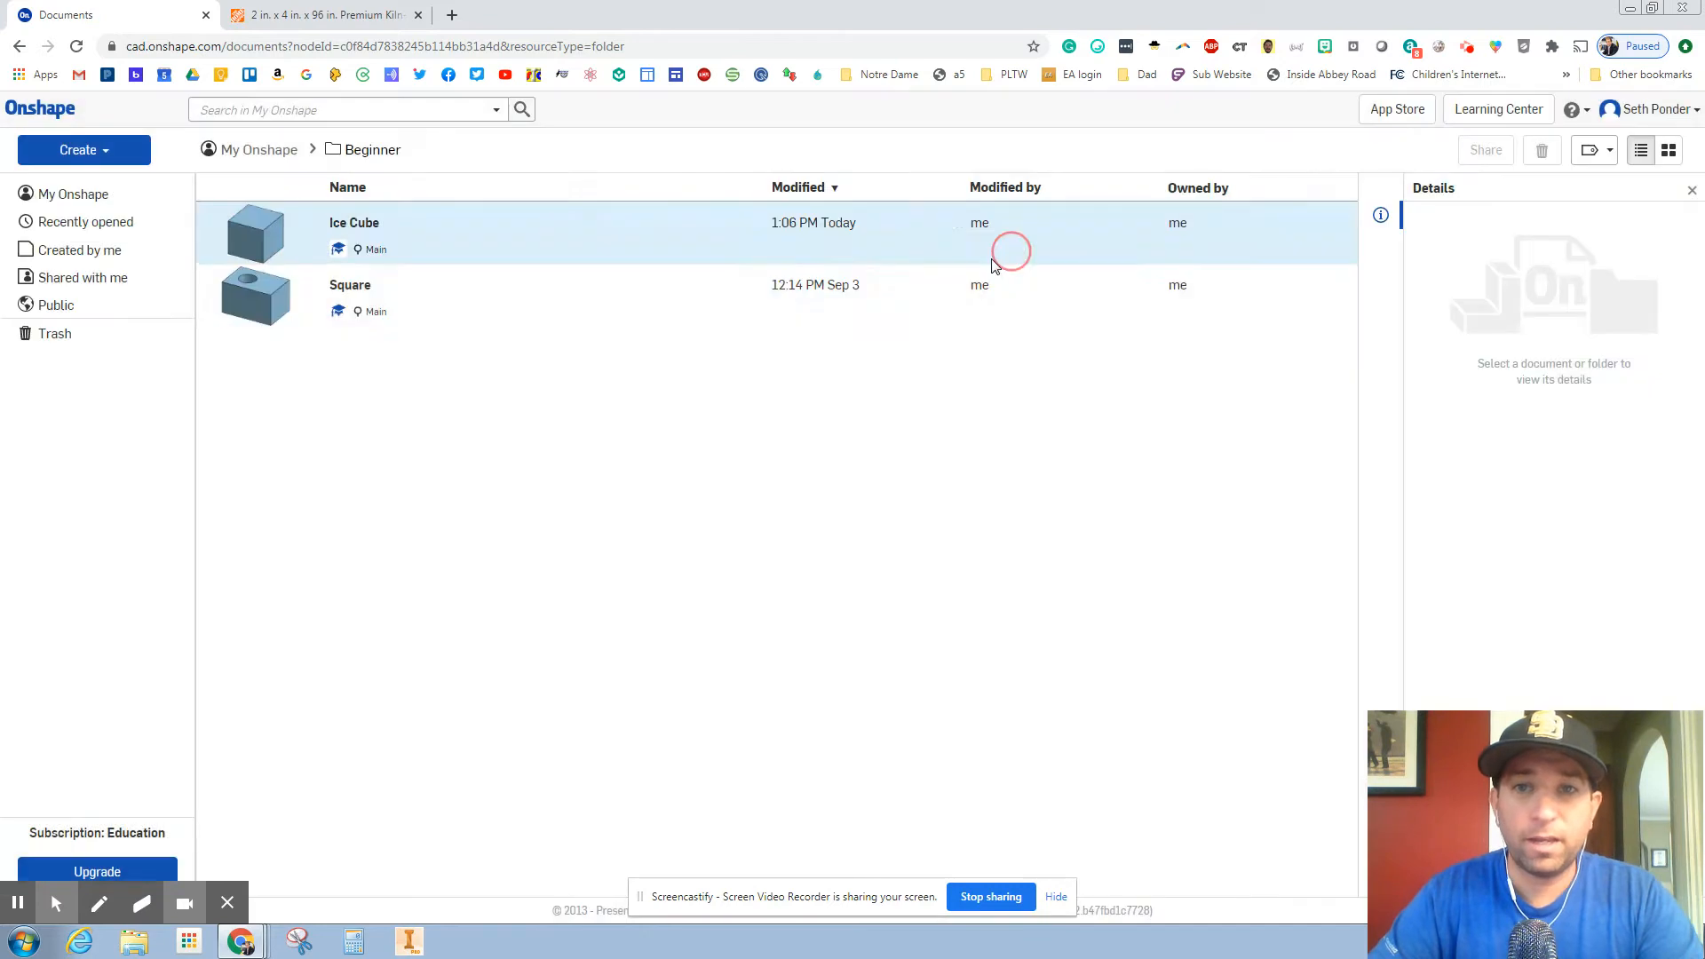
pyautogui.doubleClick(353, 223)
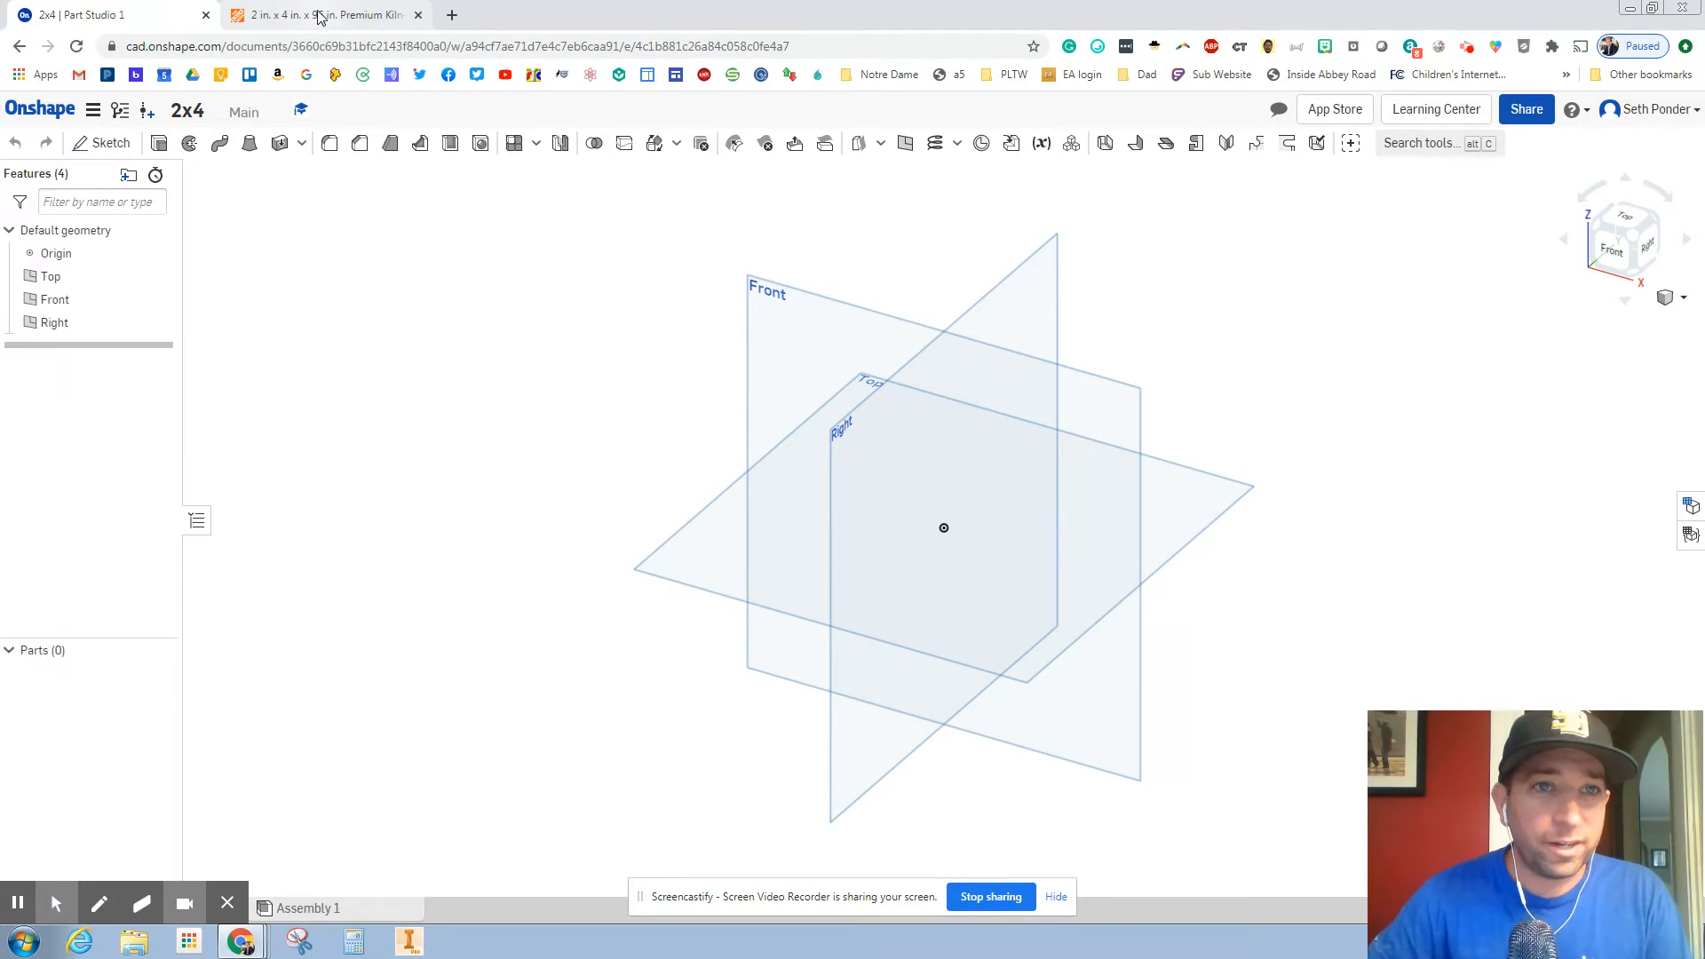
# Review the Home Depot 2 in. x 4 in. x 96 in. whitewood stud page for its dimensions
pyautogui.click(313, 15)
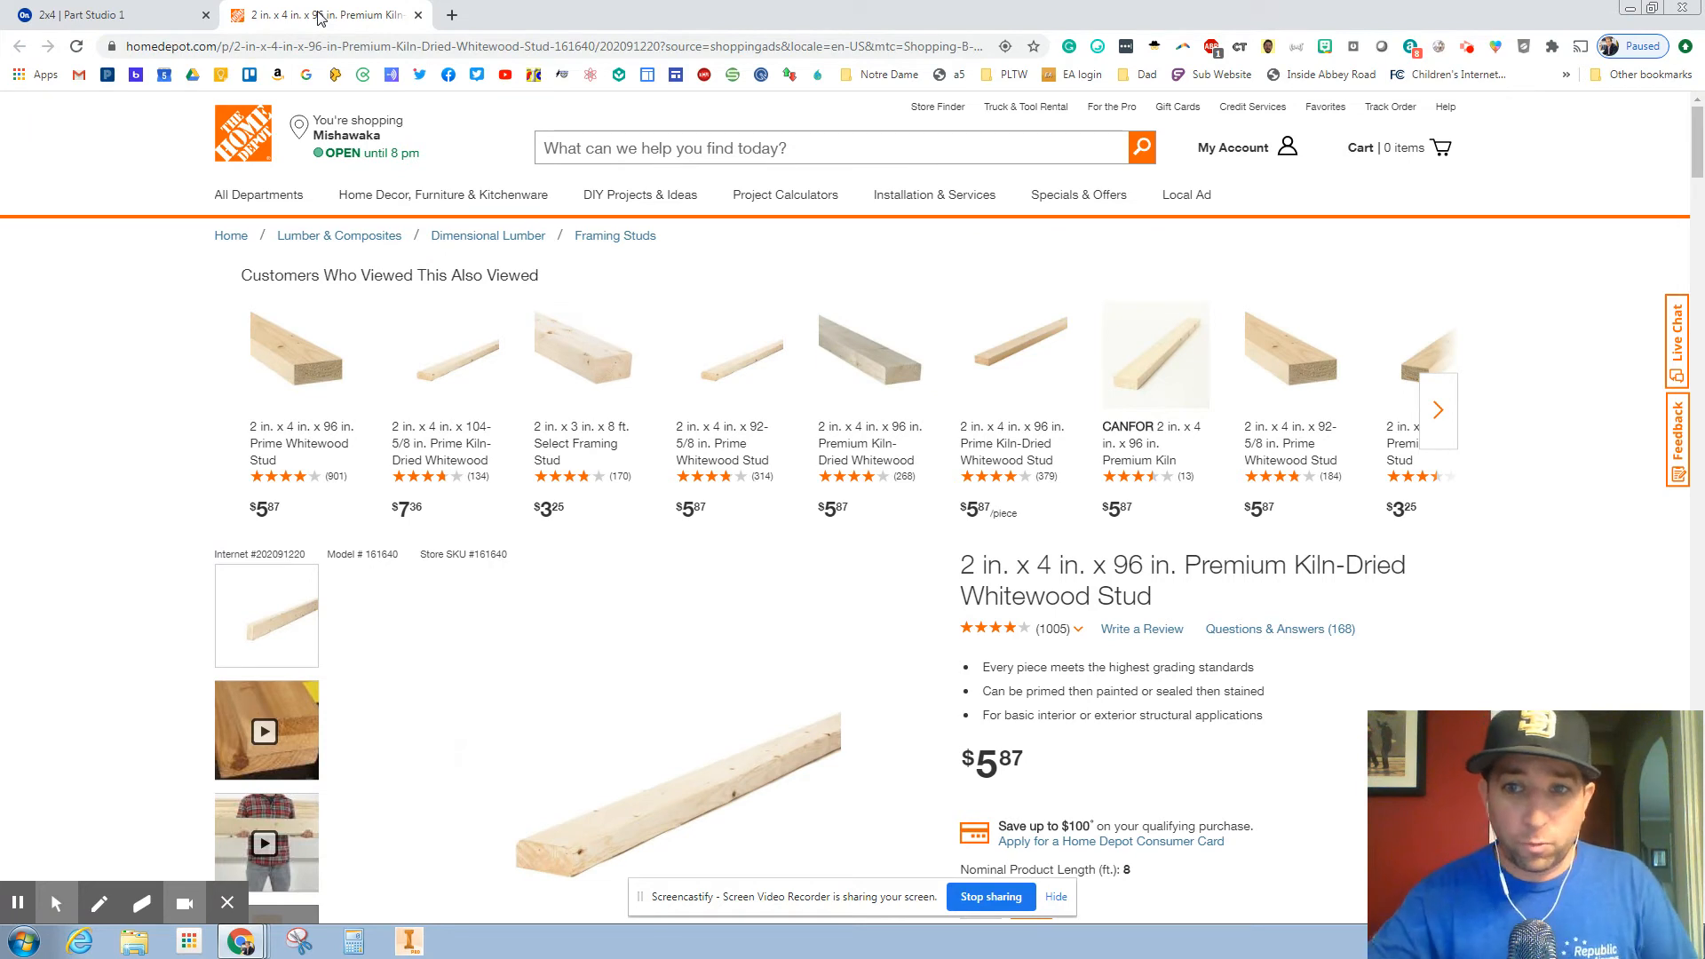
pyautogui.moveTo(241, 541)
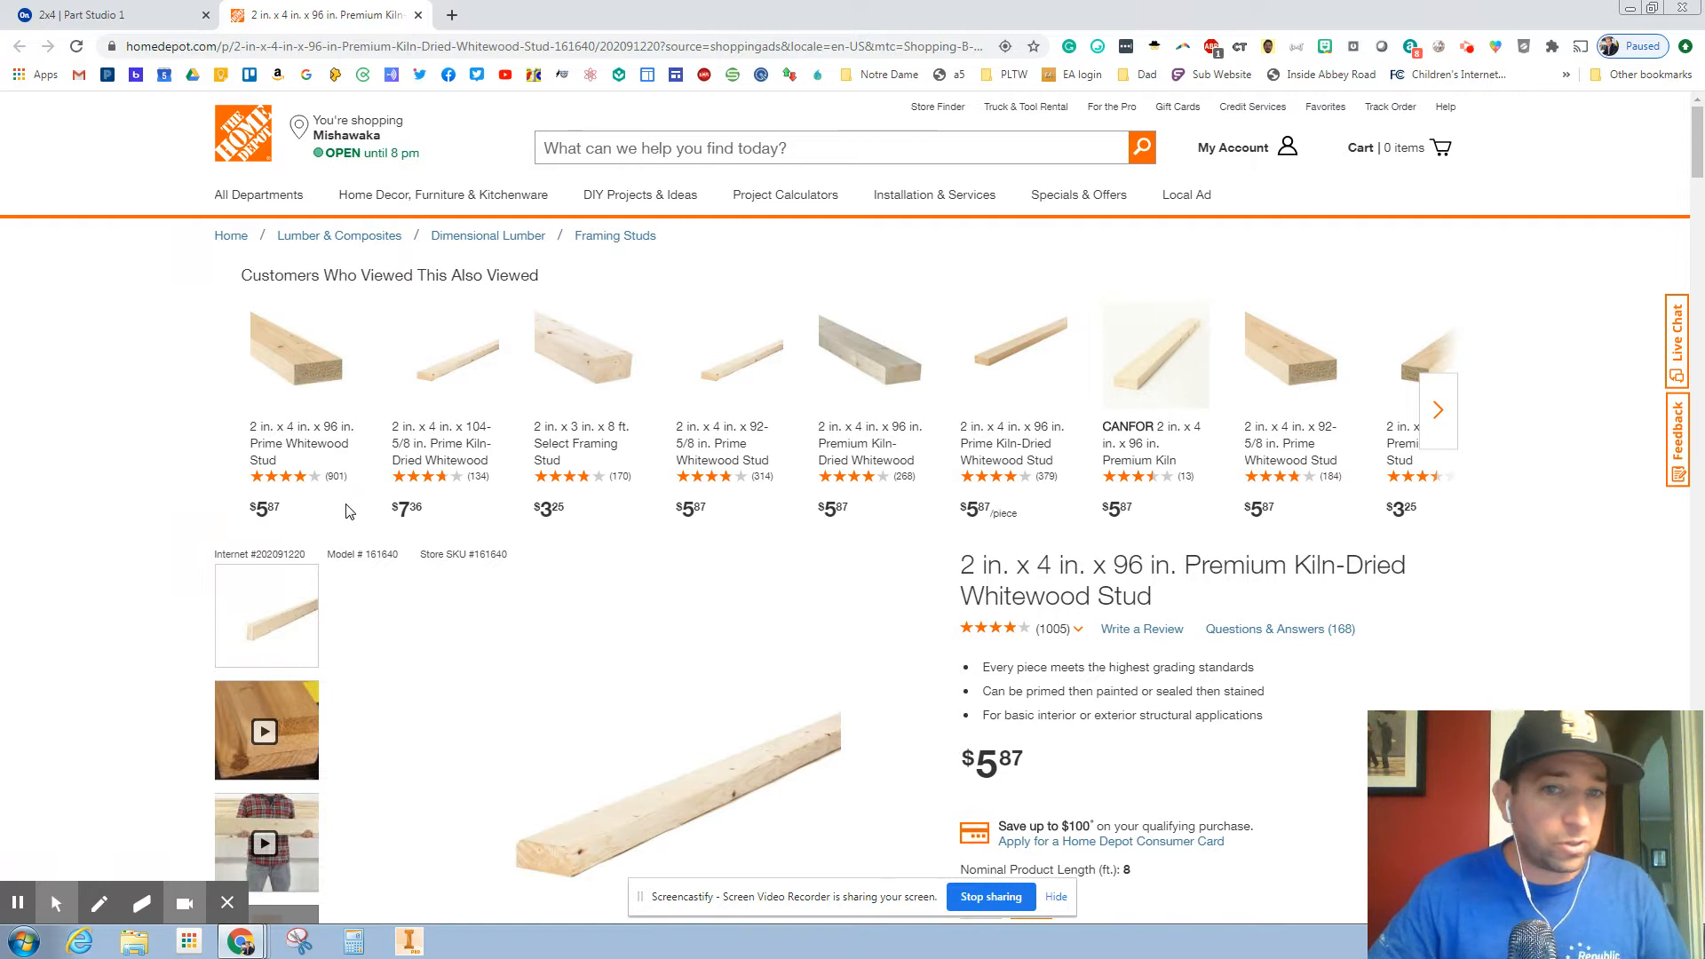
pyautogui.moveTo(317, 503)
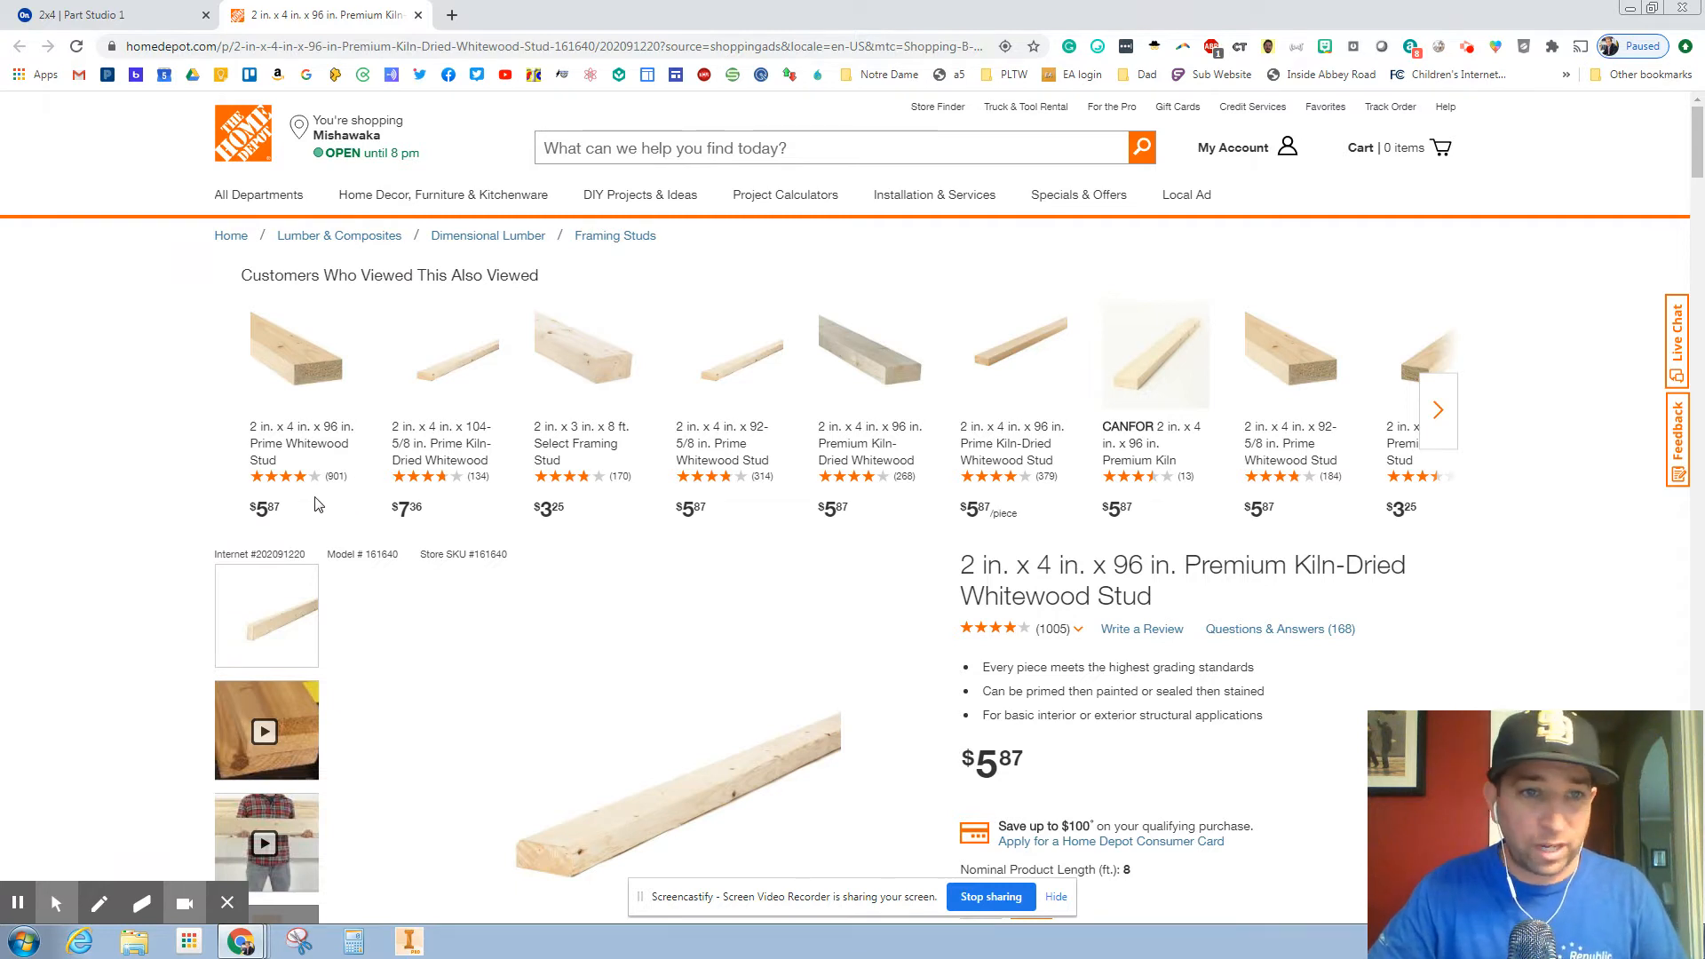
pyautogui.moveTo(392, 482)
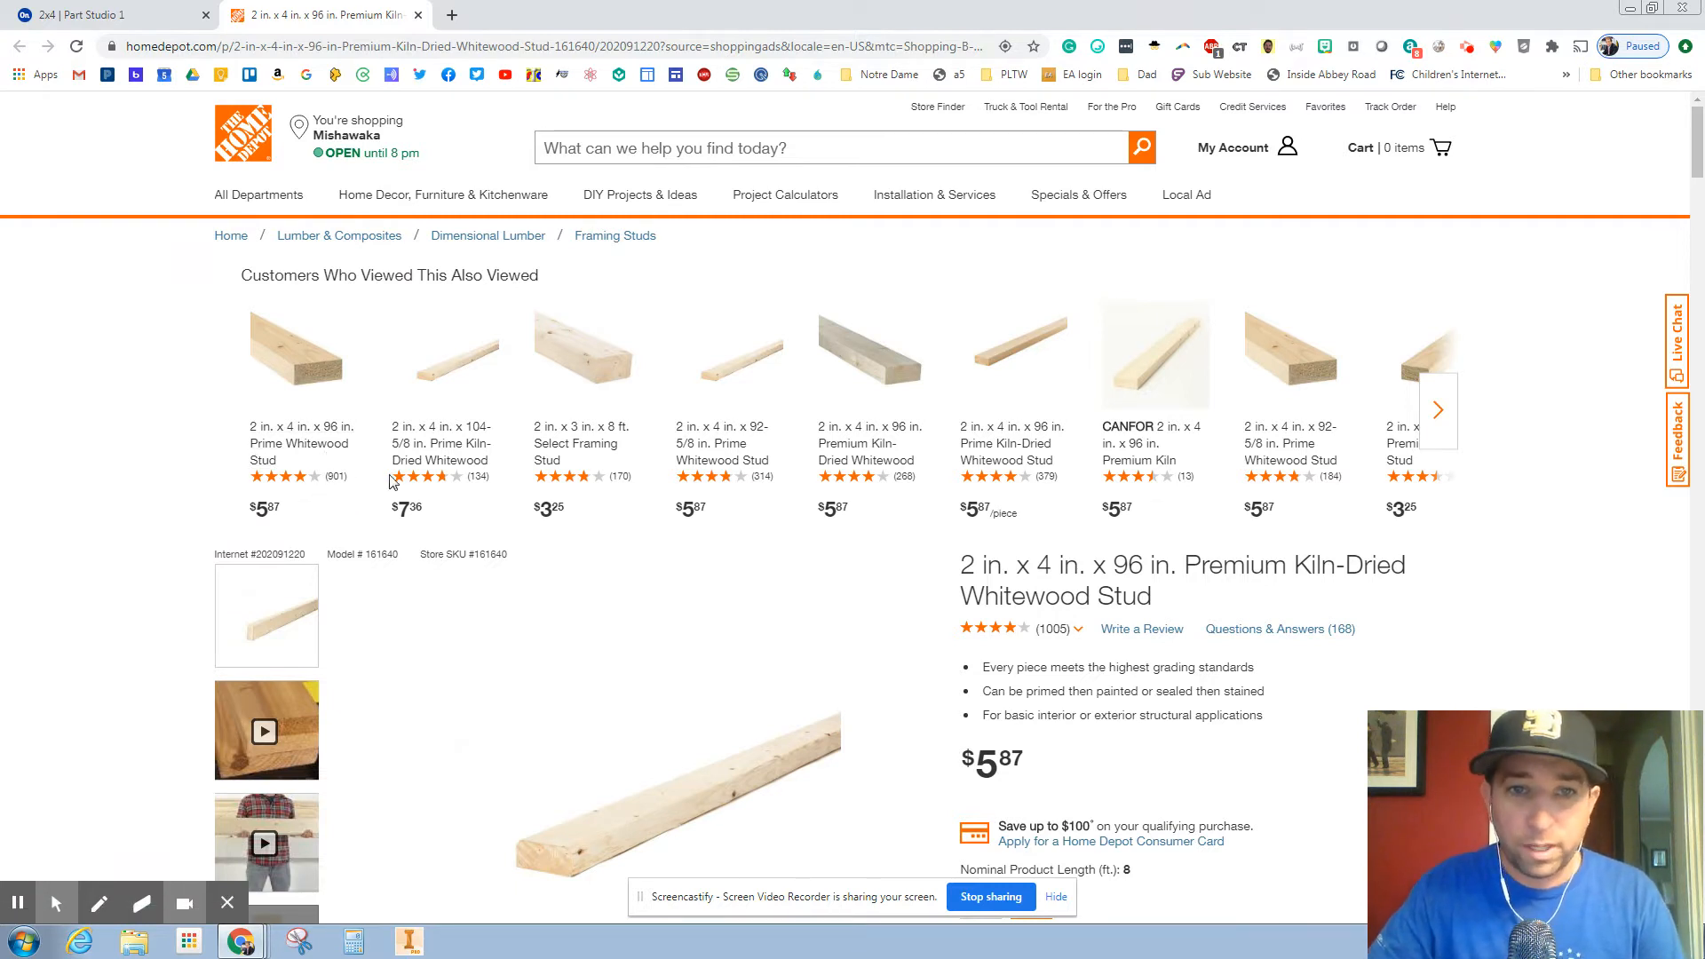
pyautogui.moveTo(937, 474)
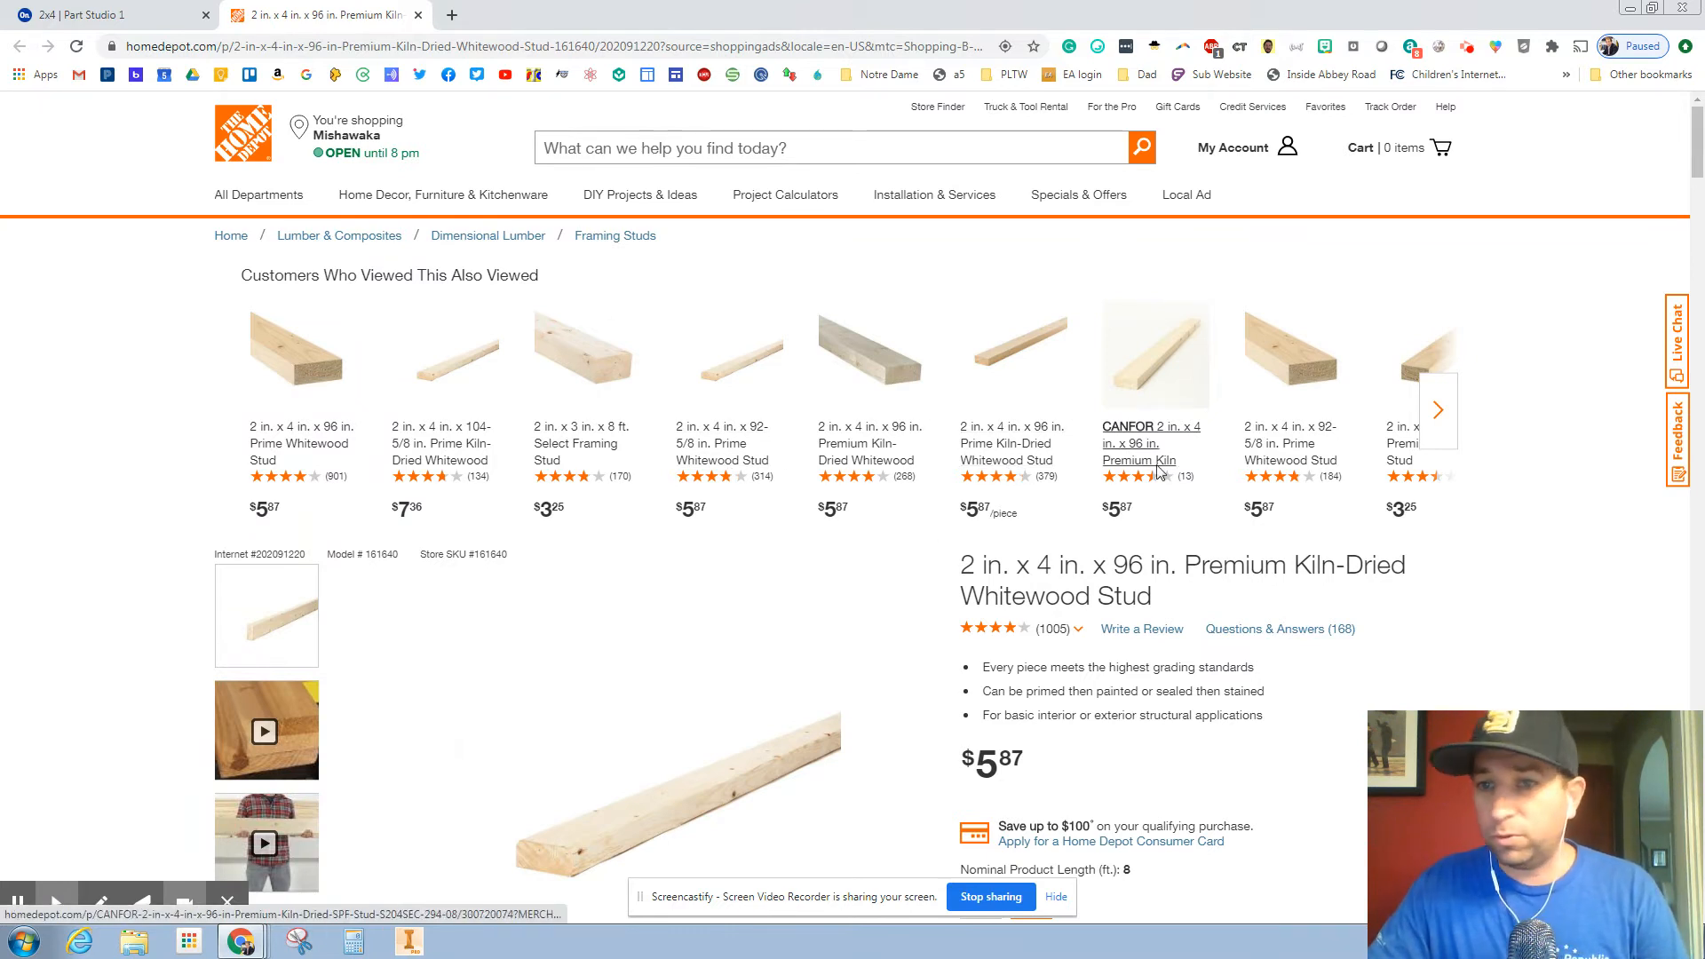
pyautogui.scroll(-3)
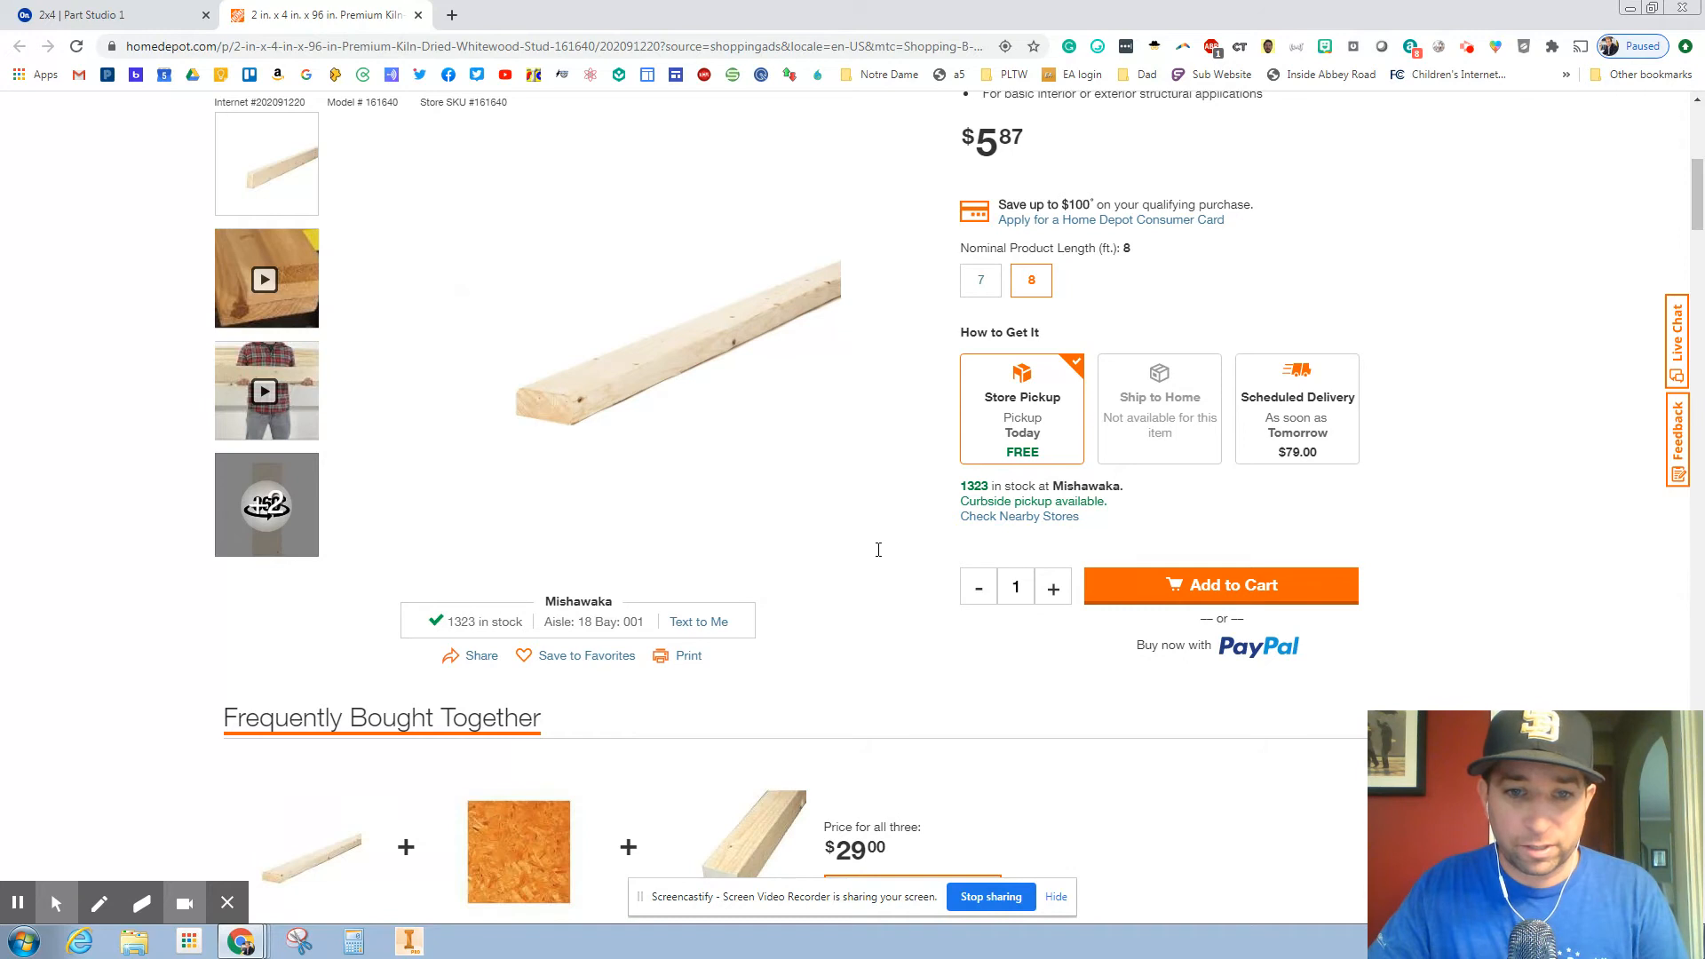
pyautogui.scroll(3)
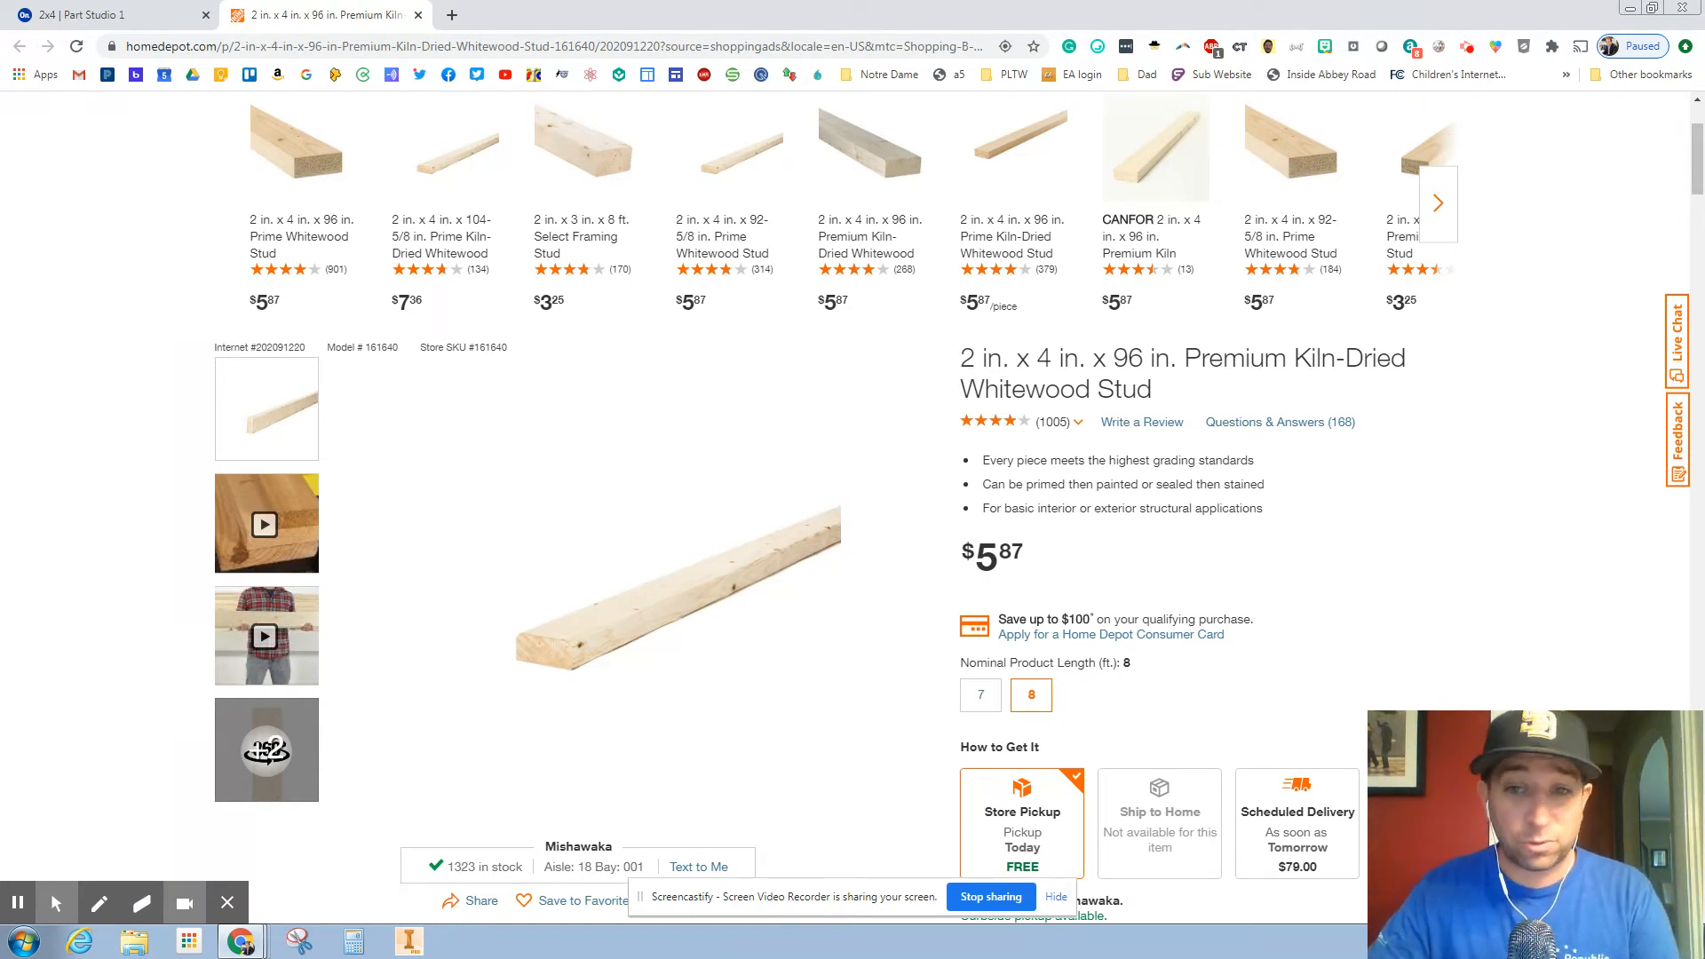
pyautogui.click(990, 422)
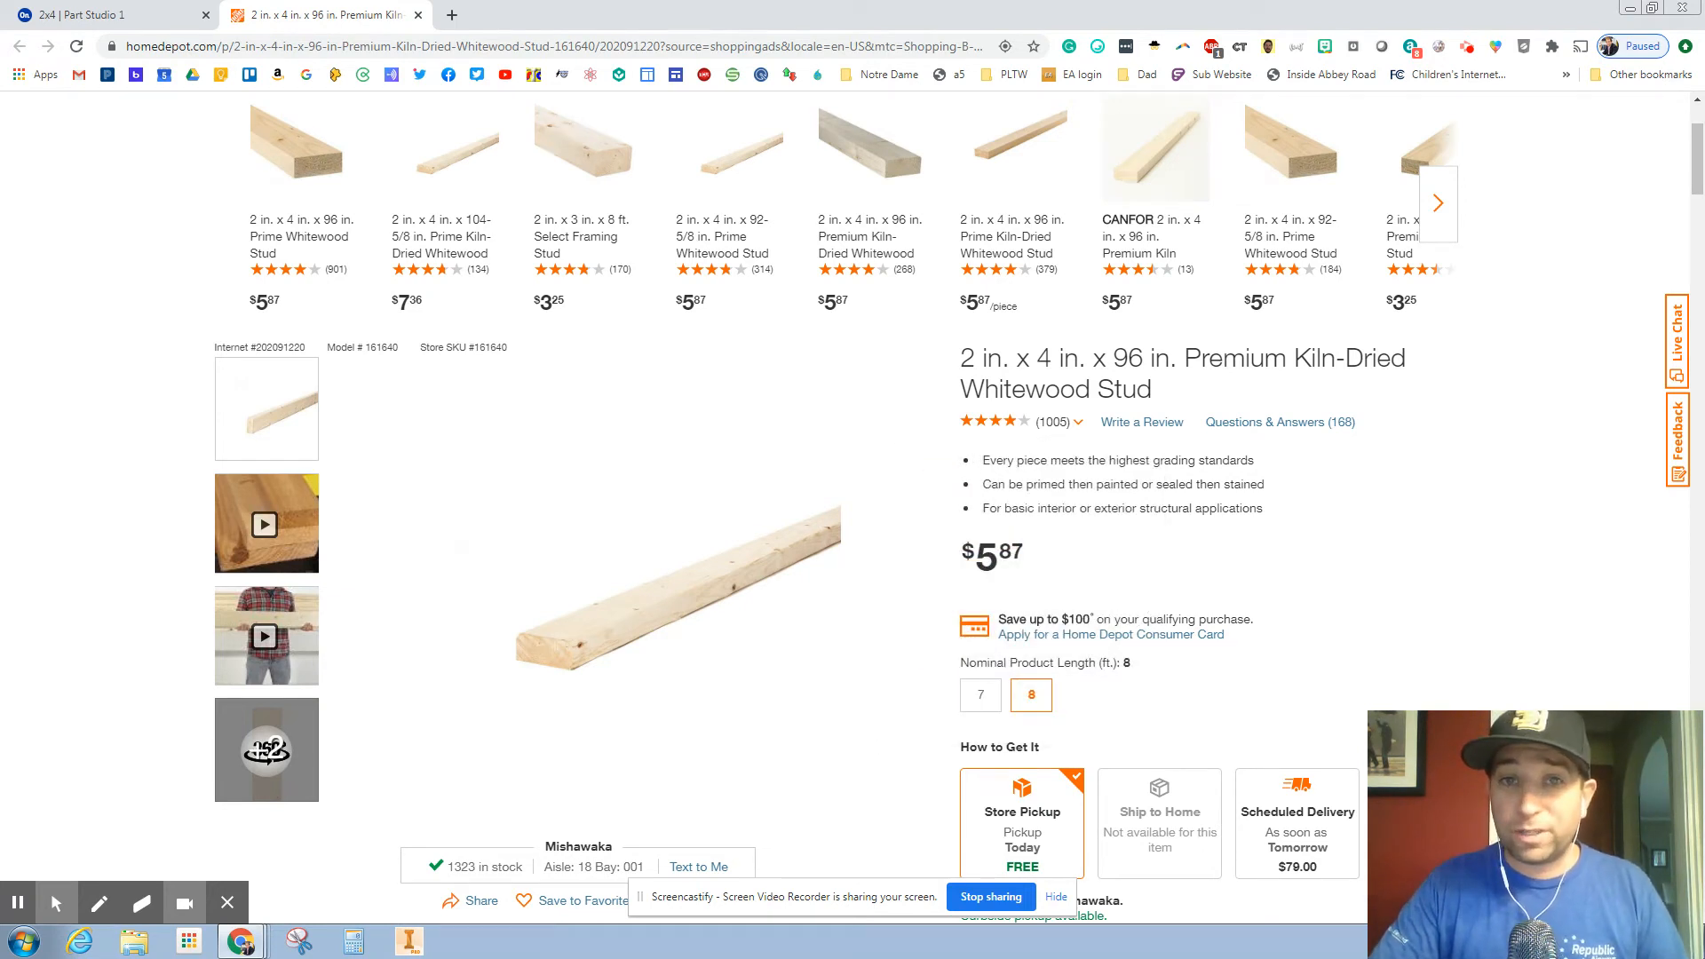
pyautogui.click(992, 422)
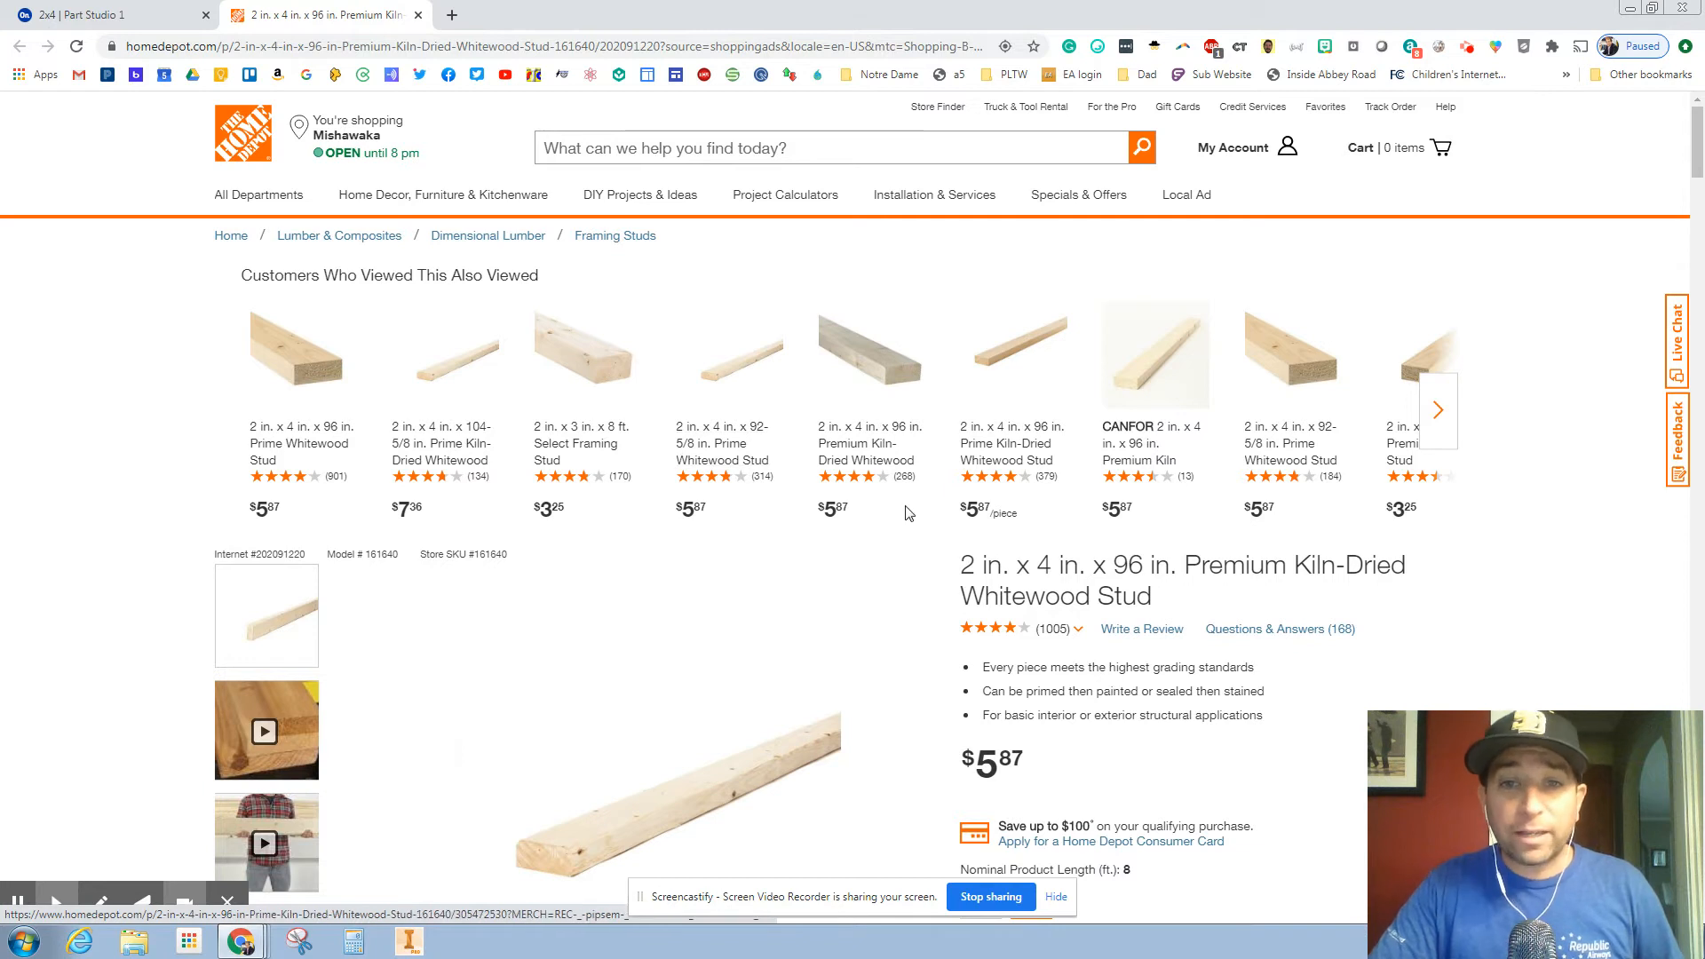
# Return to the 2x4 Onshape document and select the Front plane
pyautogui.click(89, 15)
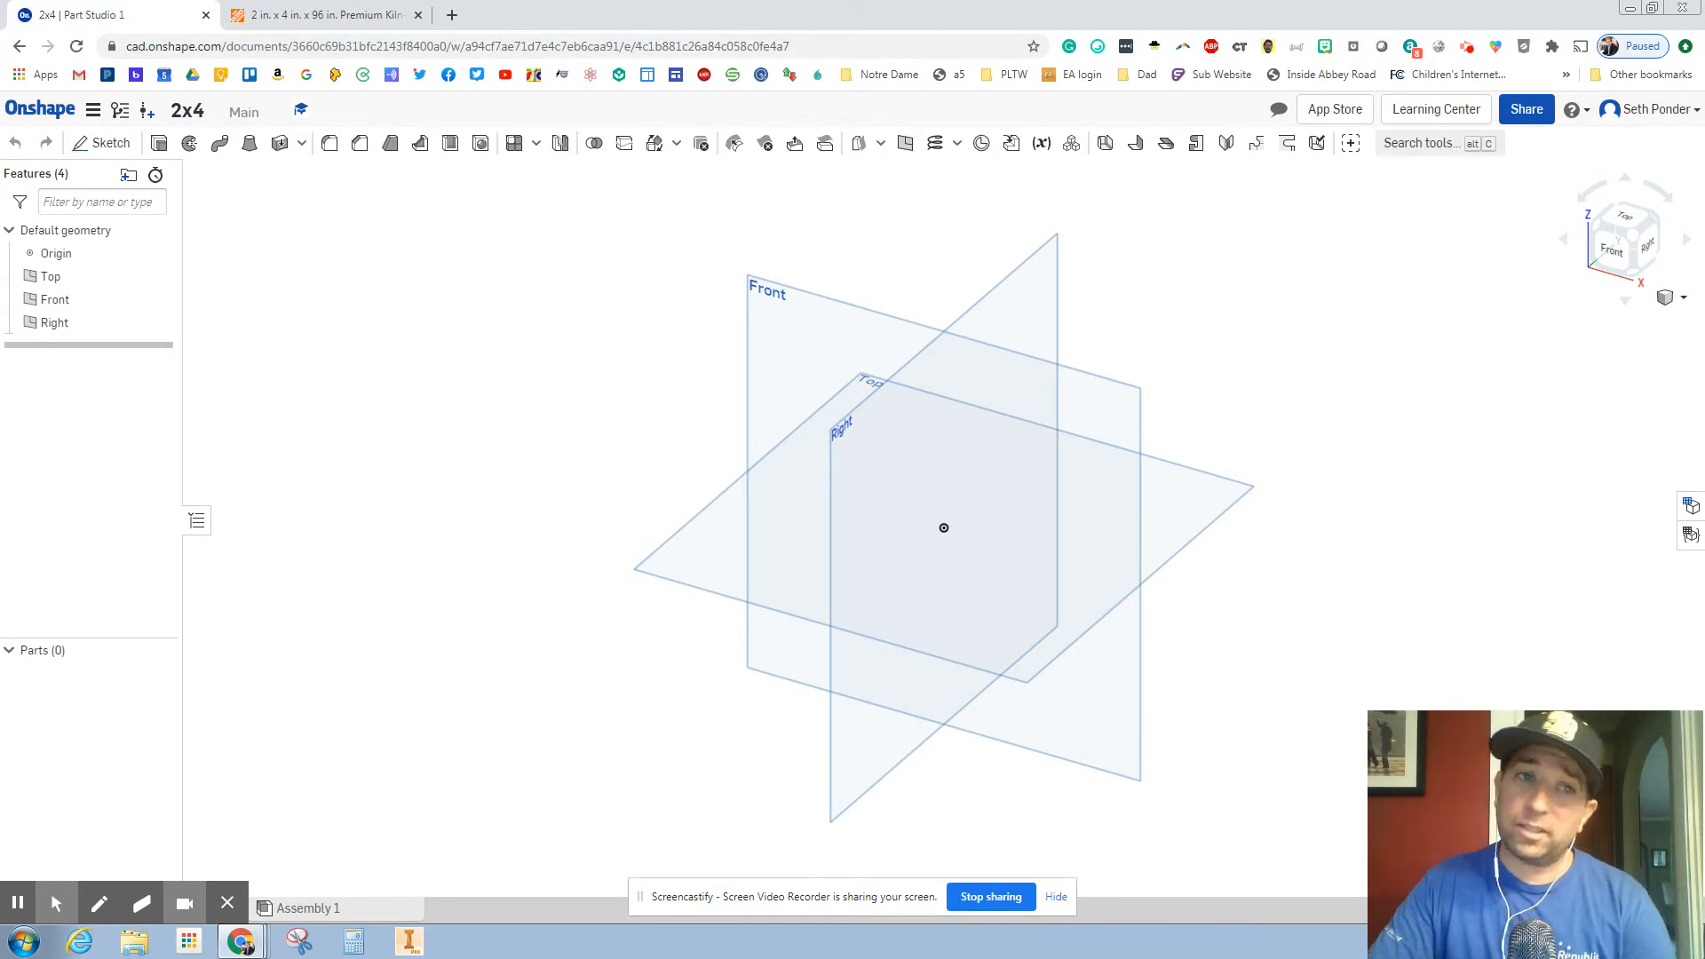
pyautogui.moveTo(339, 458)
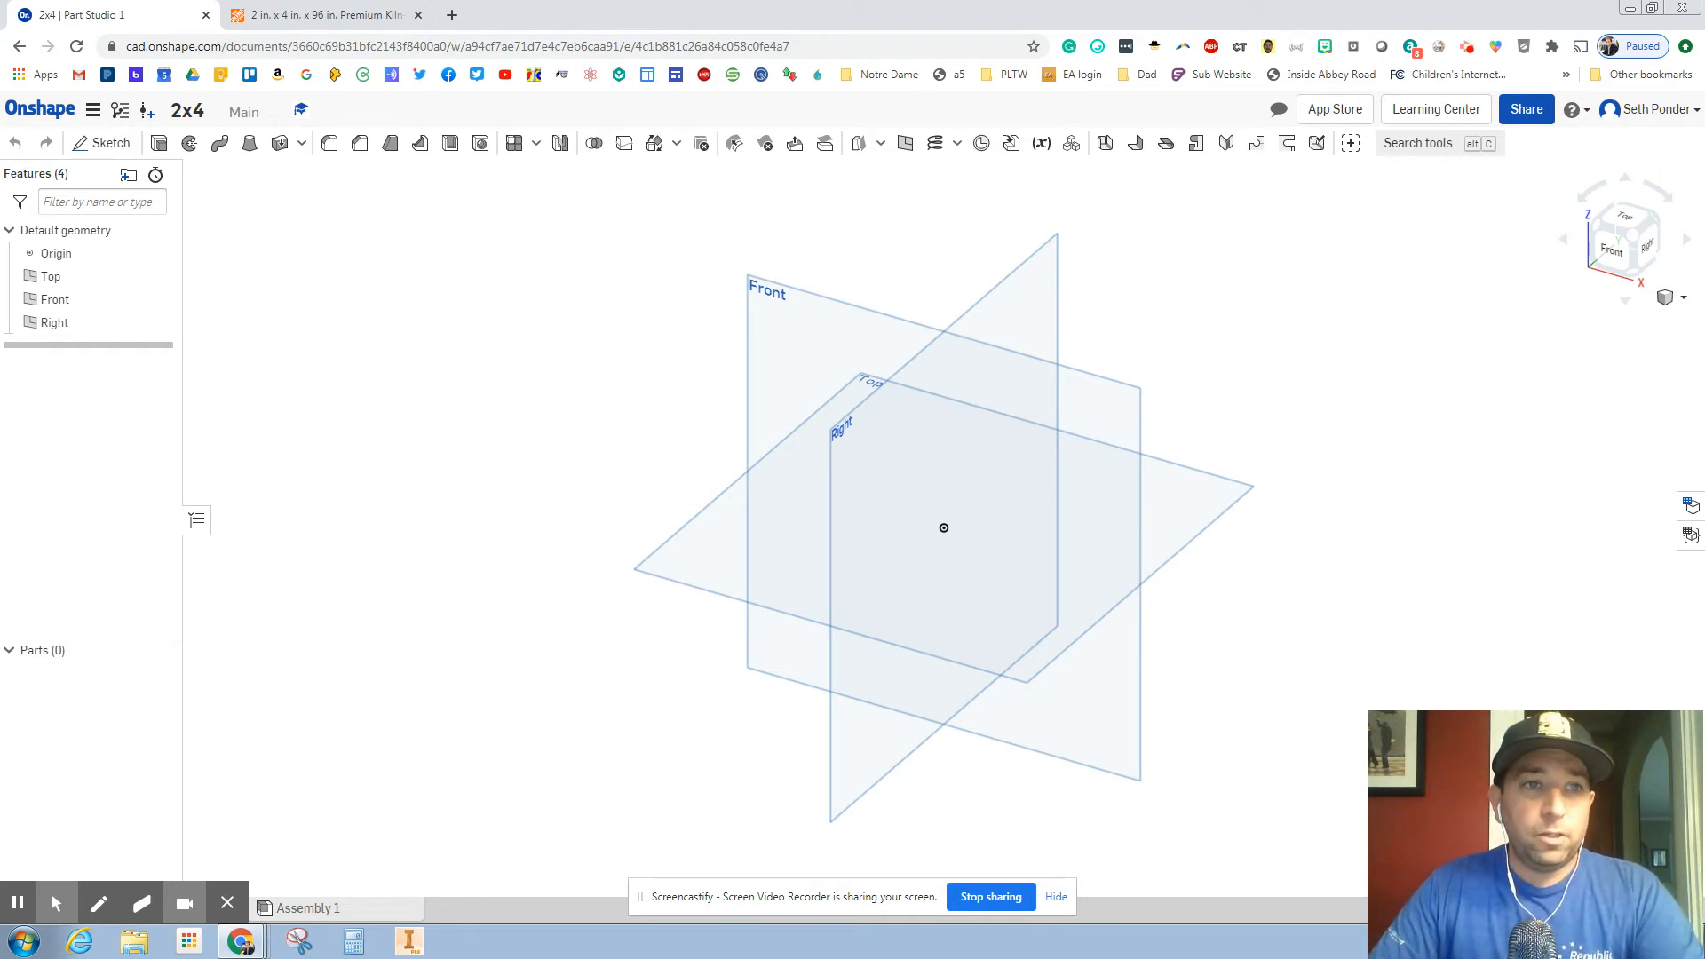
pyautogui.moveTo(727, 299)
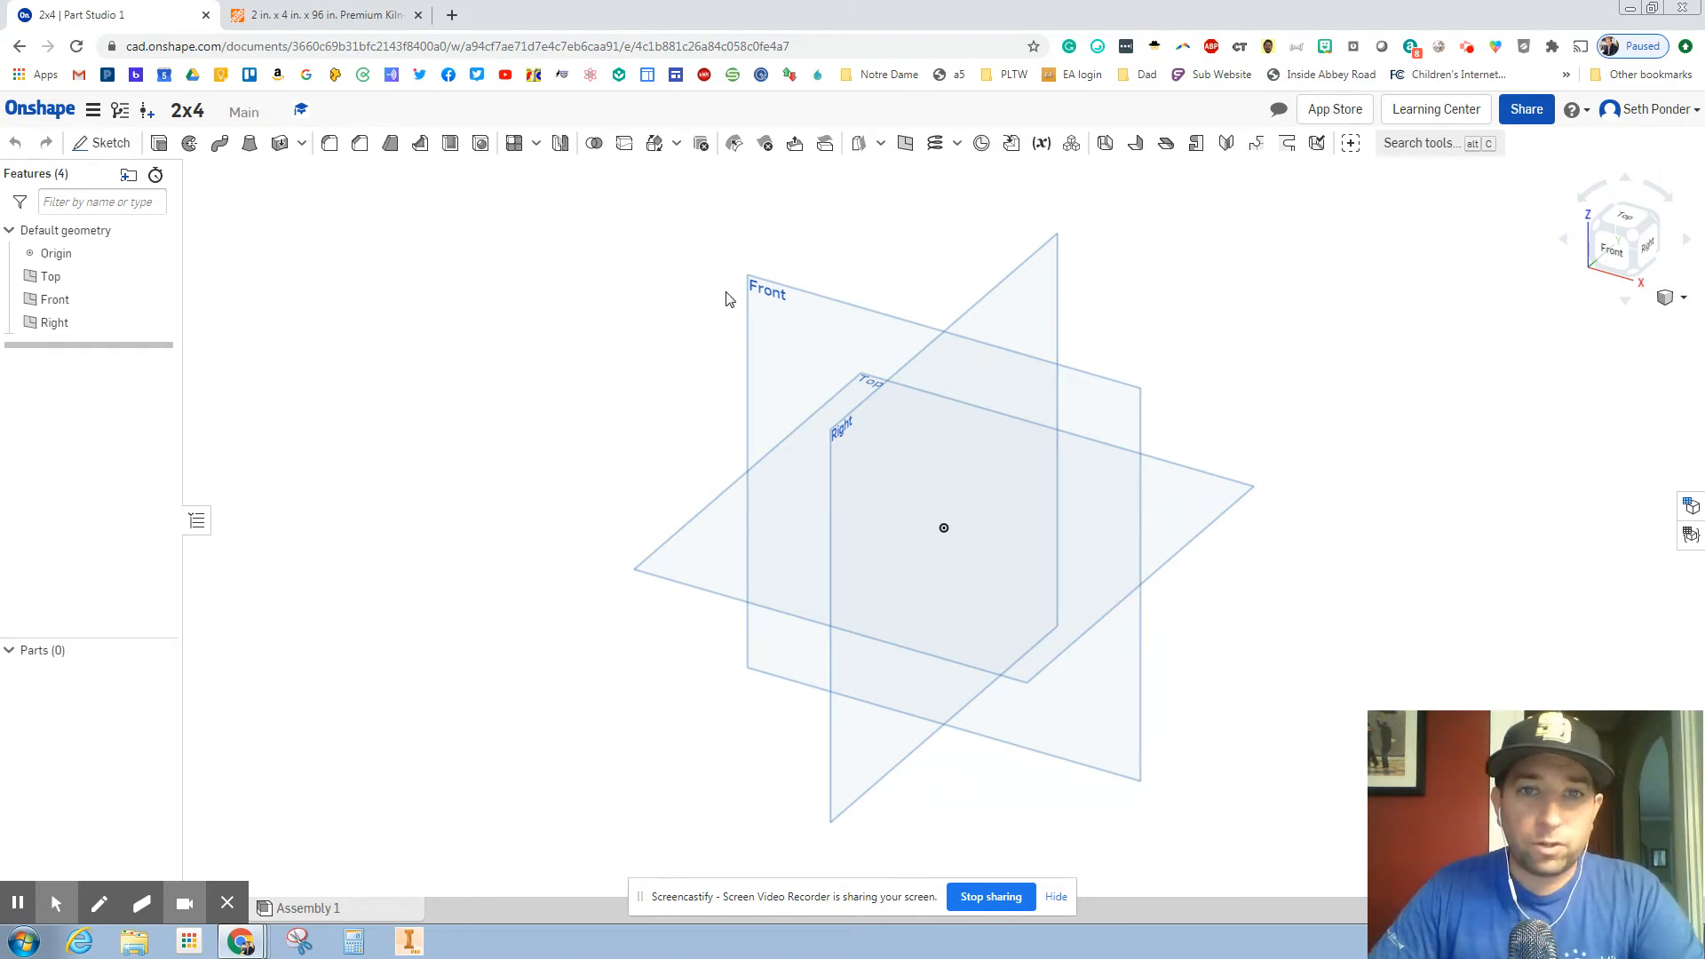
pyautogui.click(55, 299)
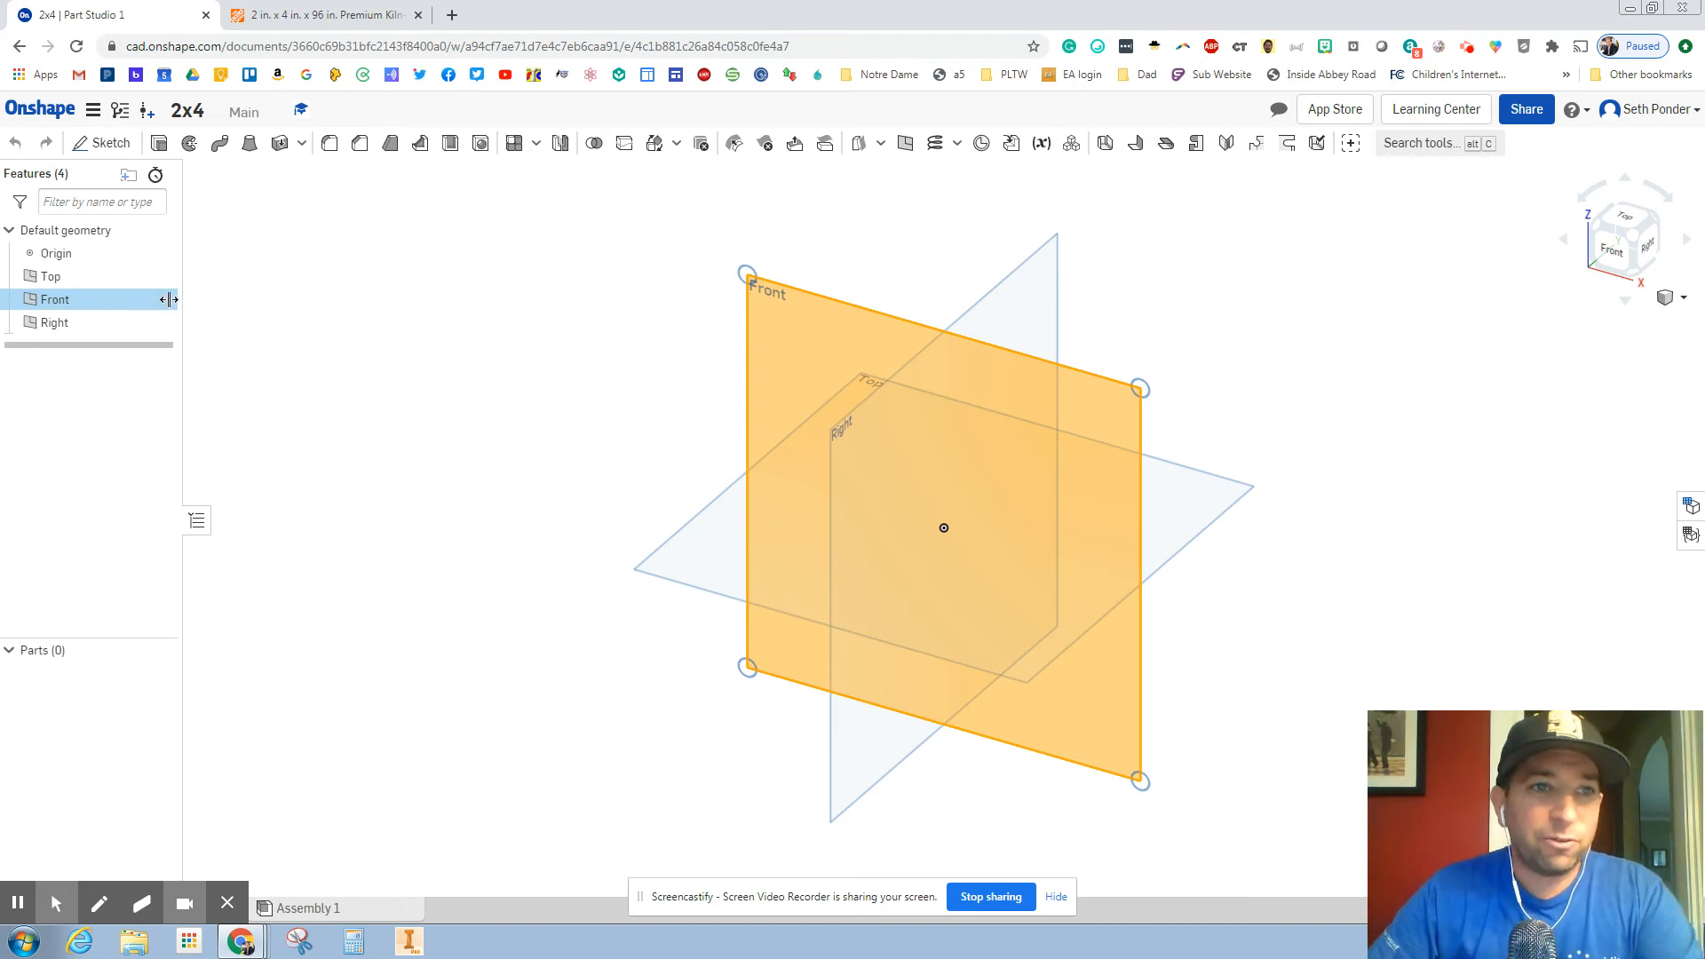
# Sketch a 3.5 × 1.5 inch rectangle on the Front plane and finish Sketch 1
pyautogui.click(100, 143)
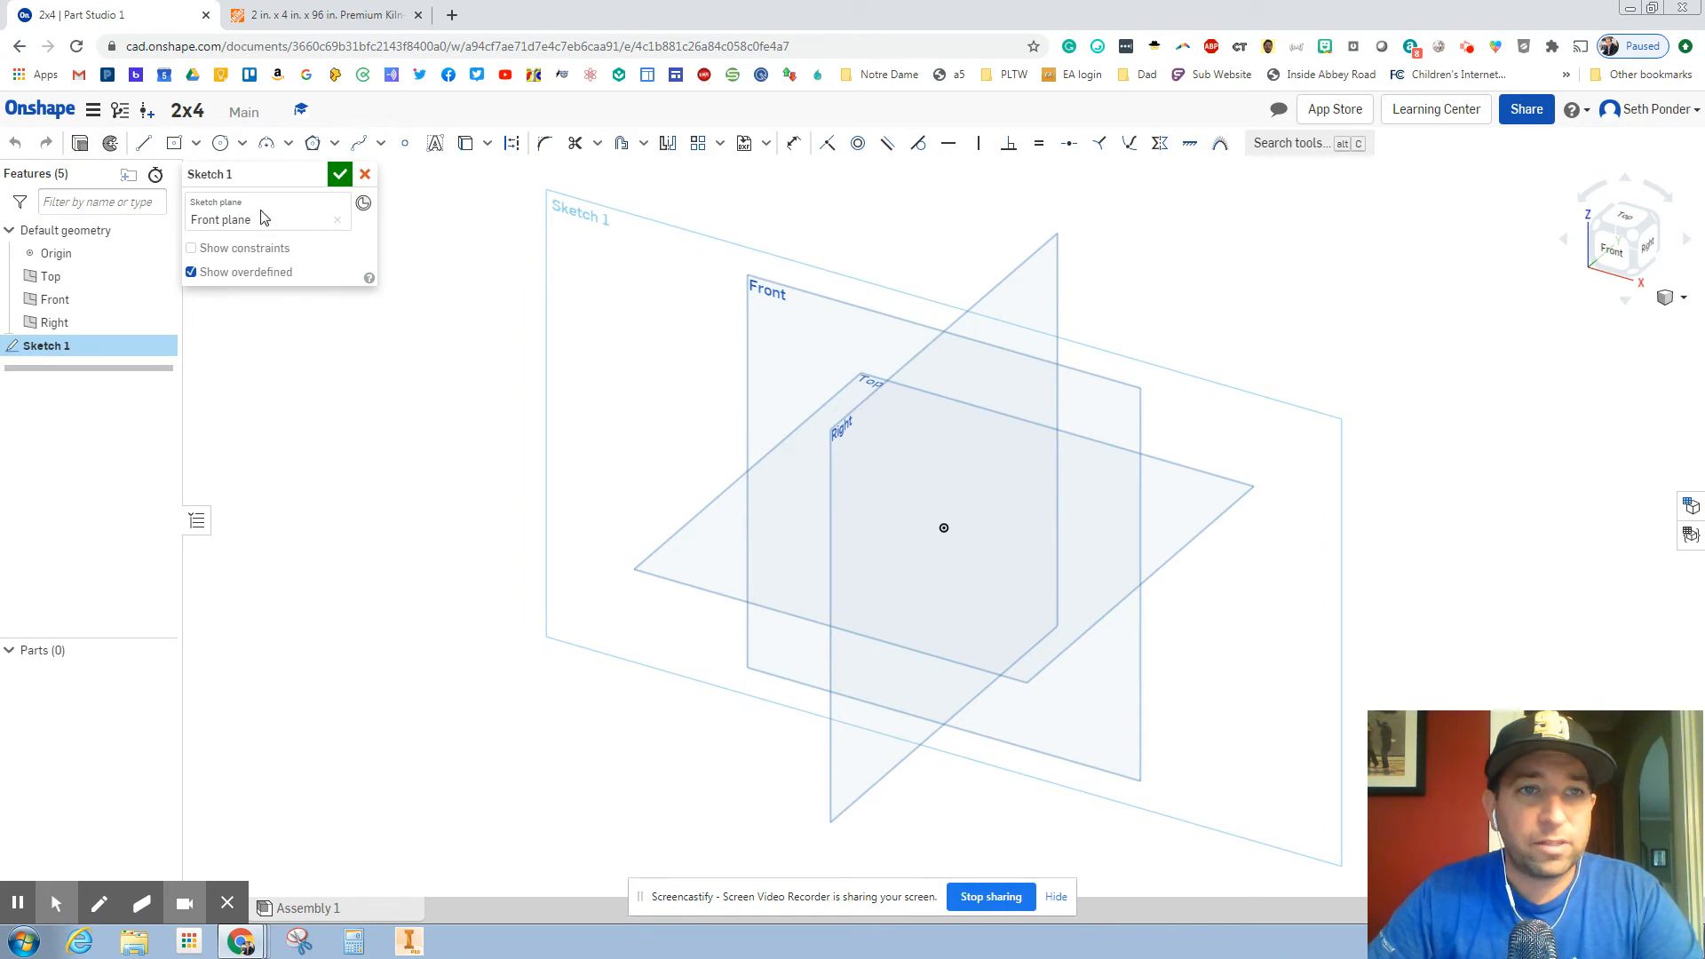
pyautogui.click(197, 143)
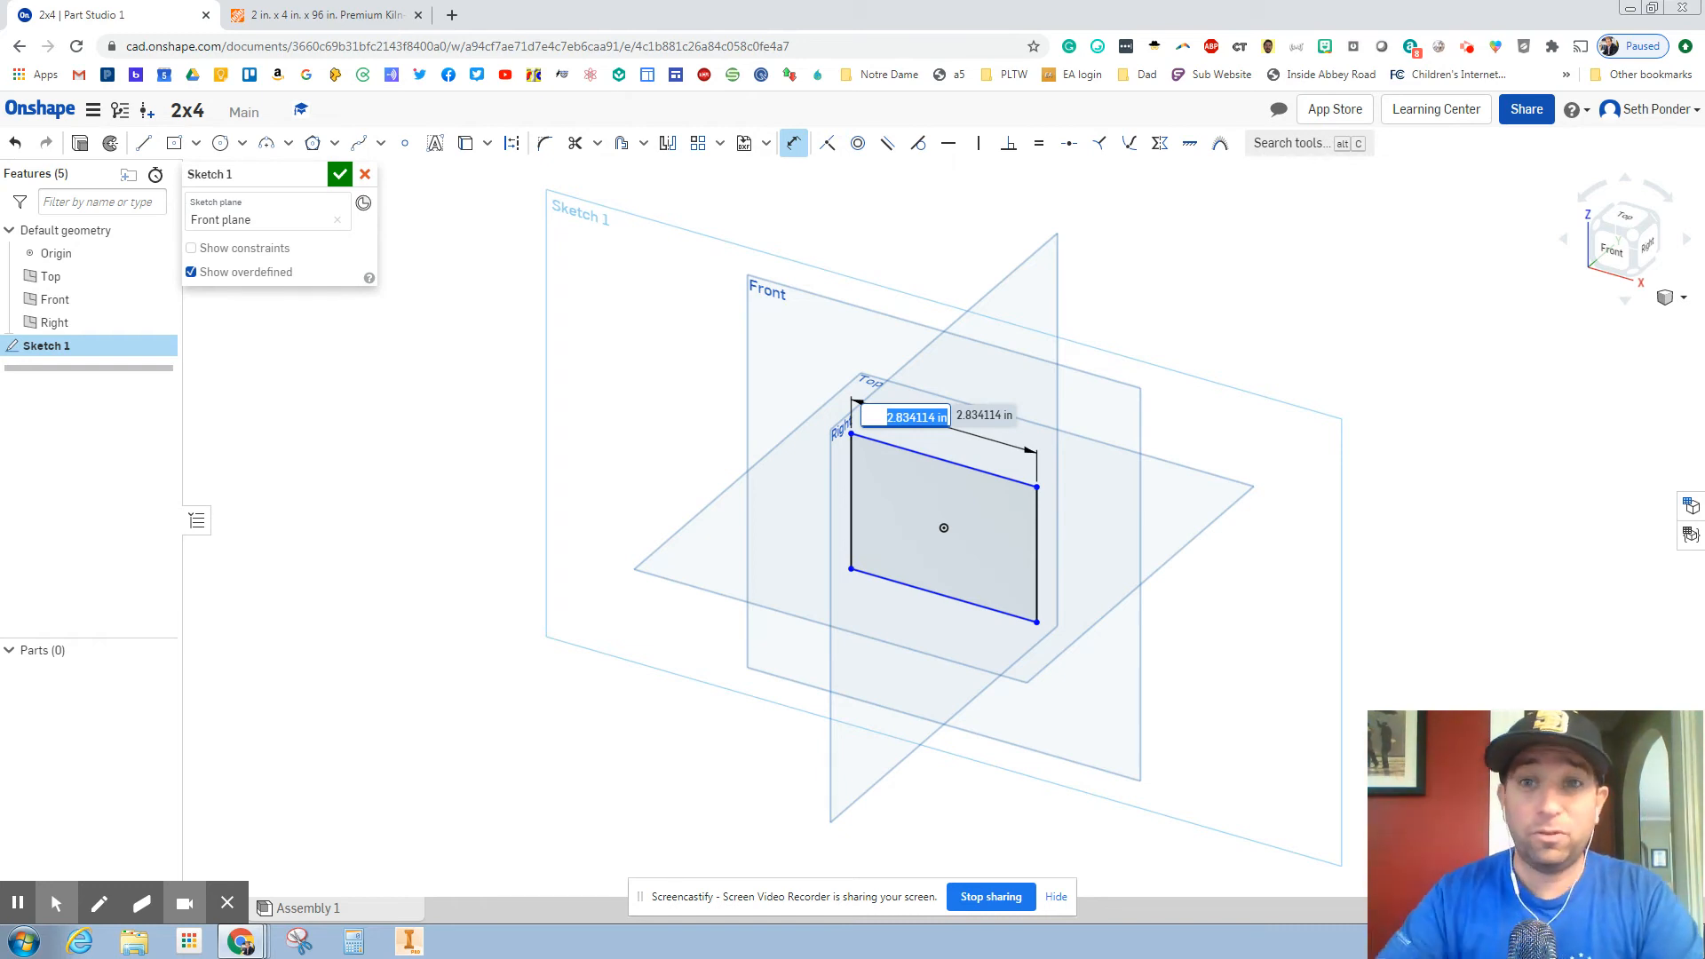
pyautogui.write('3.5')
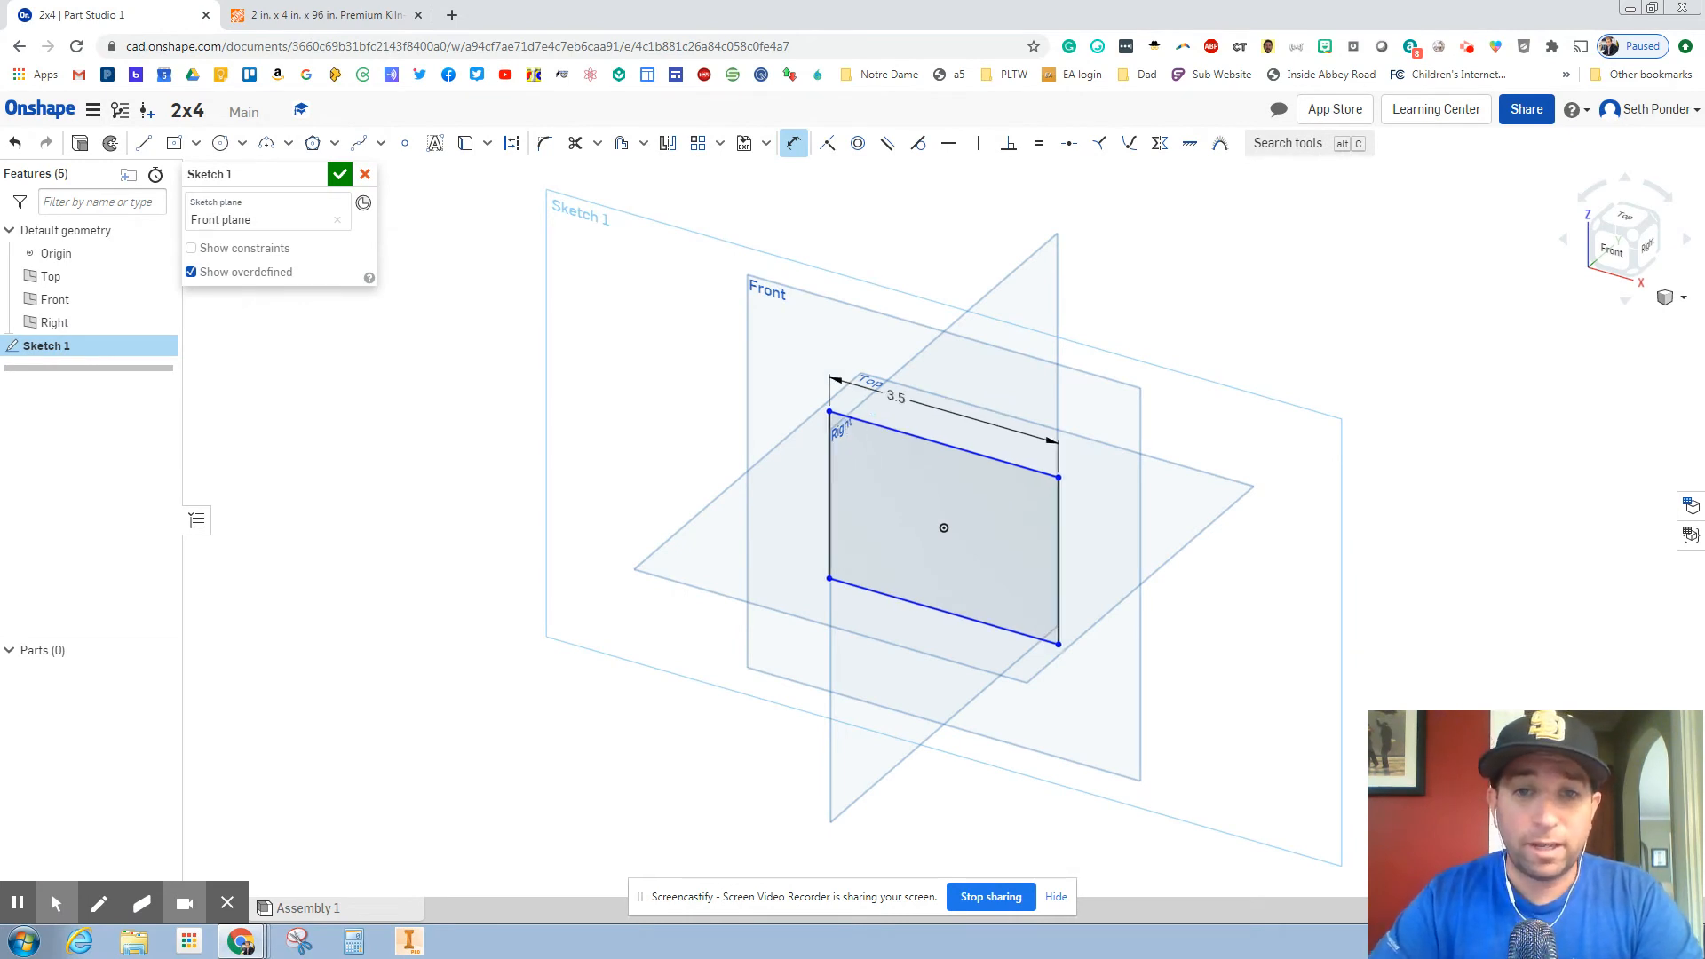
pyautogui.moveTo(799, 180)
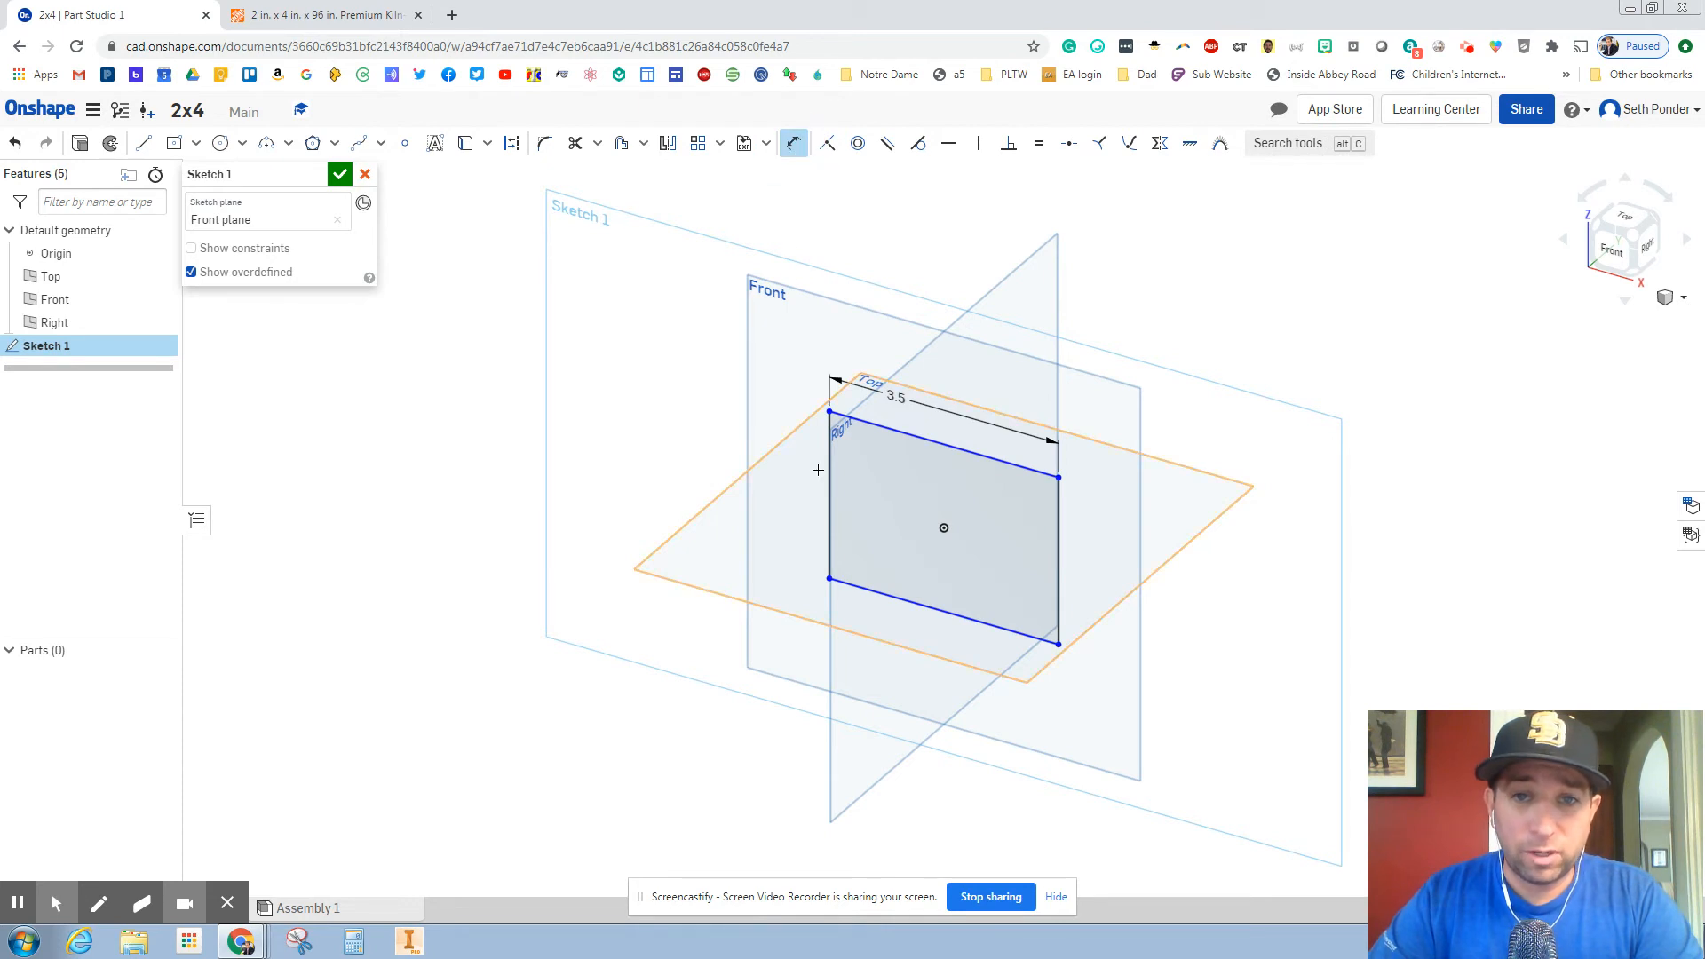
pyautogui.click(824, 495)
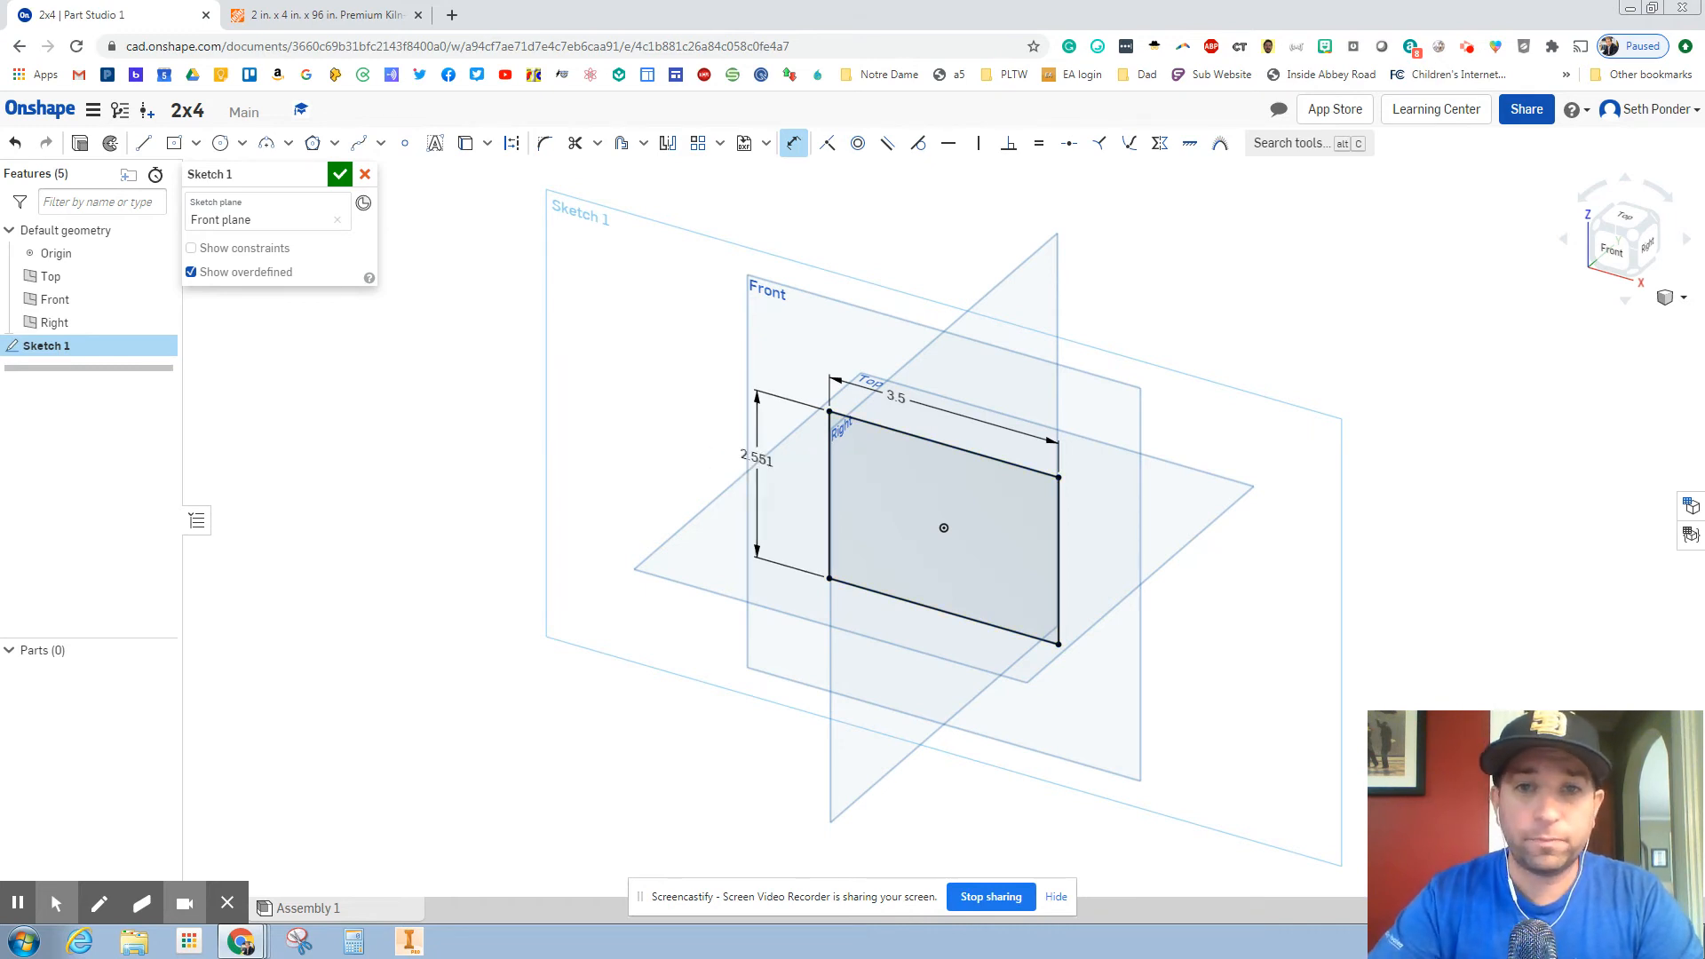
pyautogui.write('1.5')
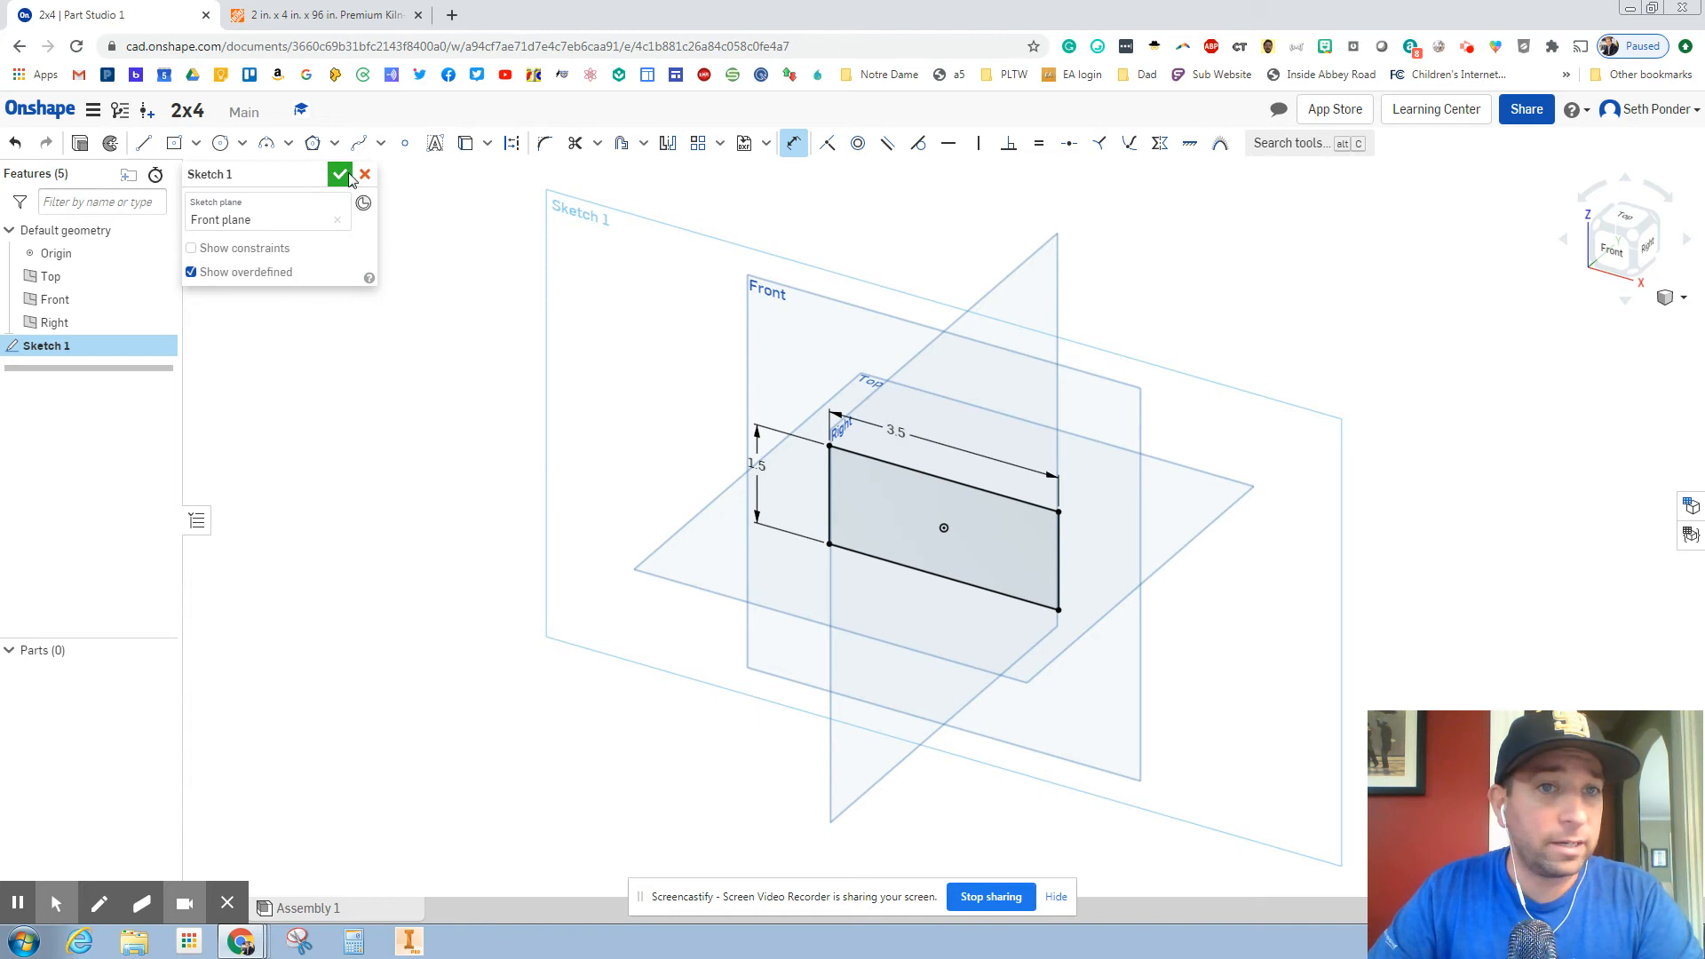
pyautogui.click(345, 174)
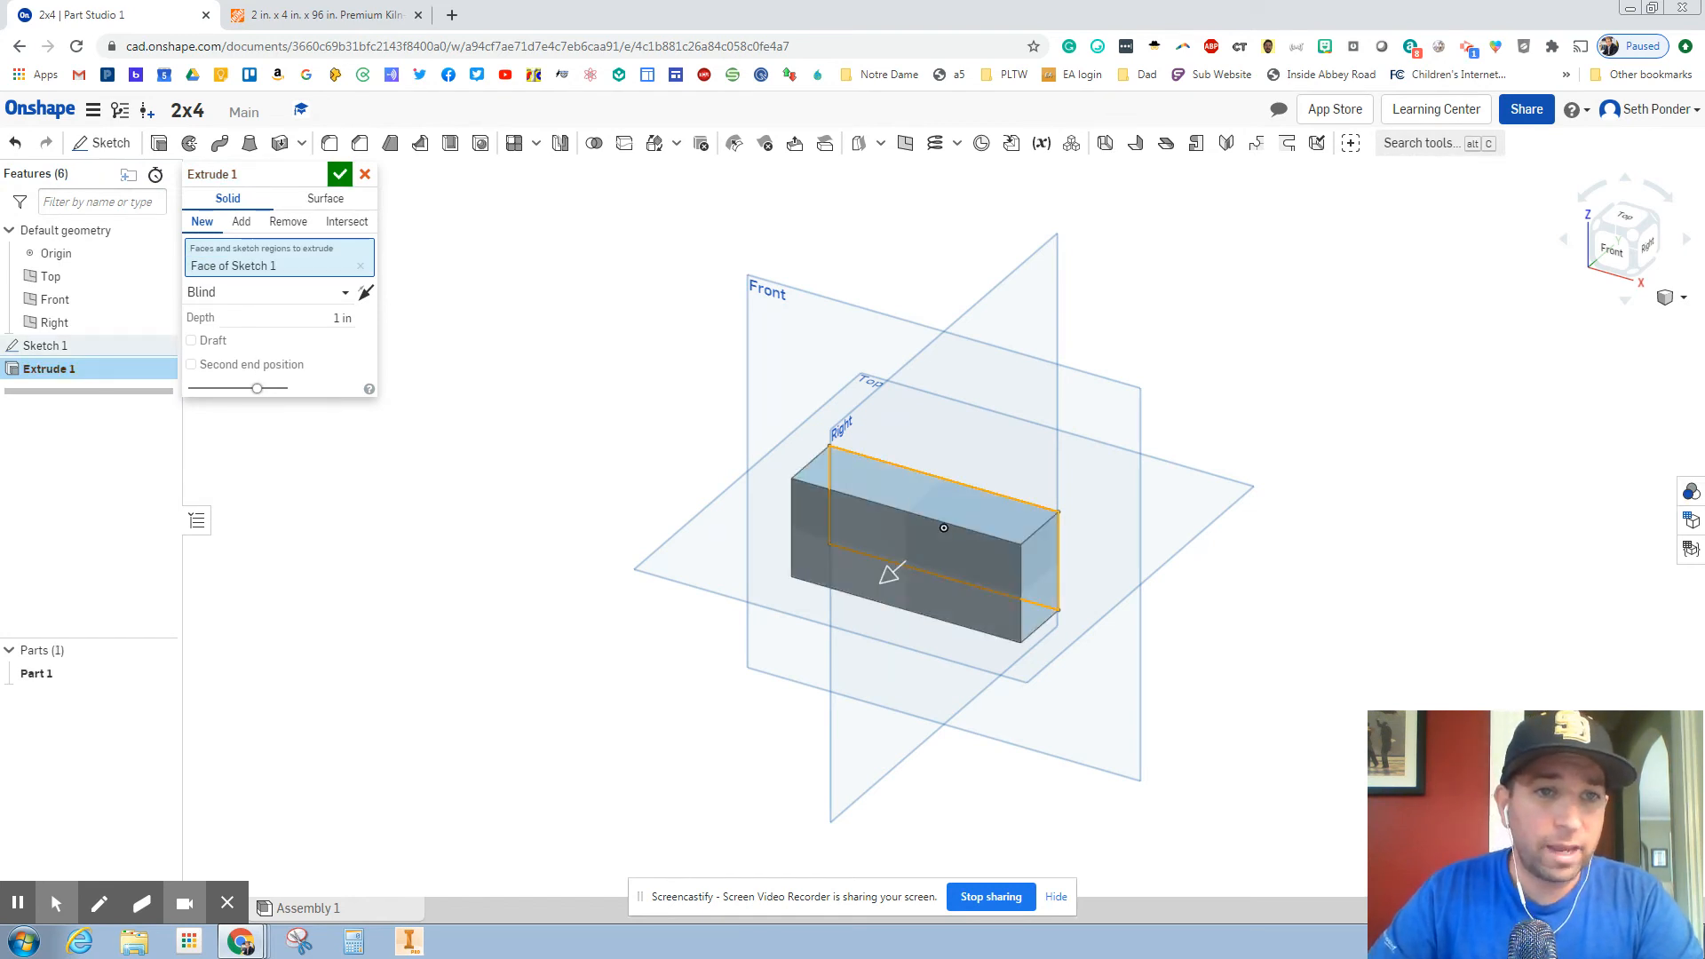
# Extrude the rectangle to a 96-inch blind depth, producing Part 1
pyautogui.click(340, 317)
pyautogui.write('96')
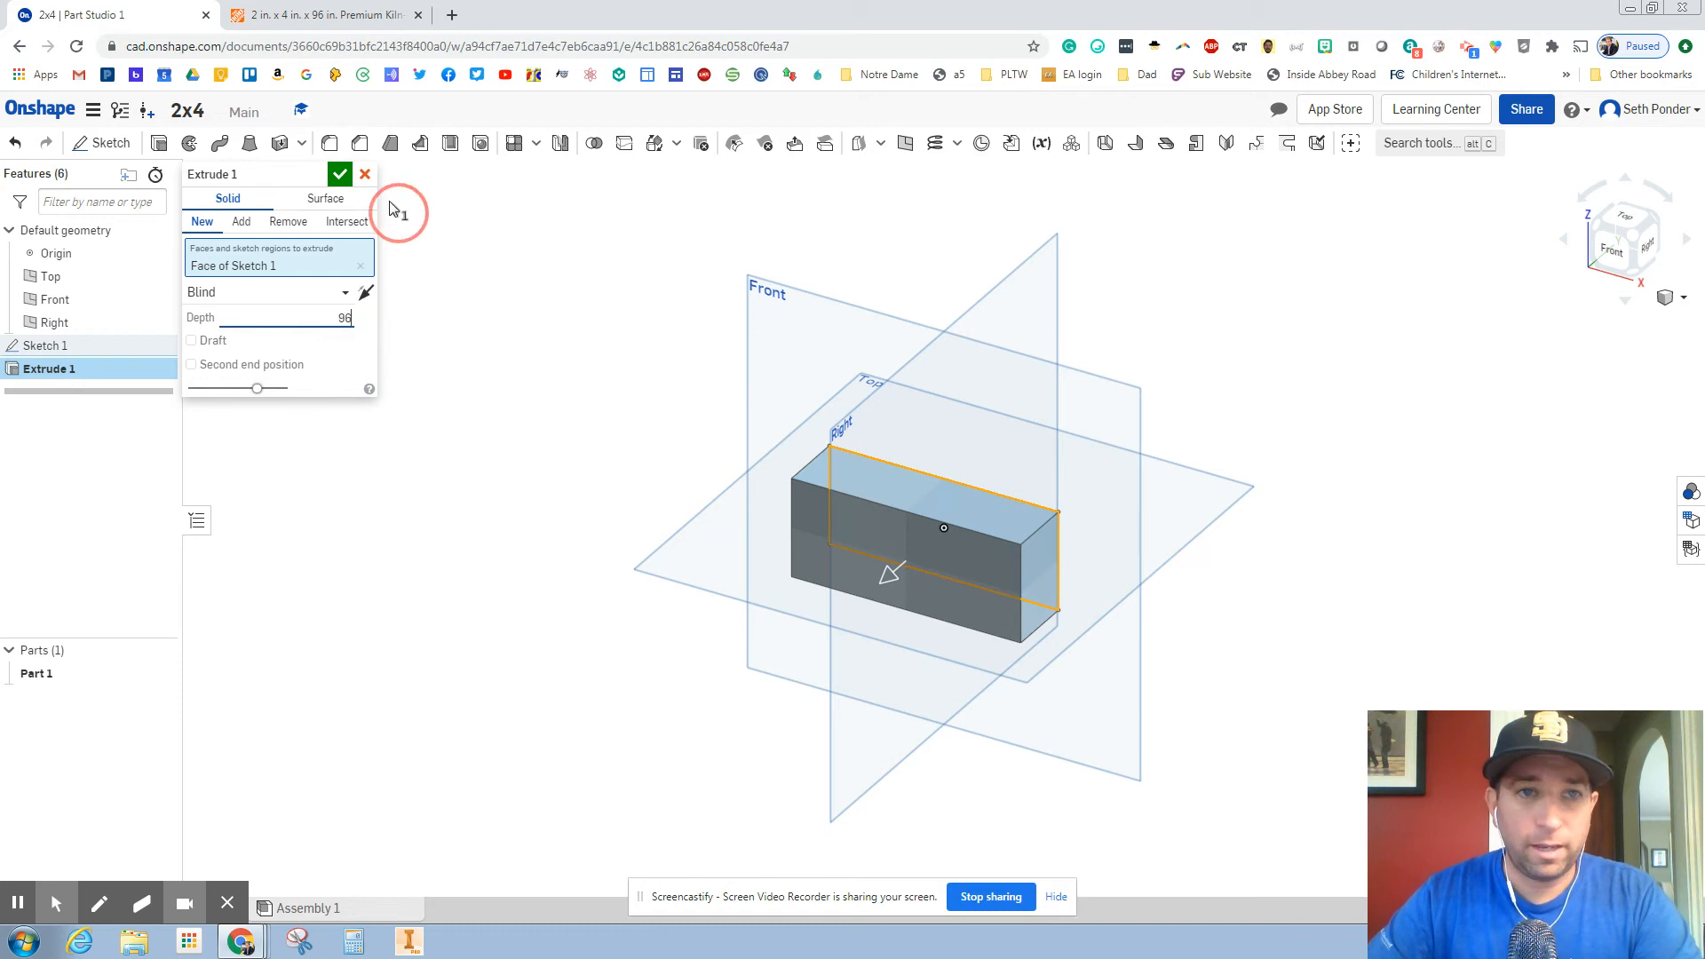
pyautogui.click(340, 174)
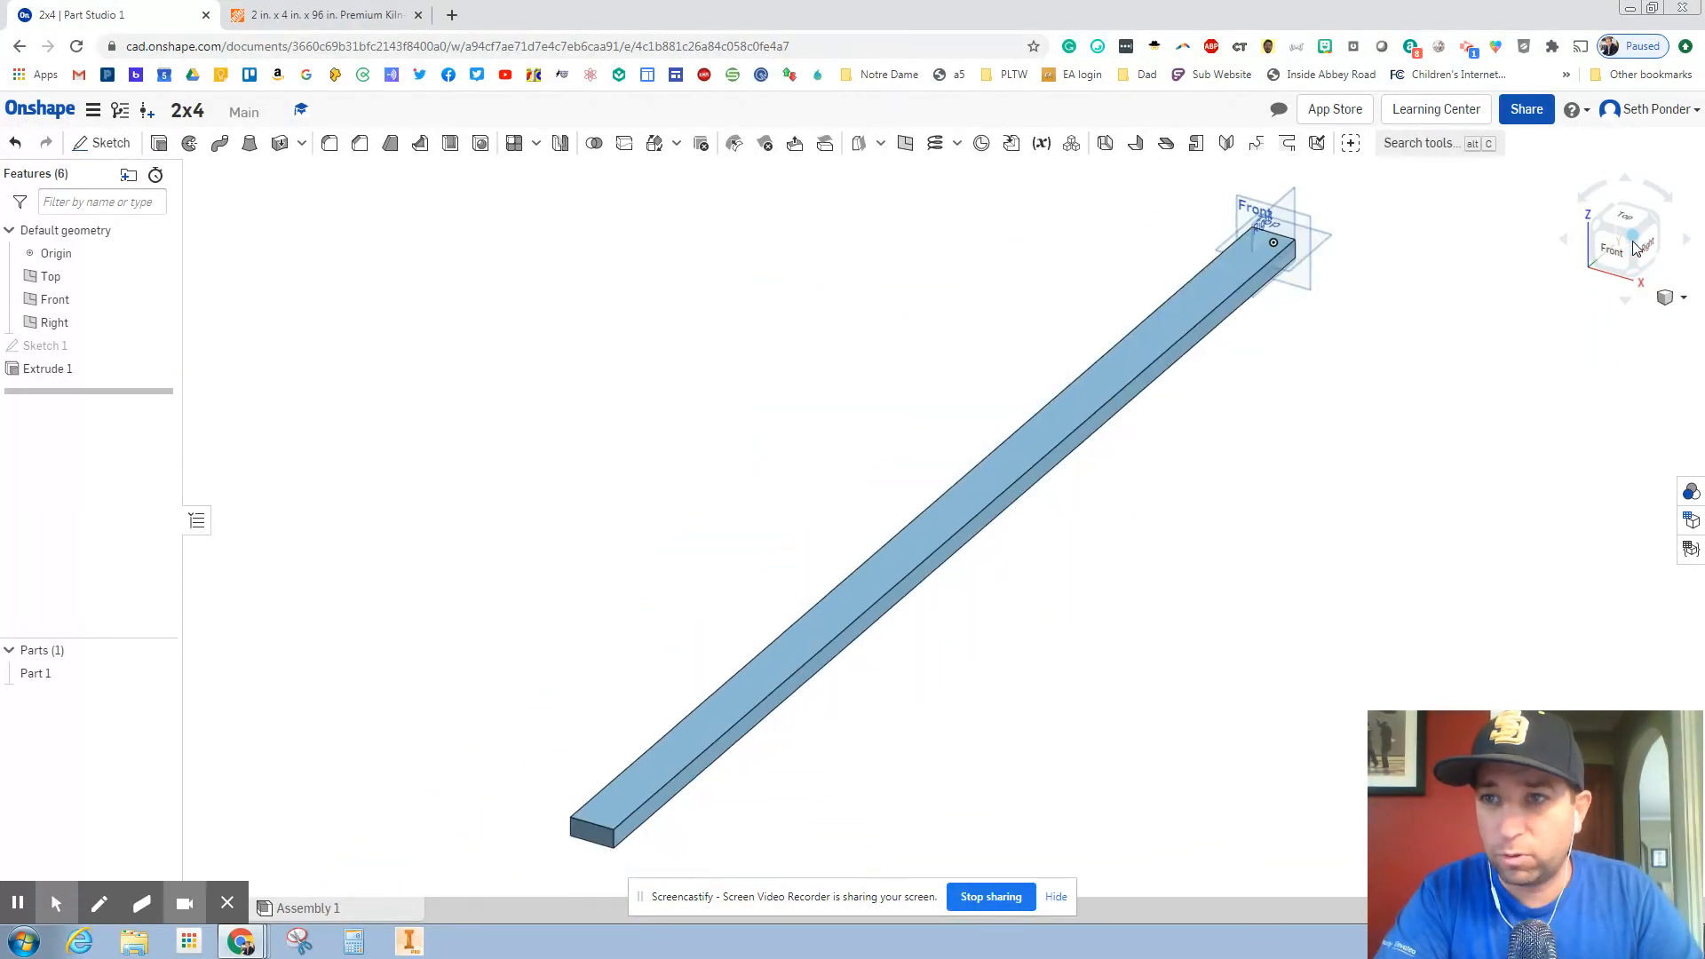
pyautogui.moveTo(1117, 196)
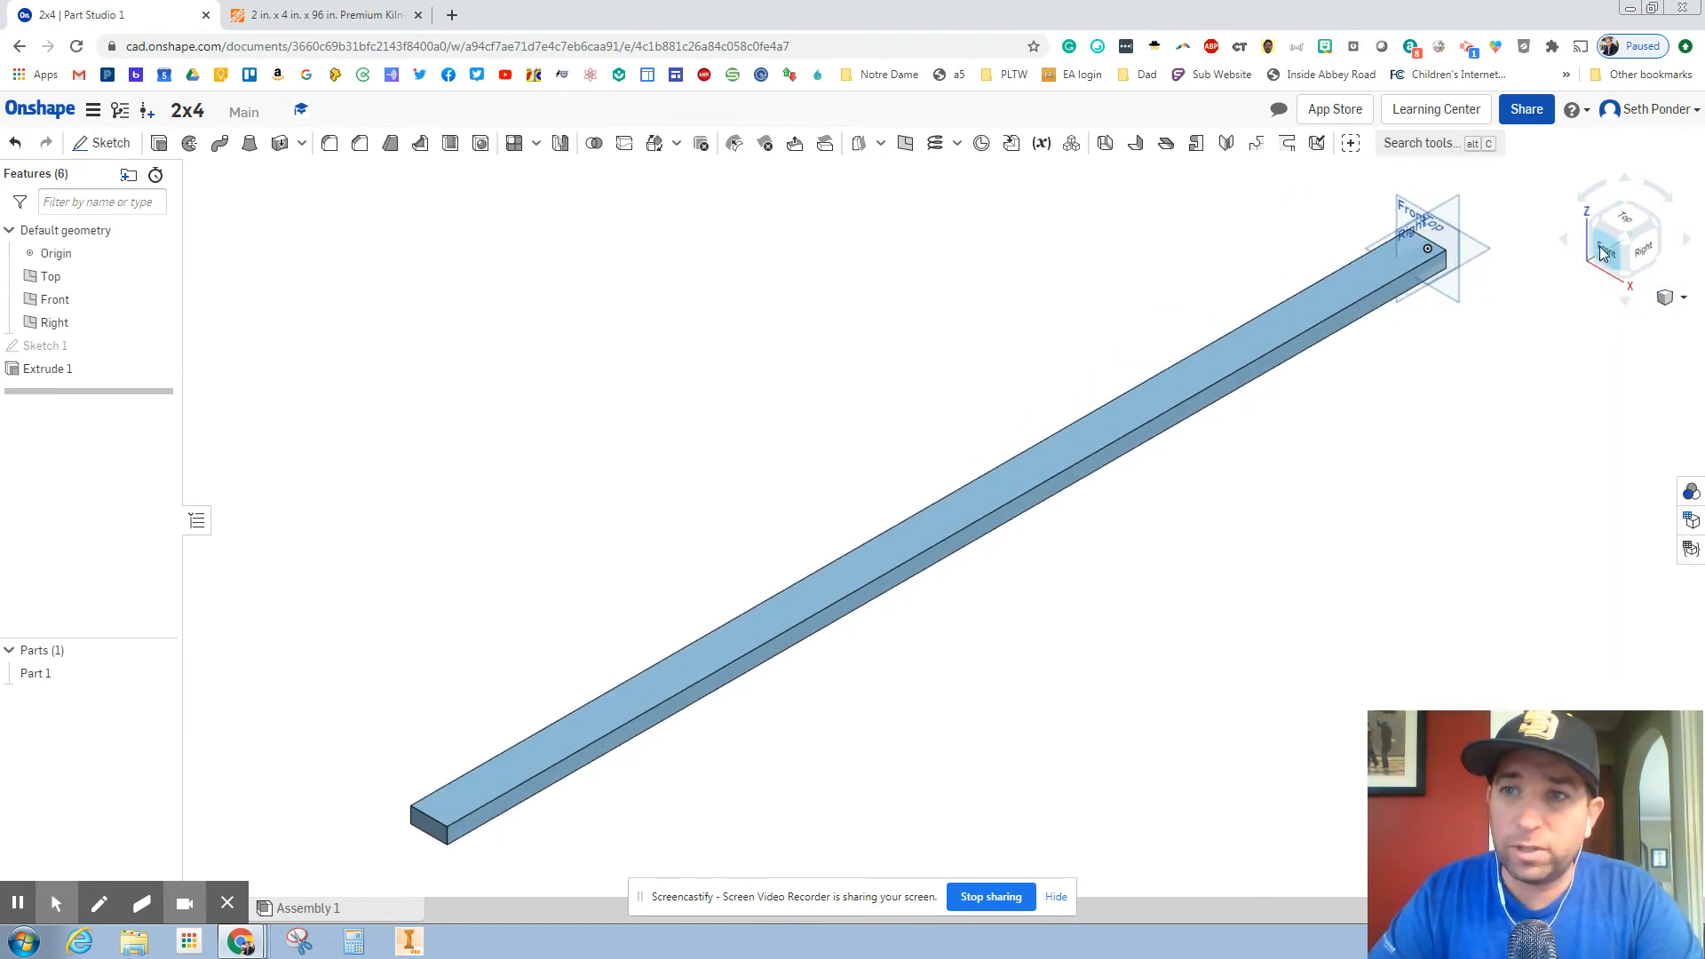
pyautogui.click(1604, 251)
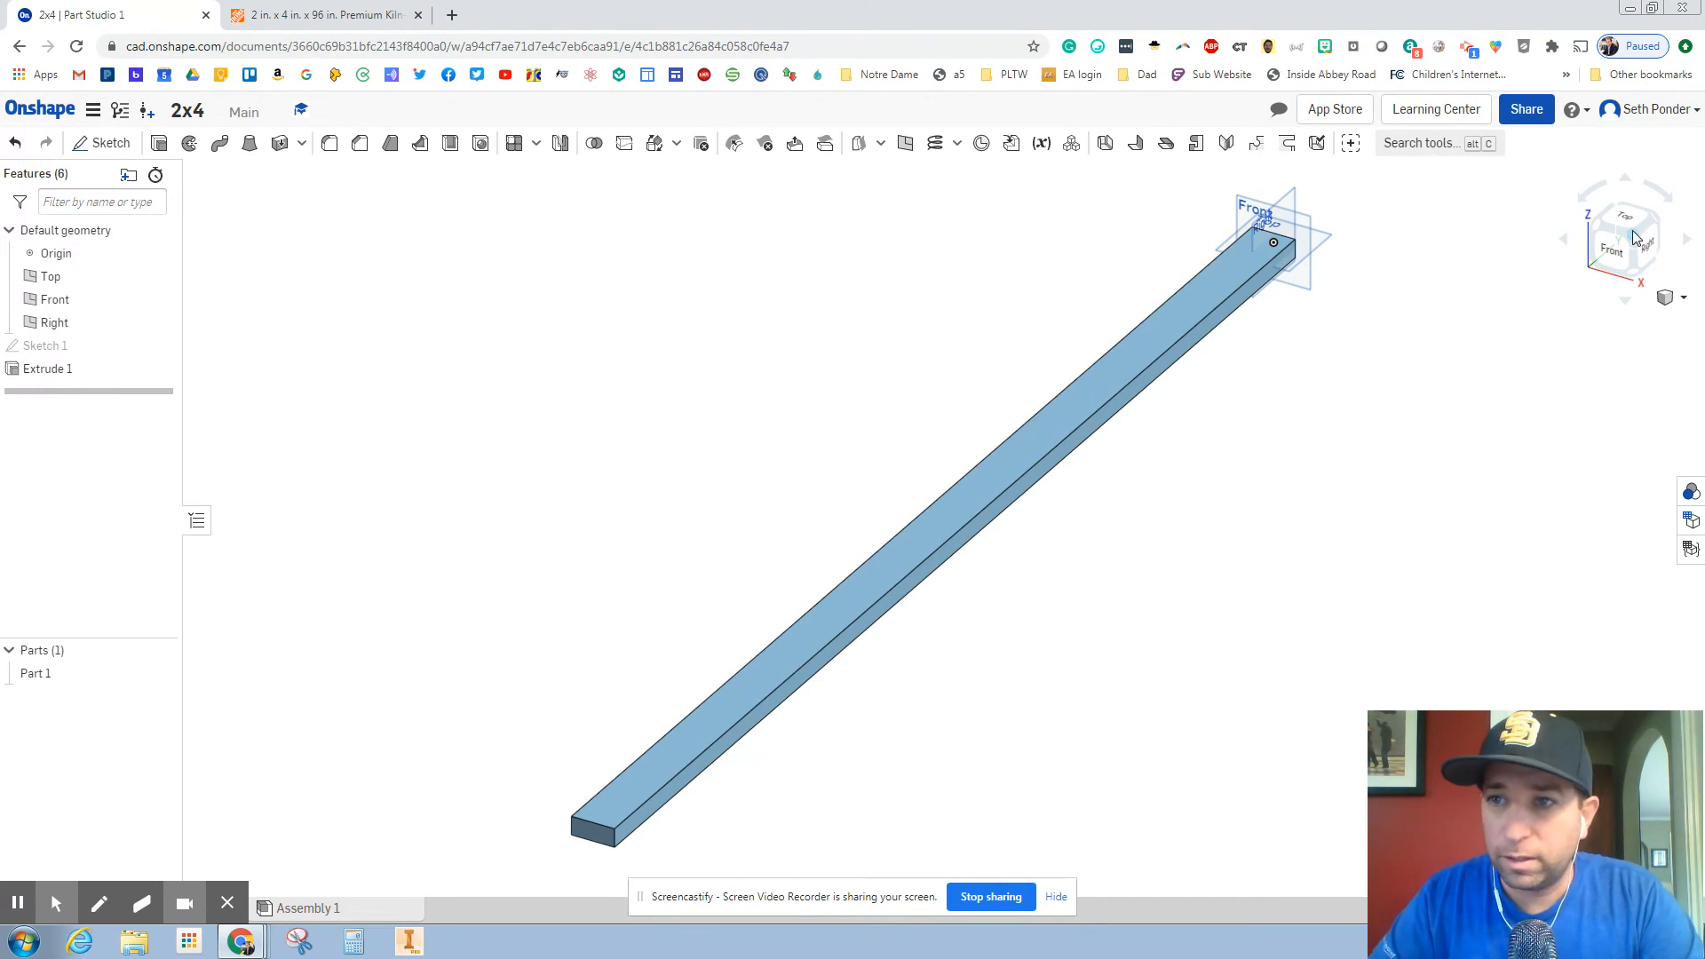
pyautogui.moveTo(1472, 271)
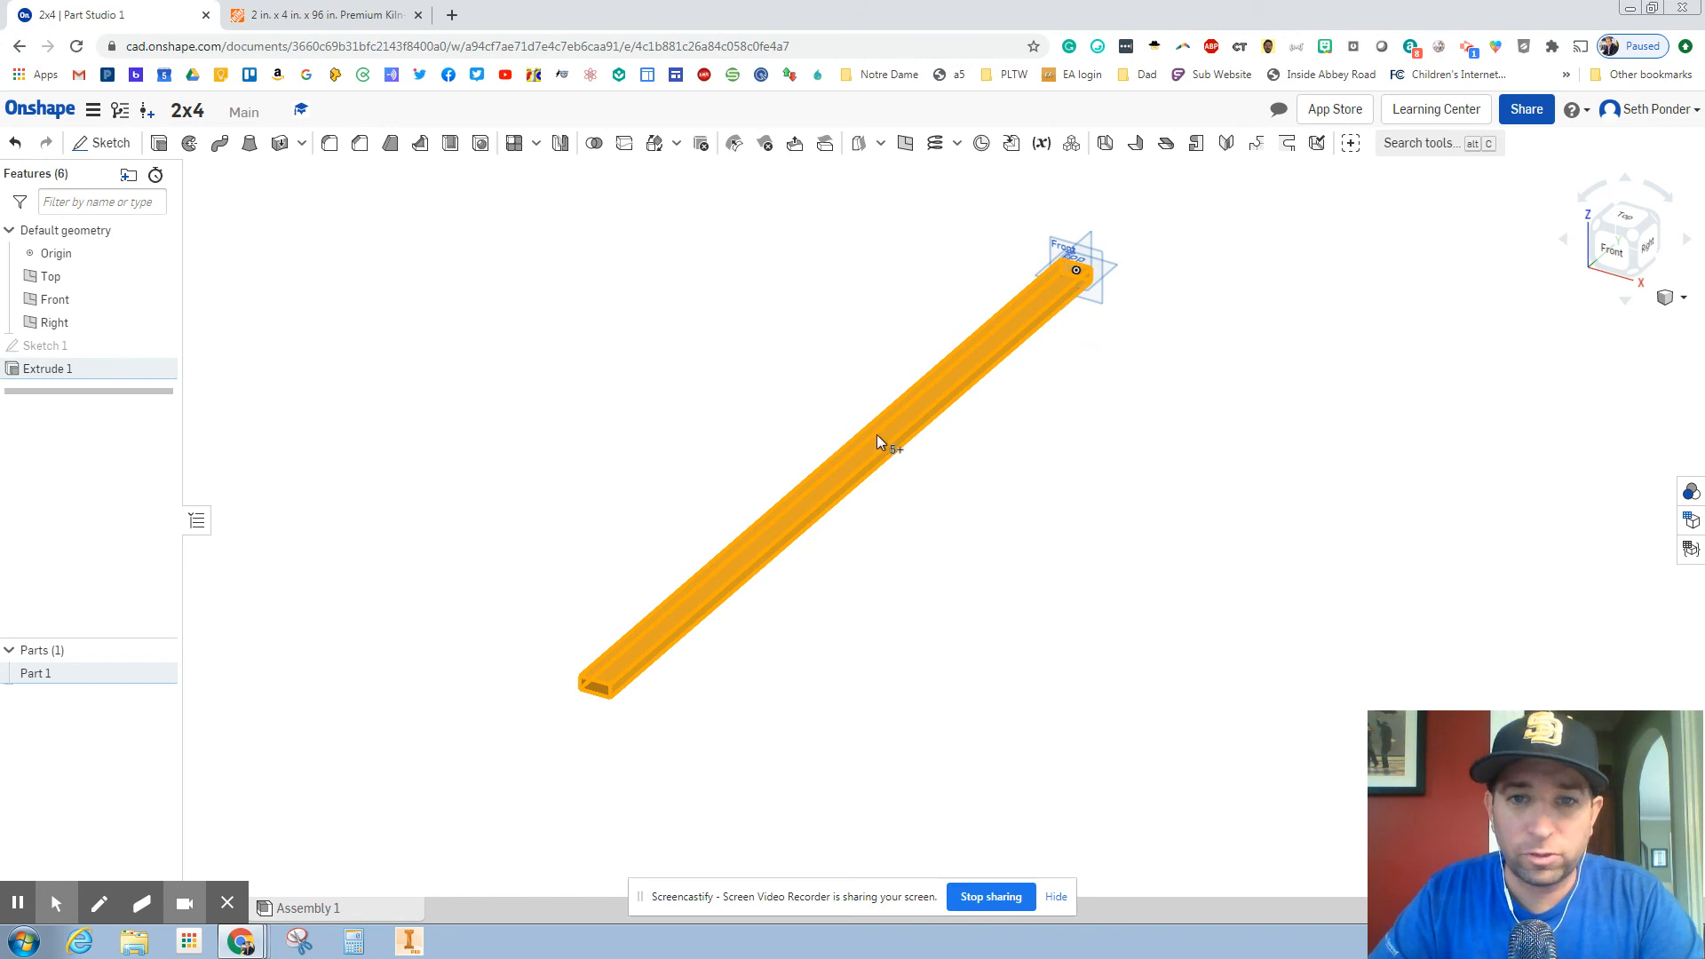
# Assign Balsa from the wood materials to Part 1, replacing an initial Ash, White pick
pyautogui.rightClick(881, 442)
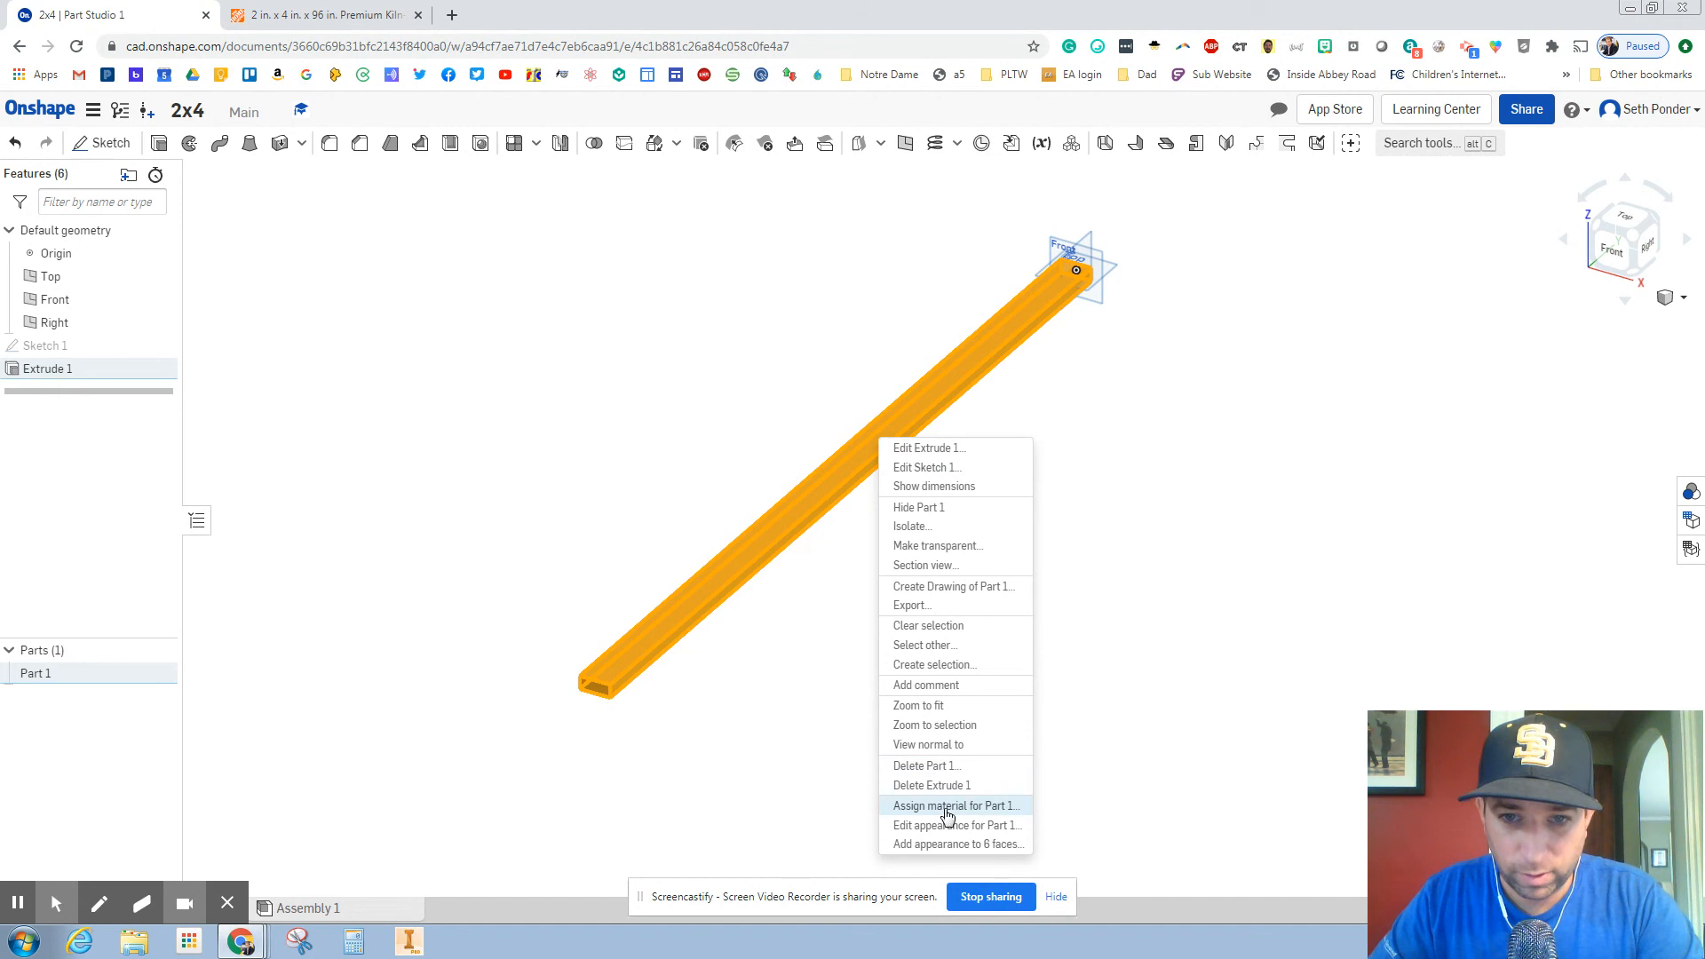
pyautogui.click(957, 805)
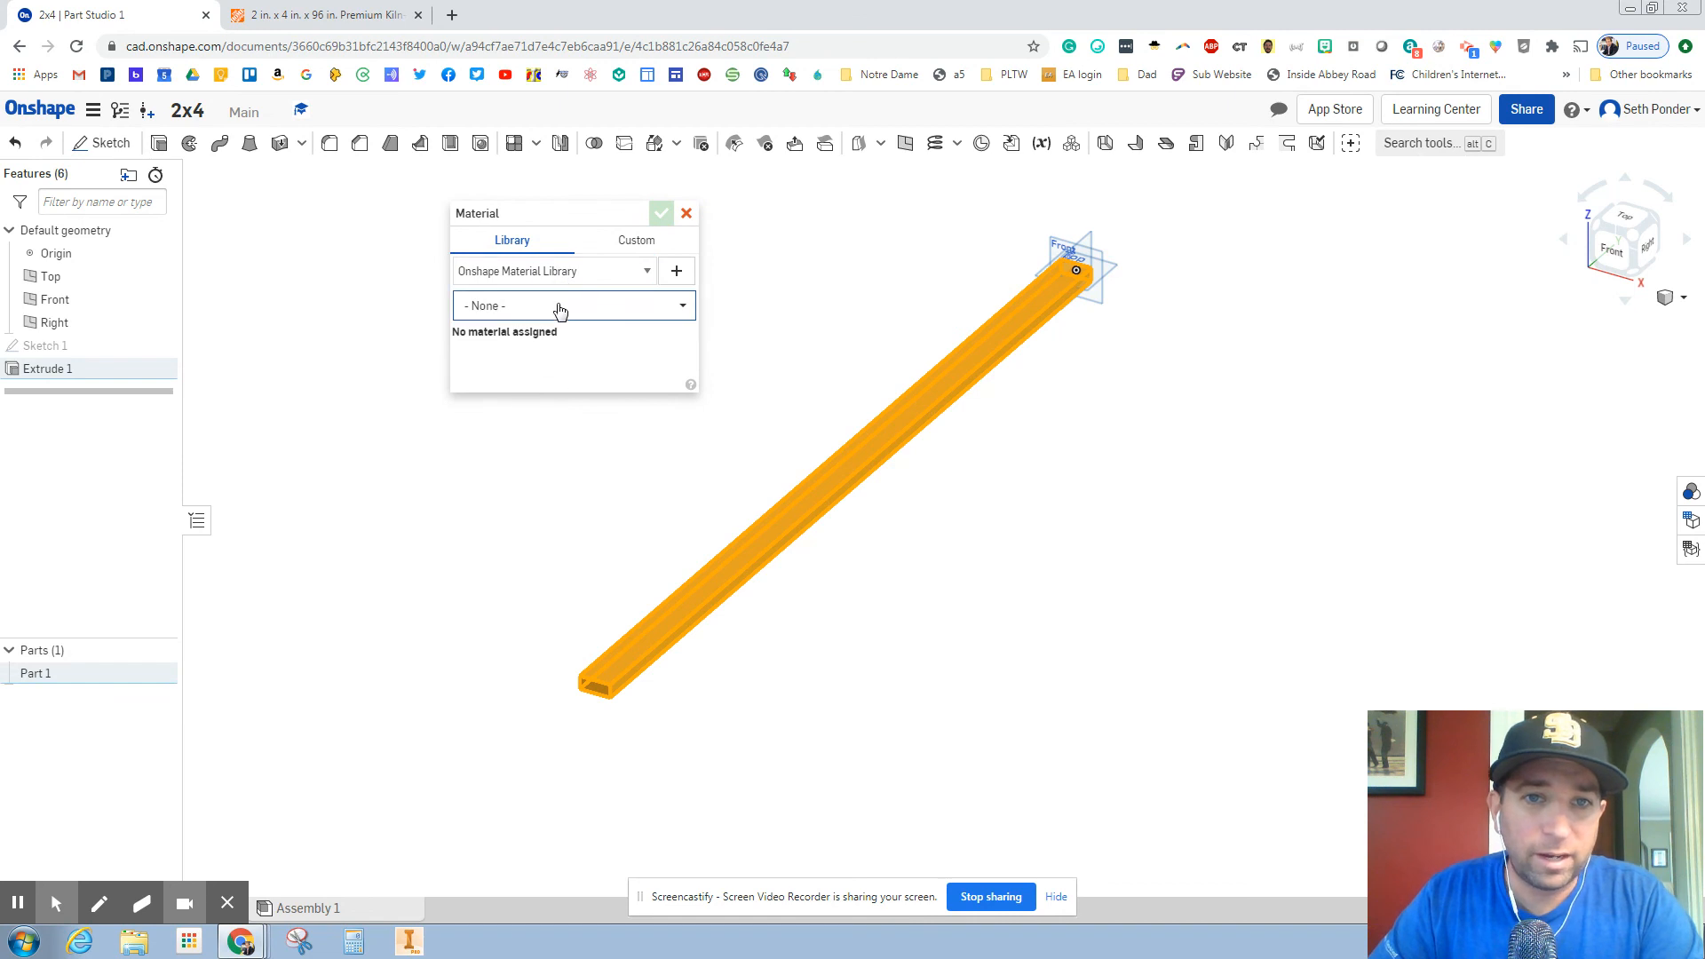
pyautogui.click(573, 306)
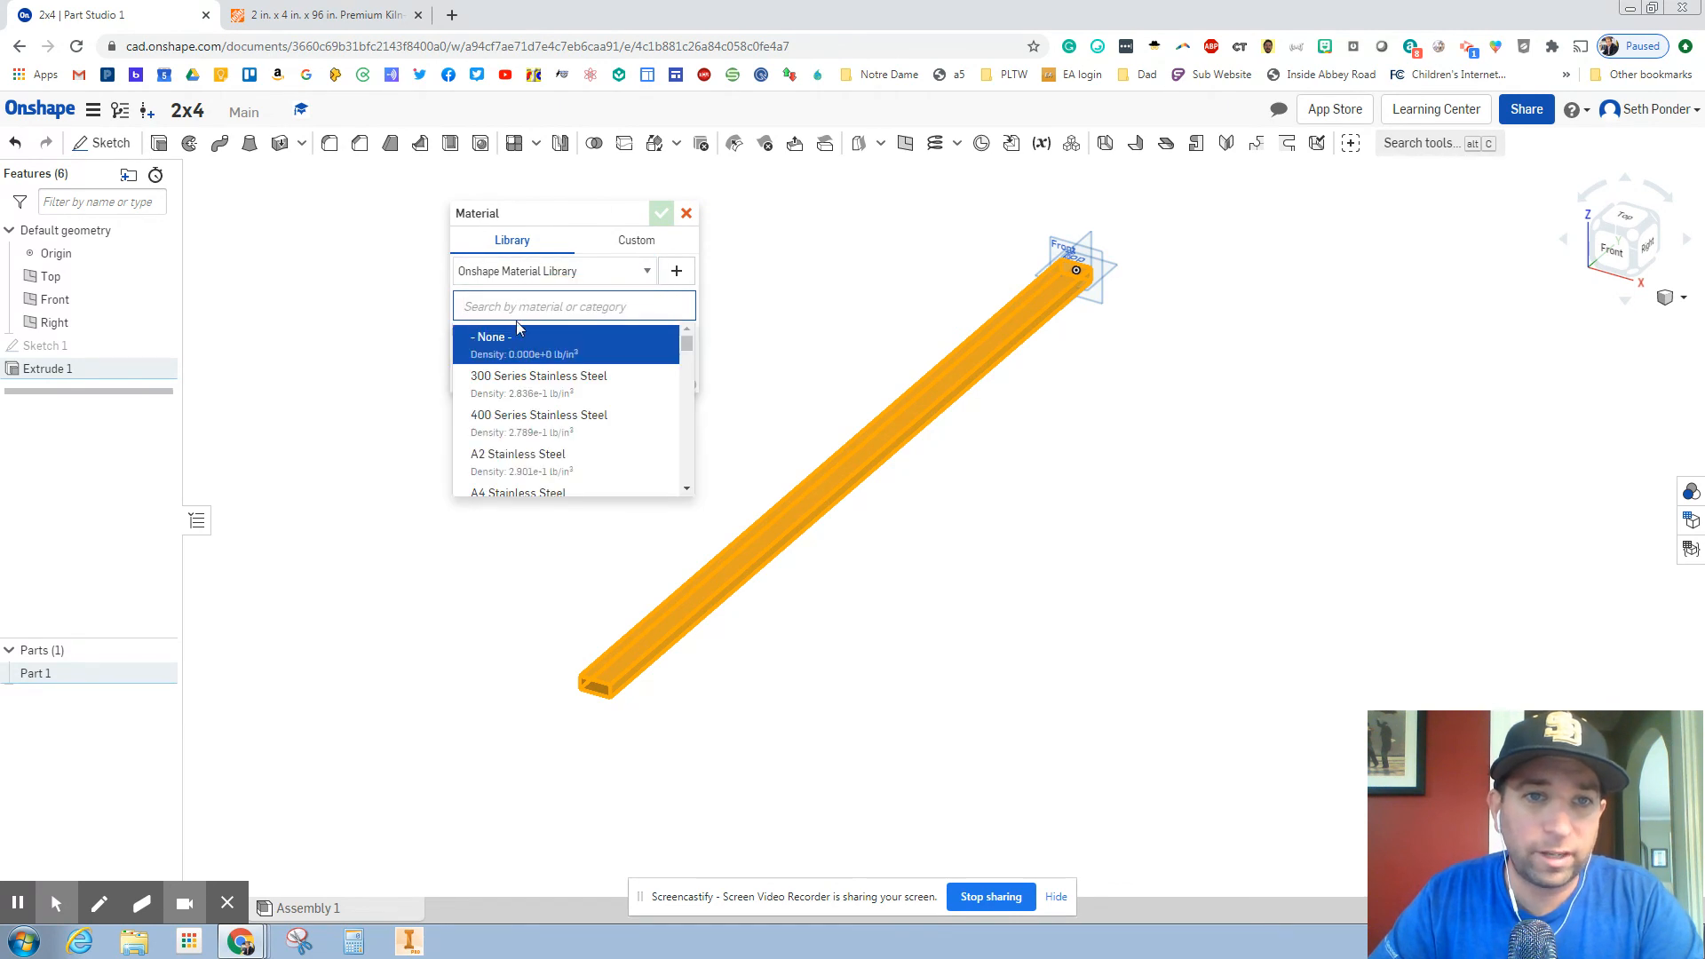
pyautogui.write('wood')
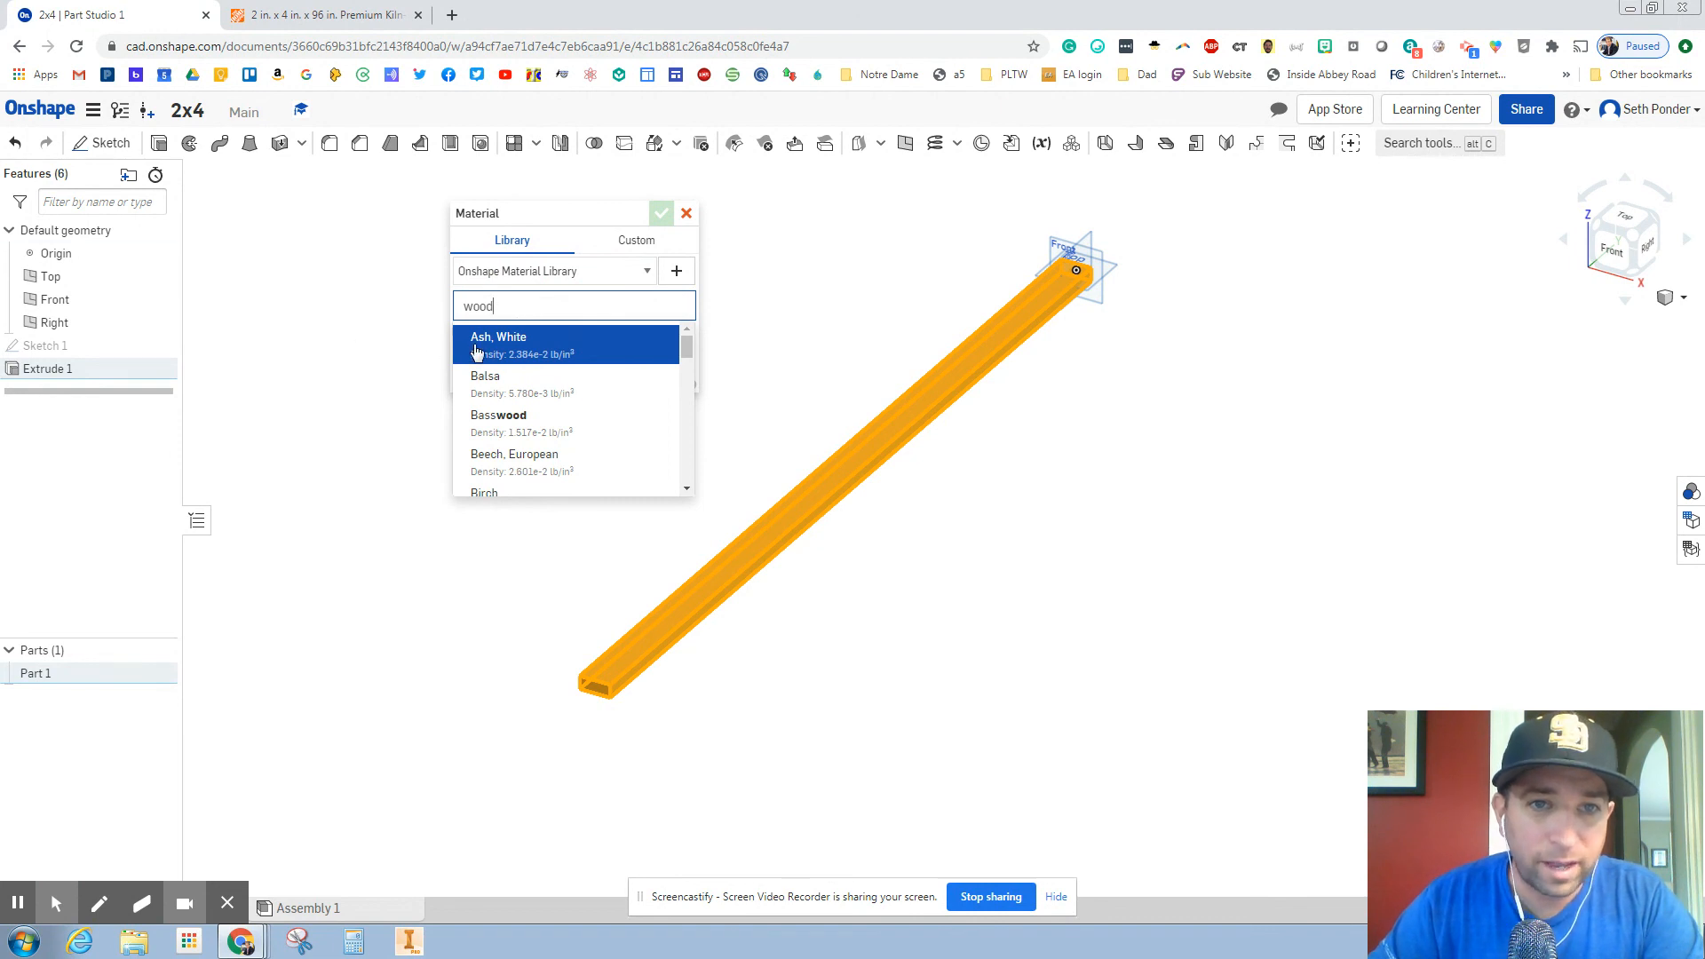
pyautogui.click(499, 336)
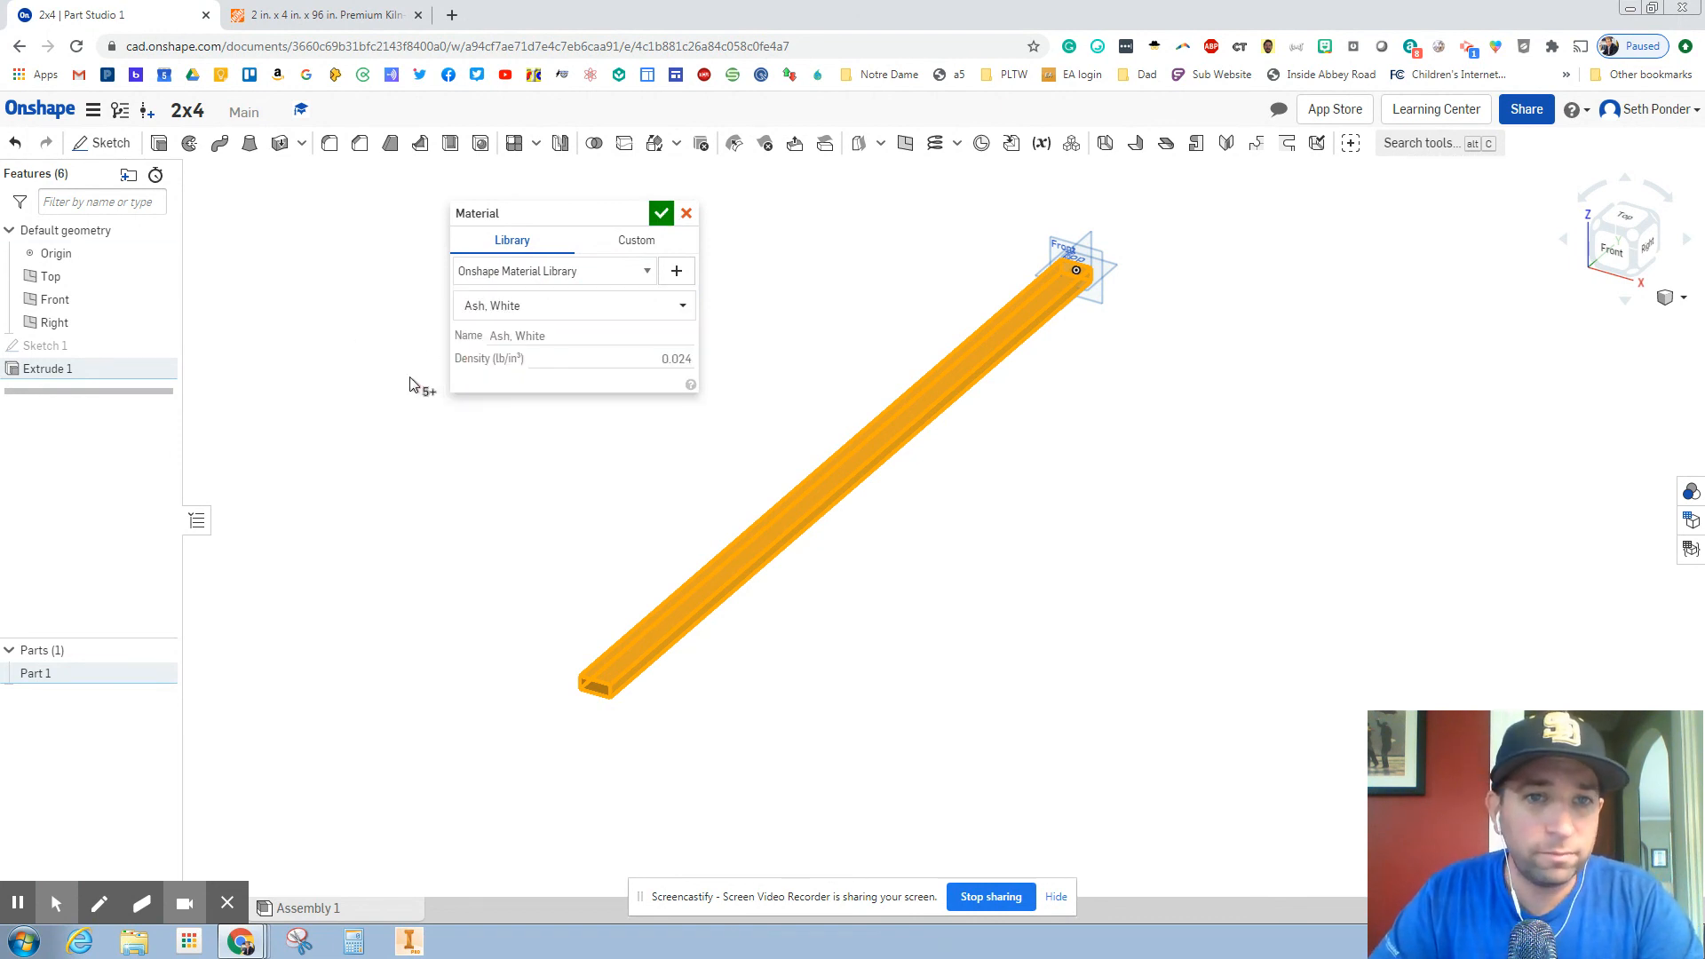
pyautogui.moveTo(665, 369)
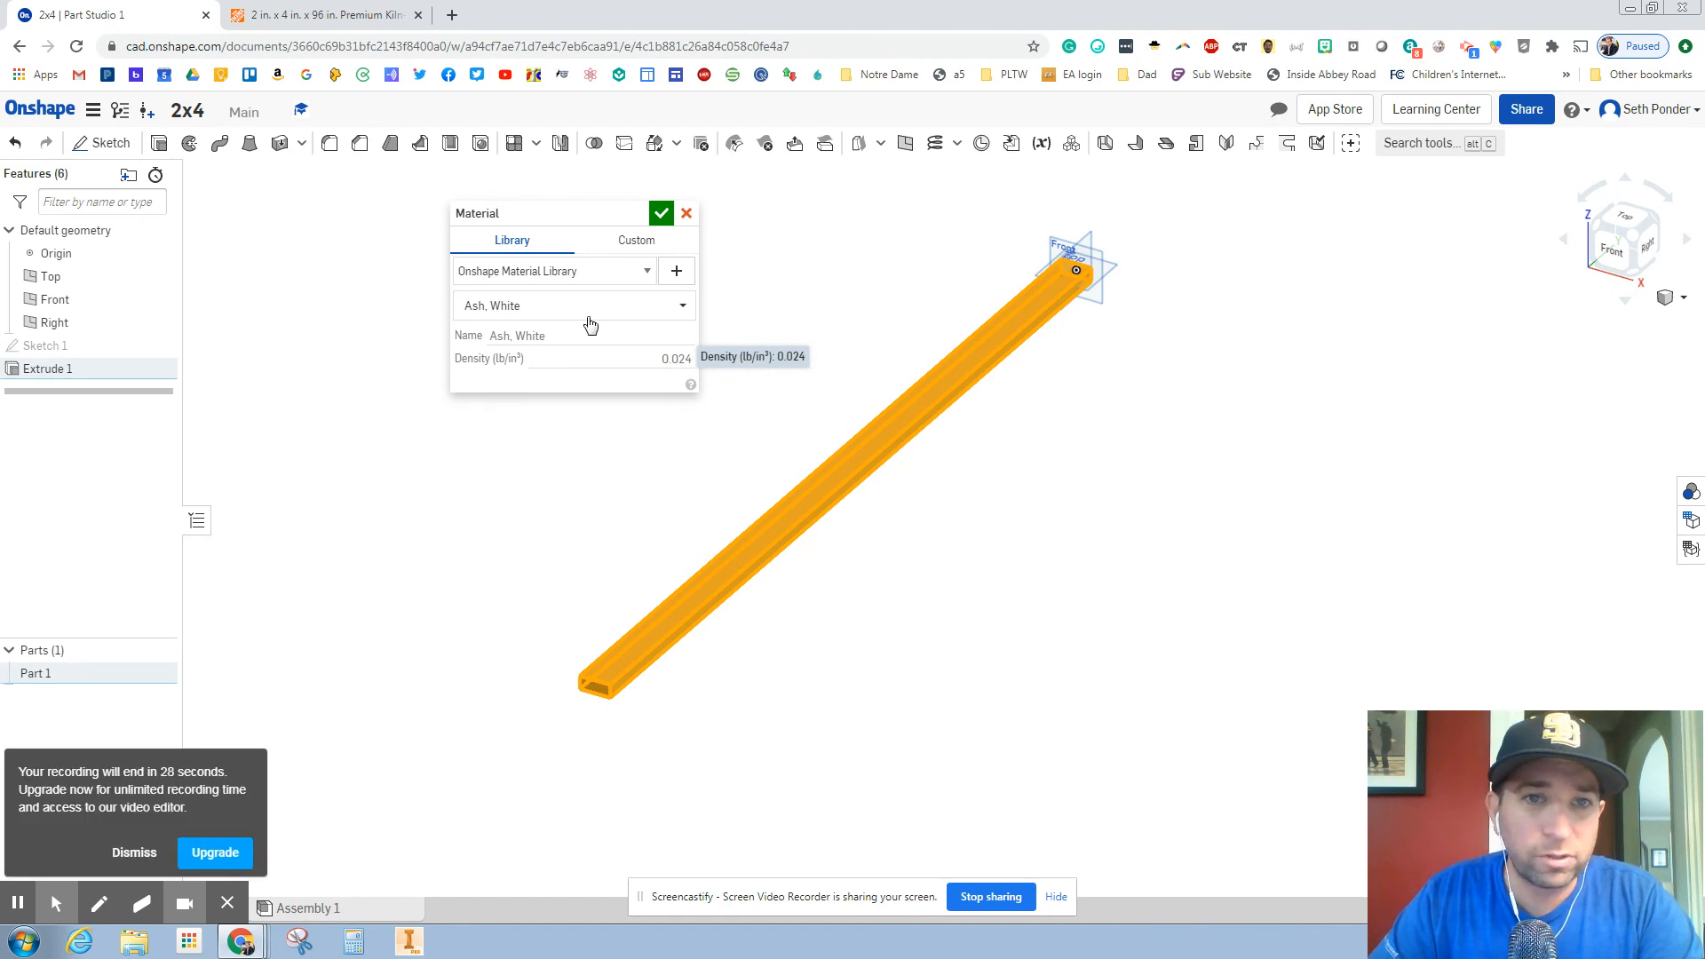
pyautogui.click(573, 306)
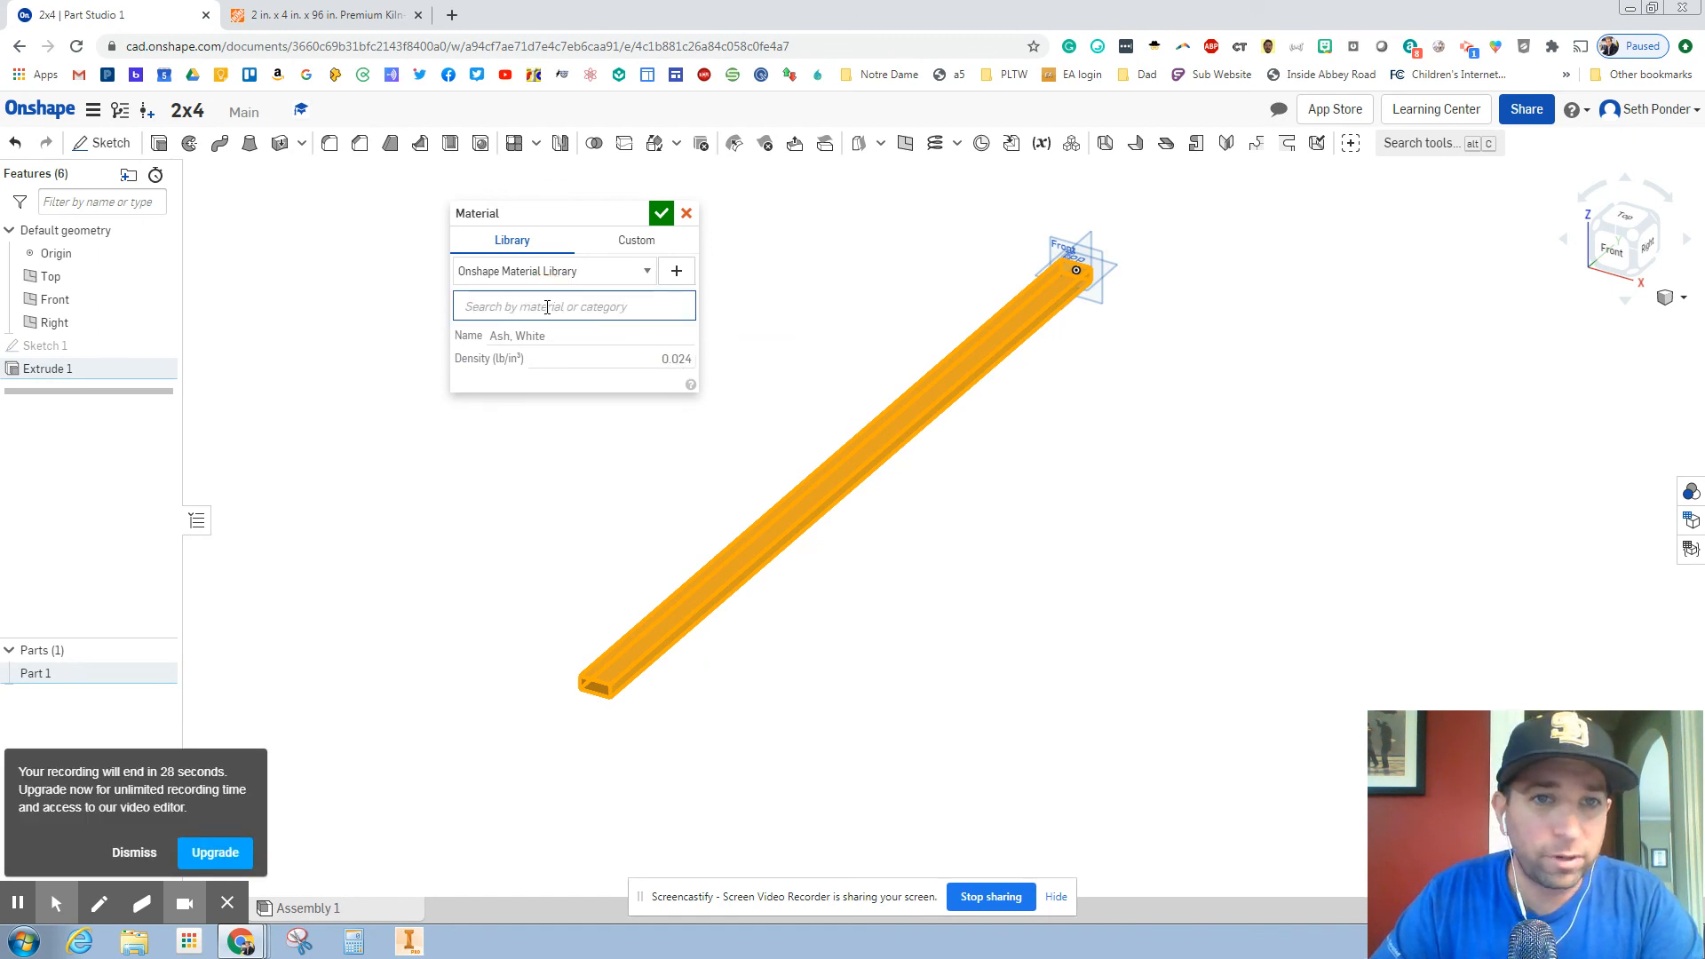
pyautogui.write('wood')
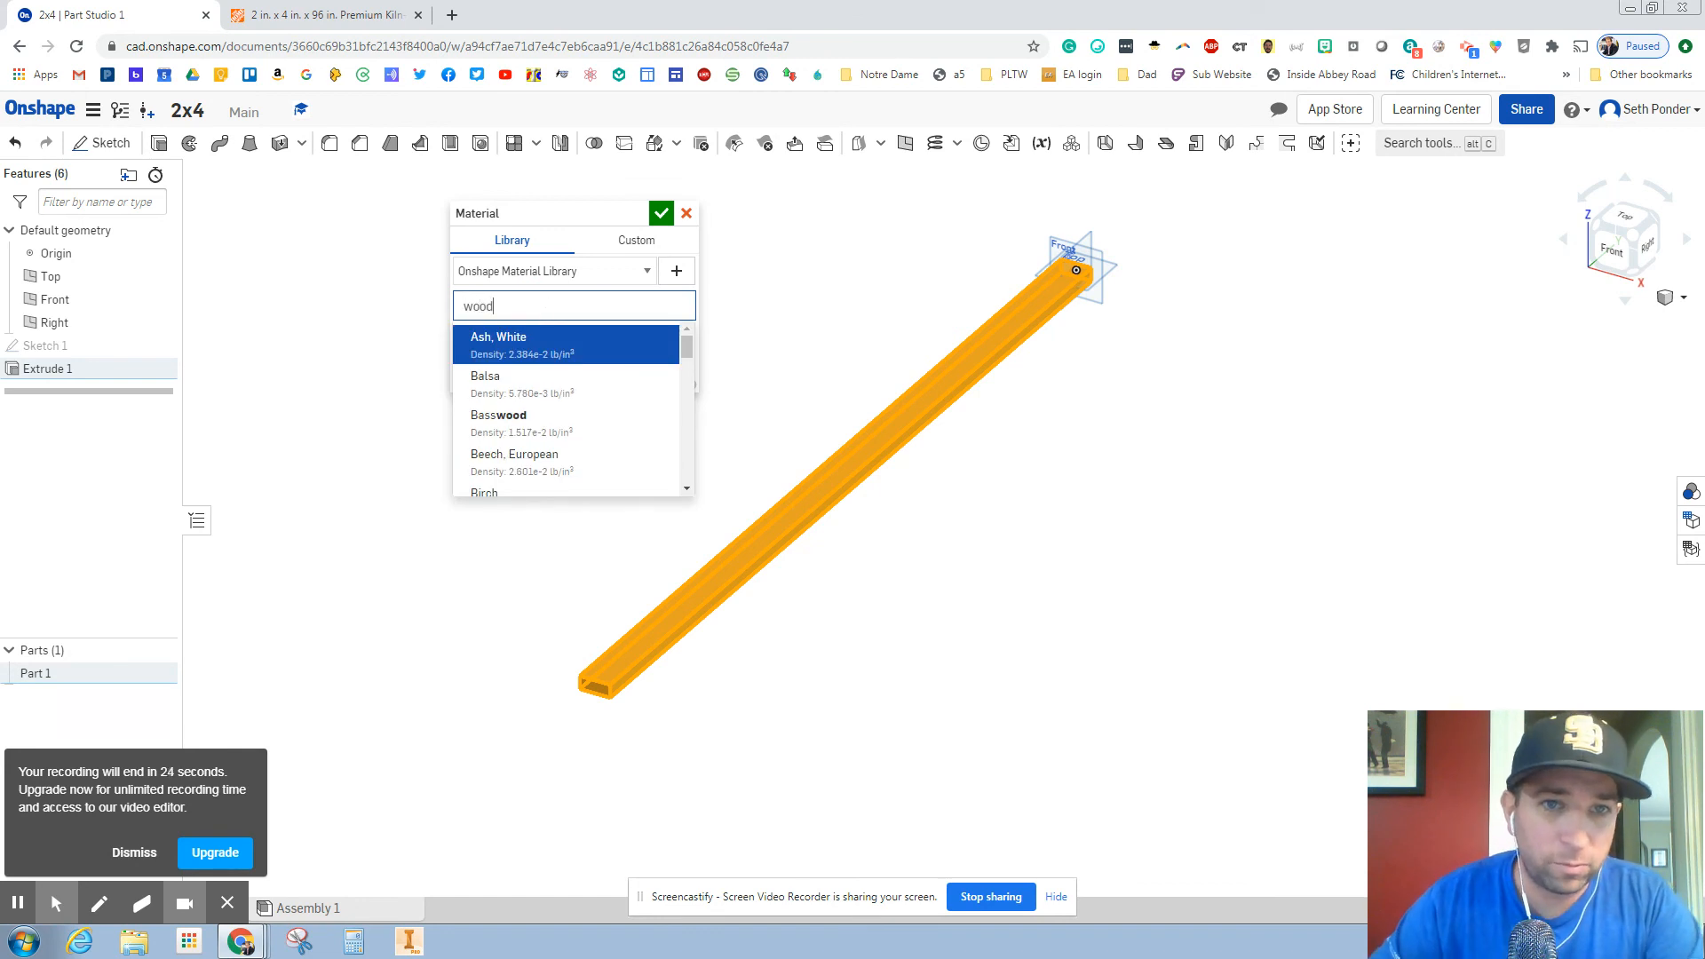
pyautogui.click(485, 382)
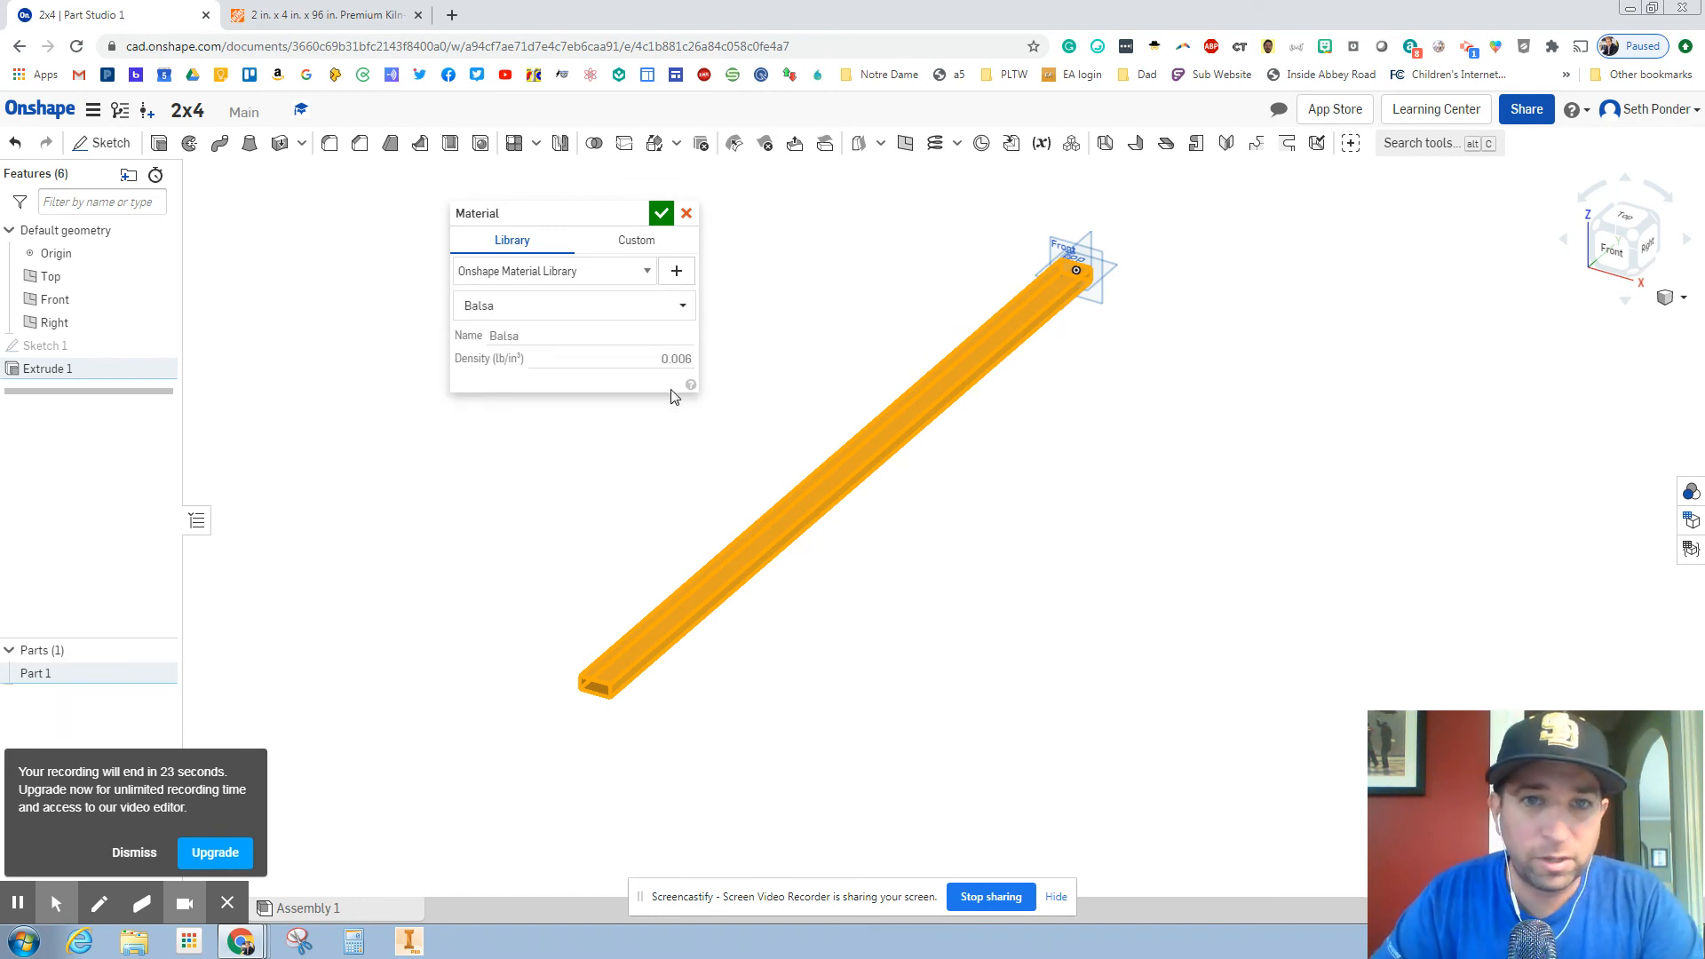
pyautogui.moveTo(662, 358)
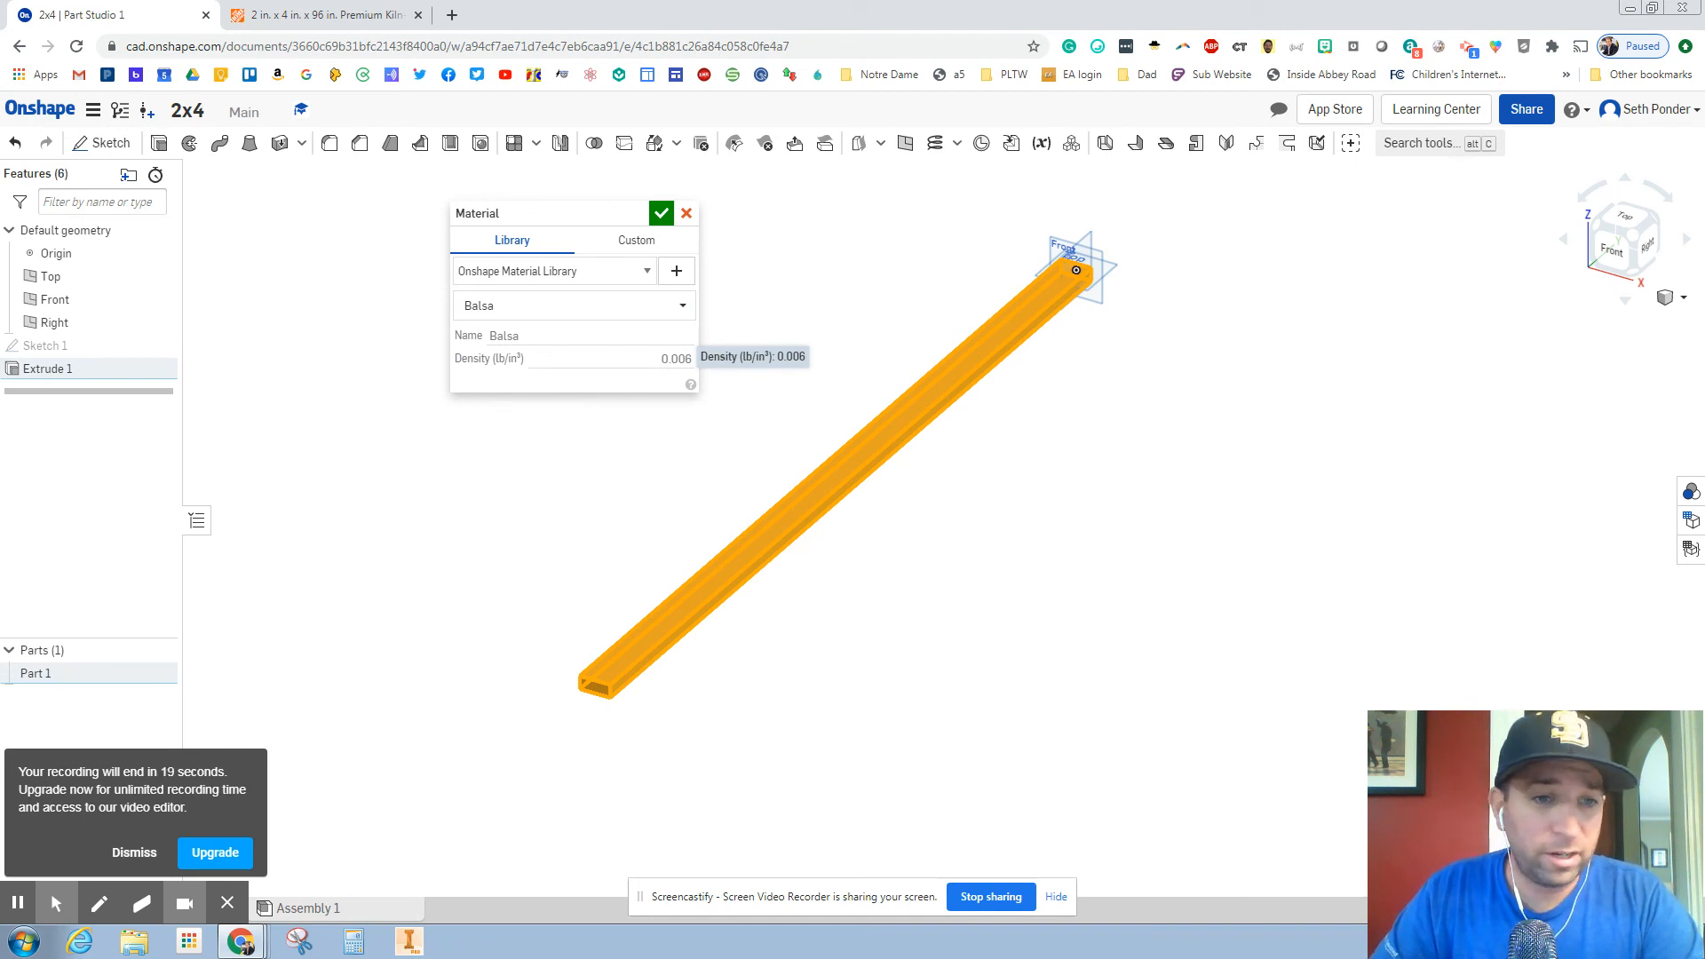
pyautogui.click(660, 213)
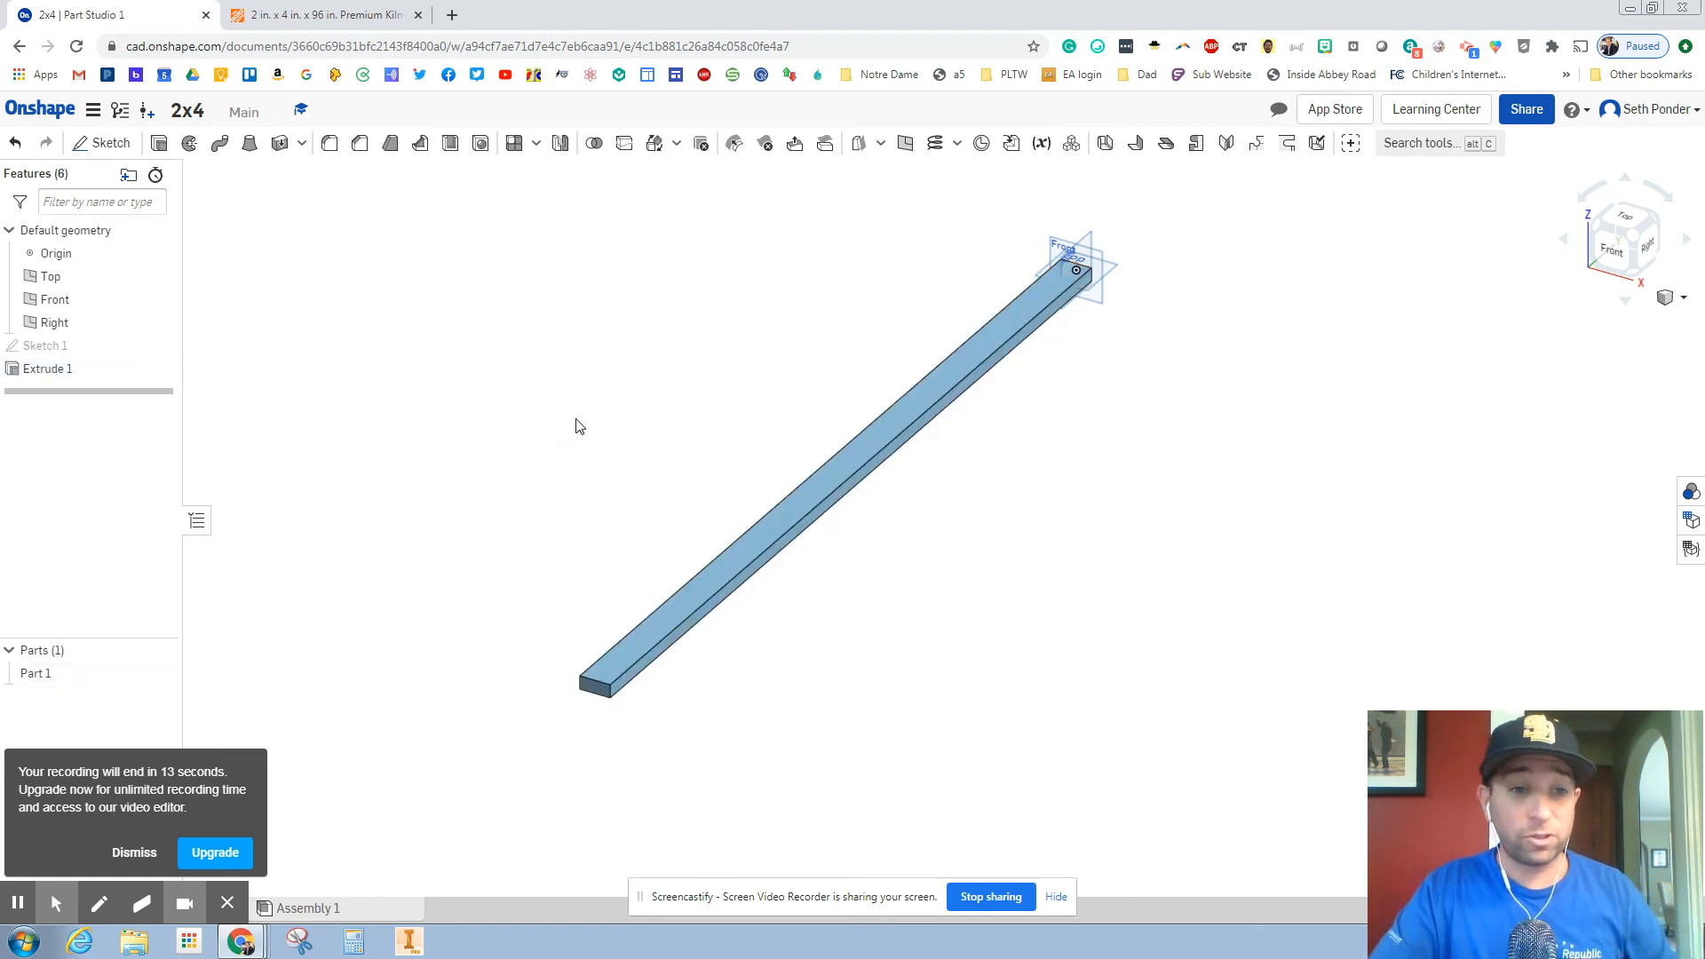
pyautogui.moveTo(585, 409)
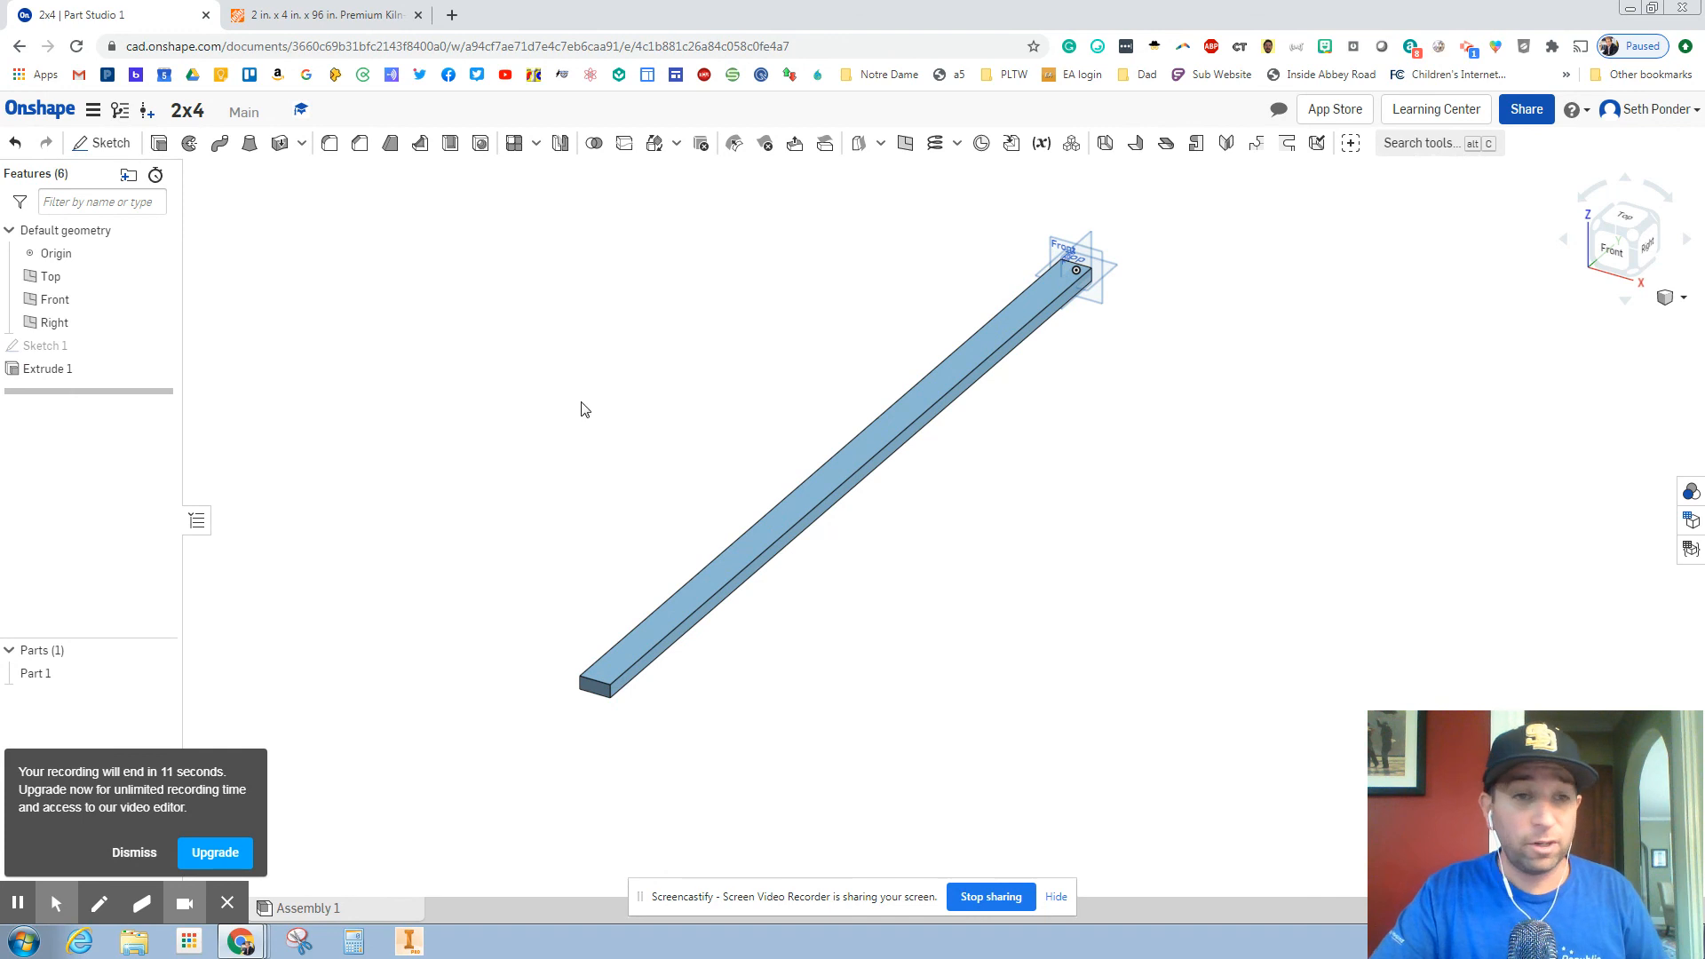
pyautogui.moveTo(368, 599)
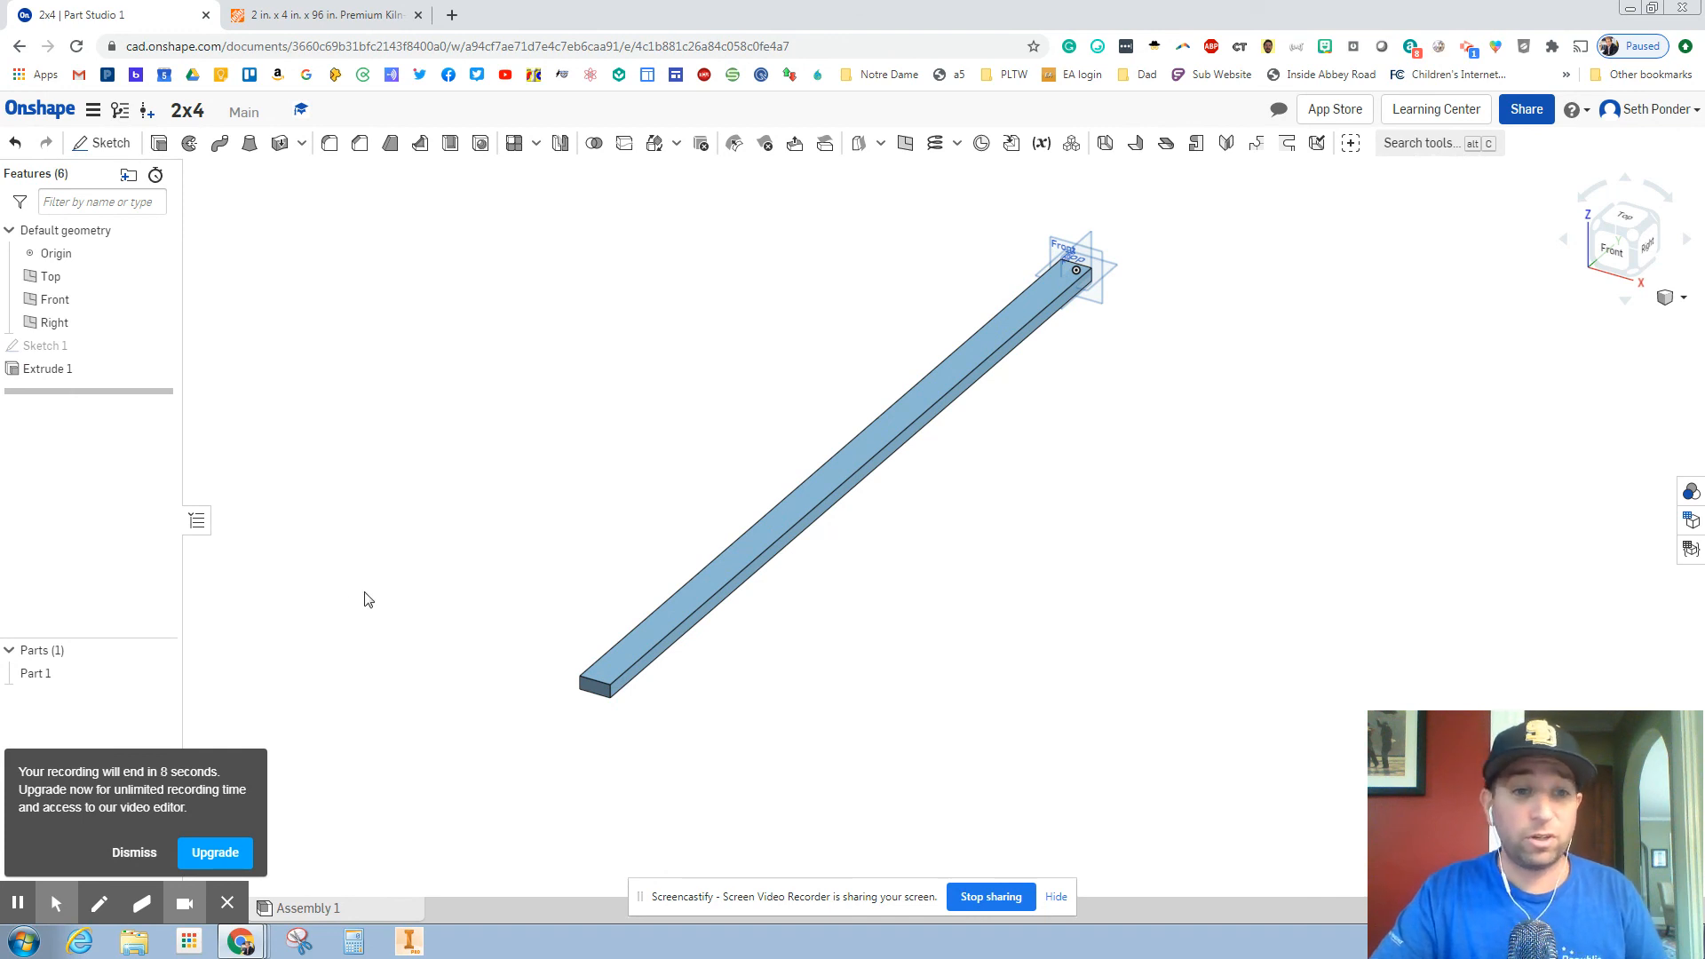